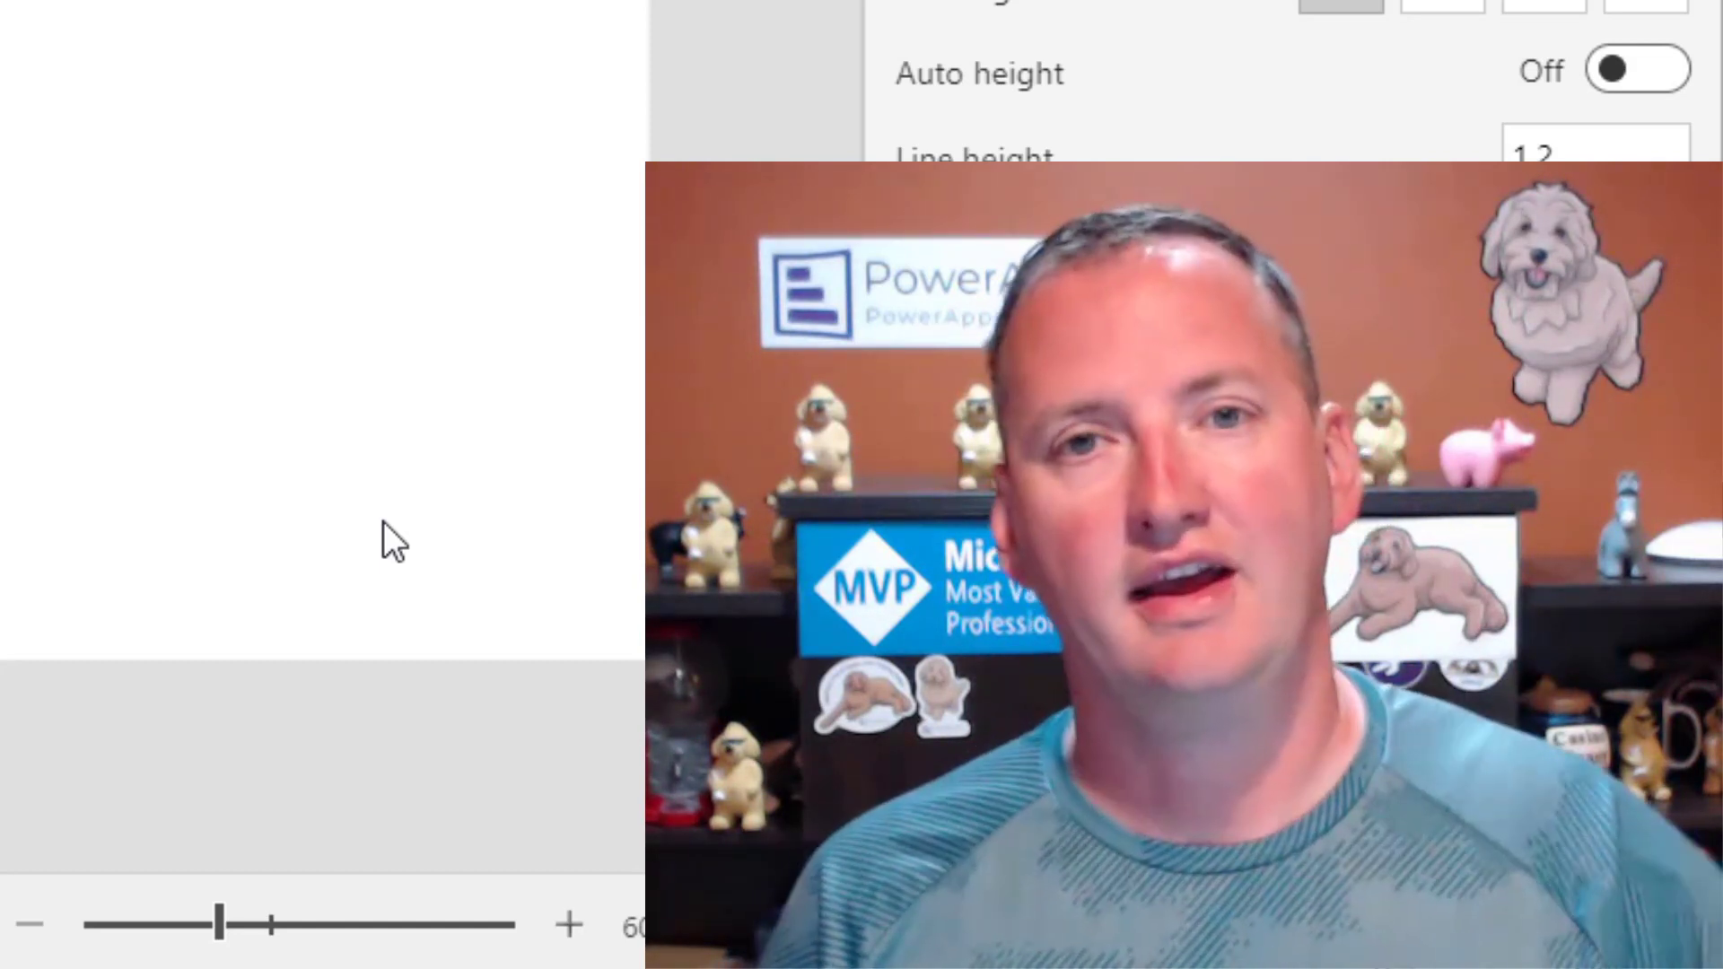
Select Screen2 in the Tree view to show the Hours worked and Hourly Wage inputs
left_click(33, 923)
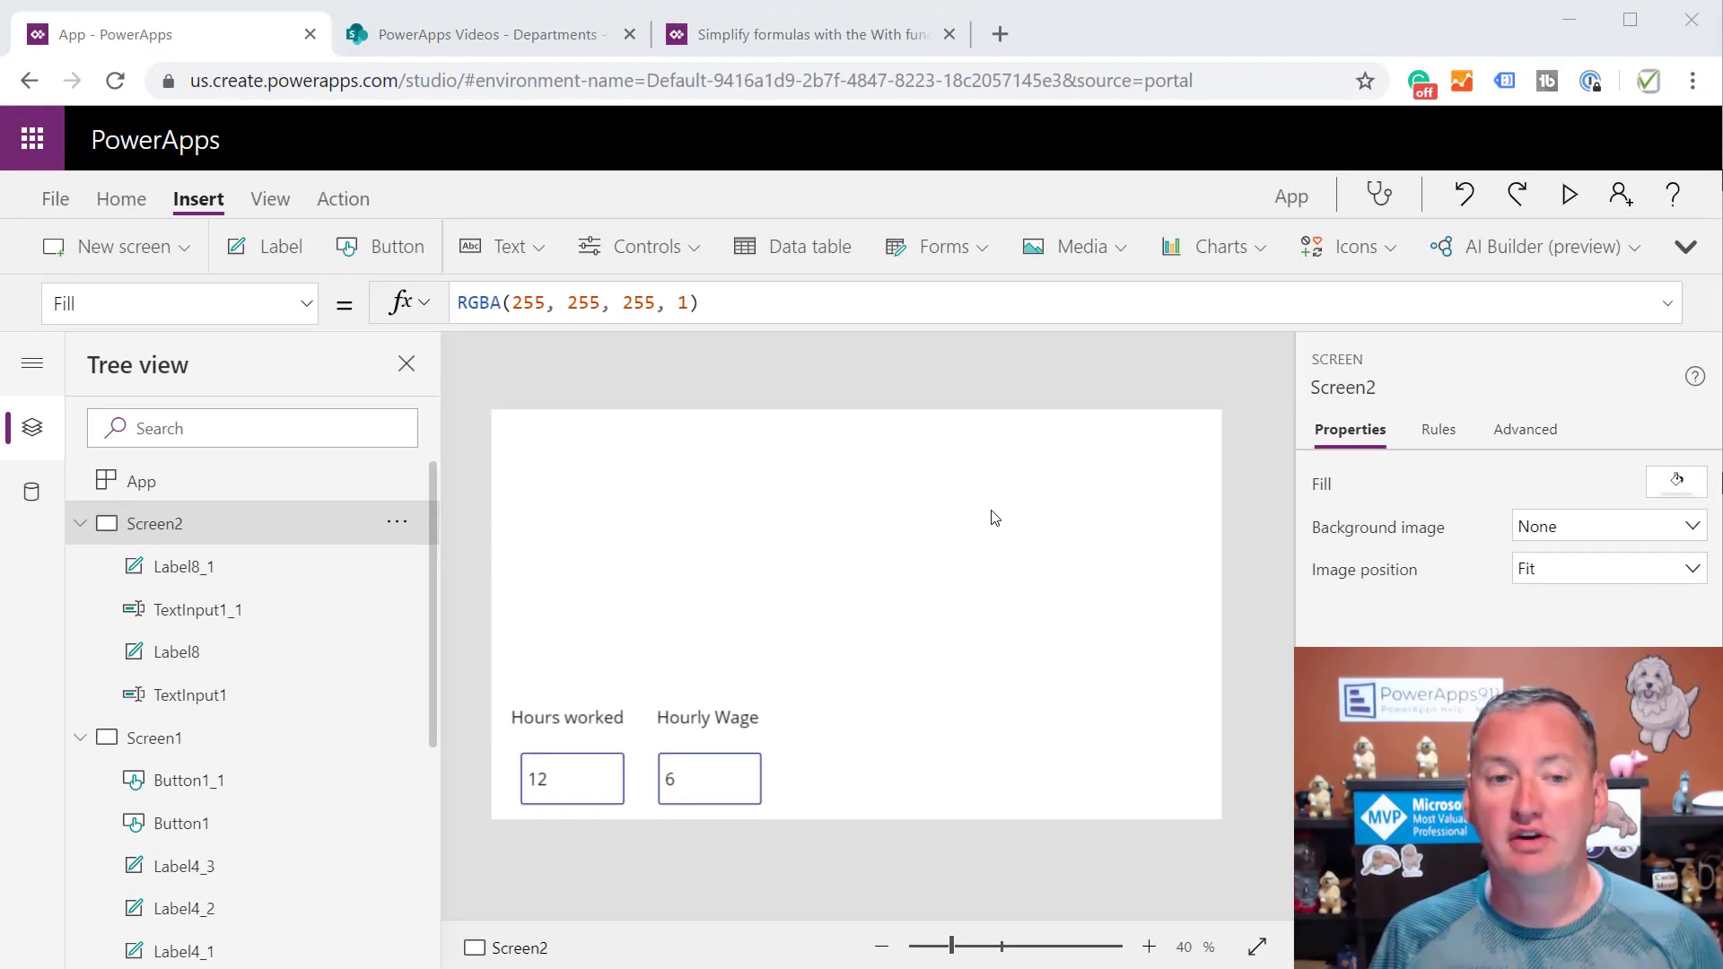
Add a label near the top of Screen2 at font size 25 and start a With( Text formula
left_click(277, 246)
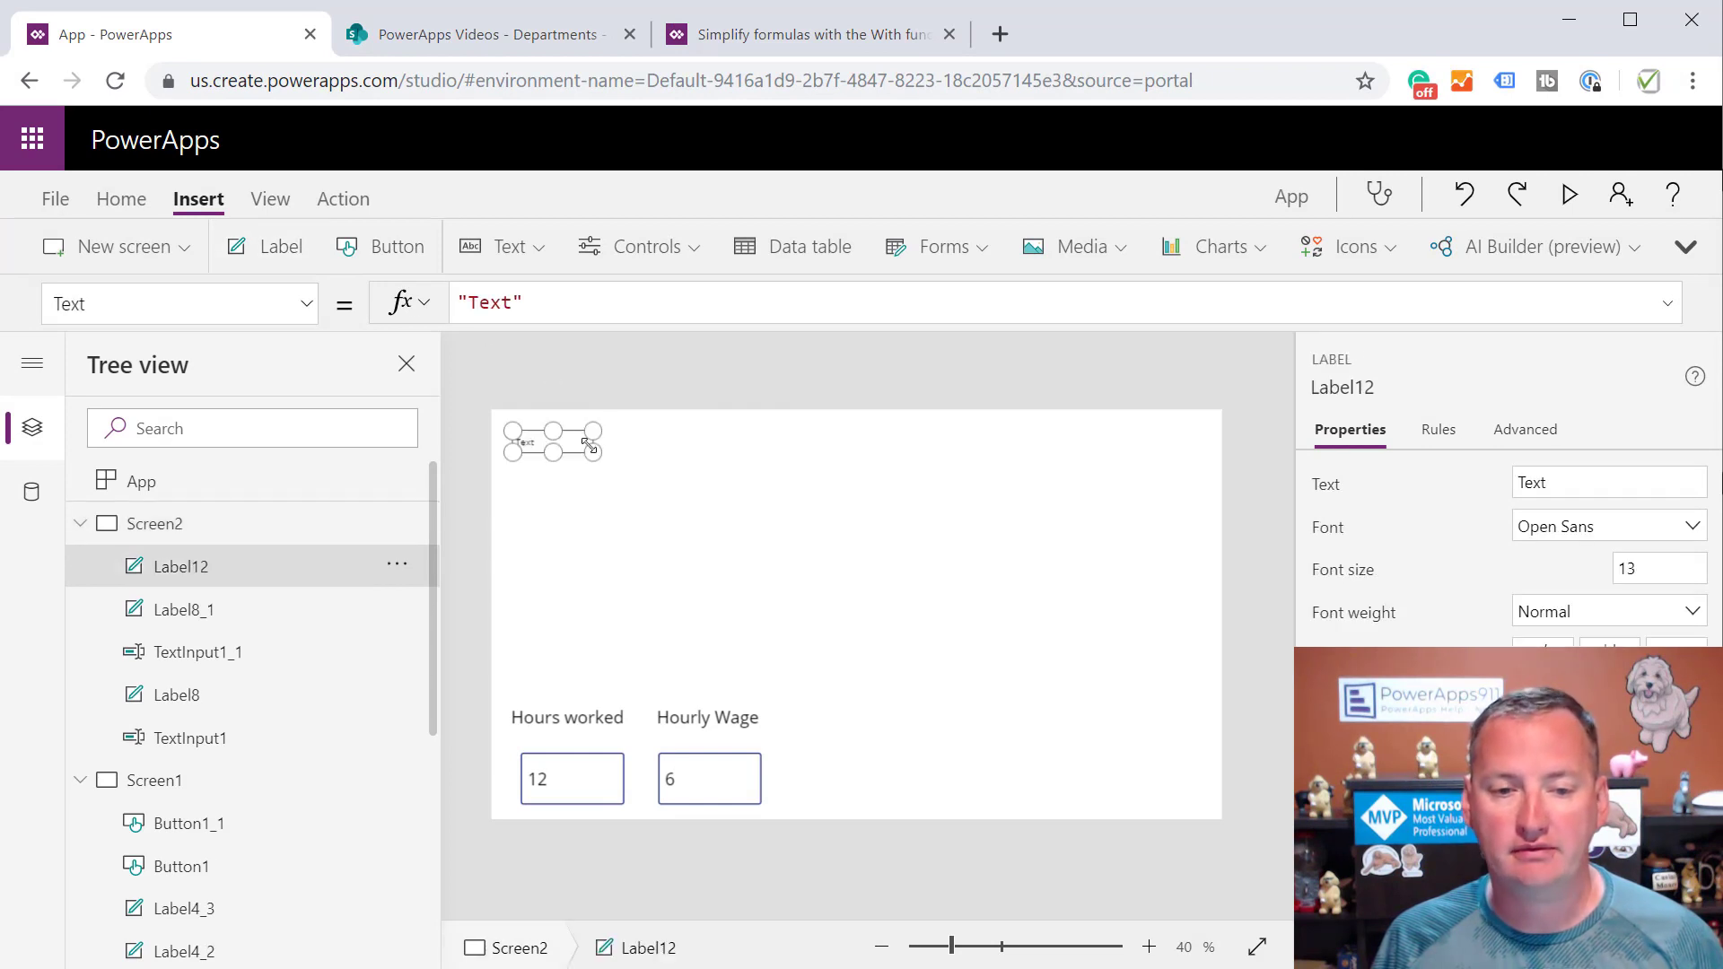
left_click_drag(552, 440, 680, 469)
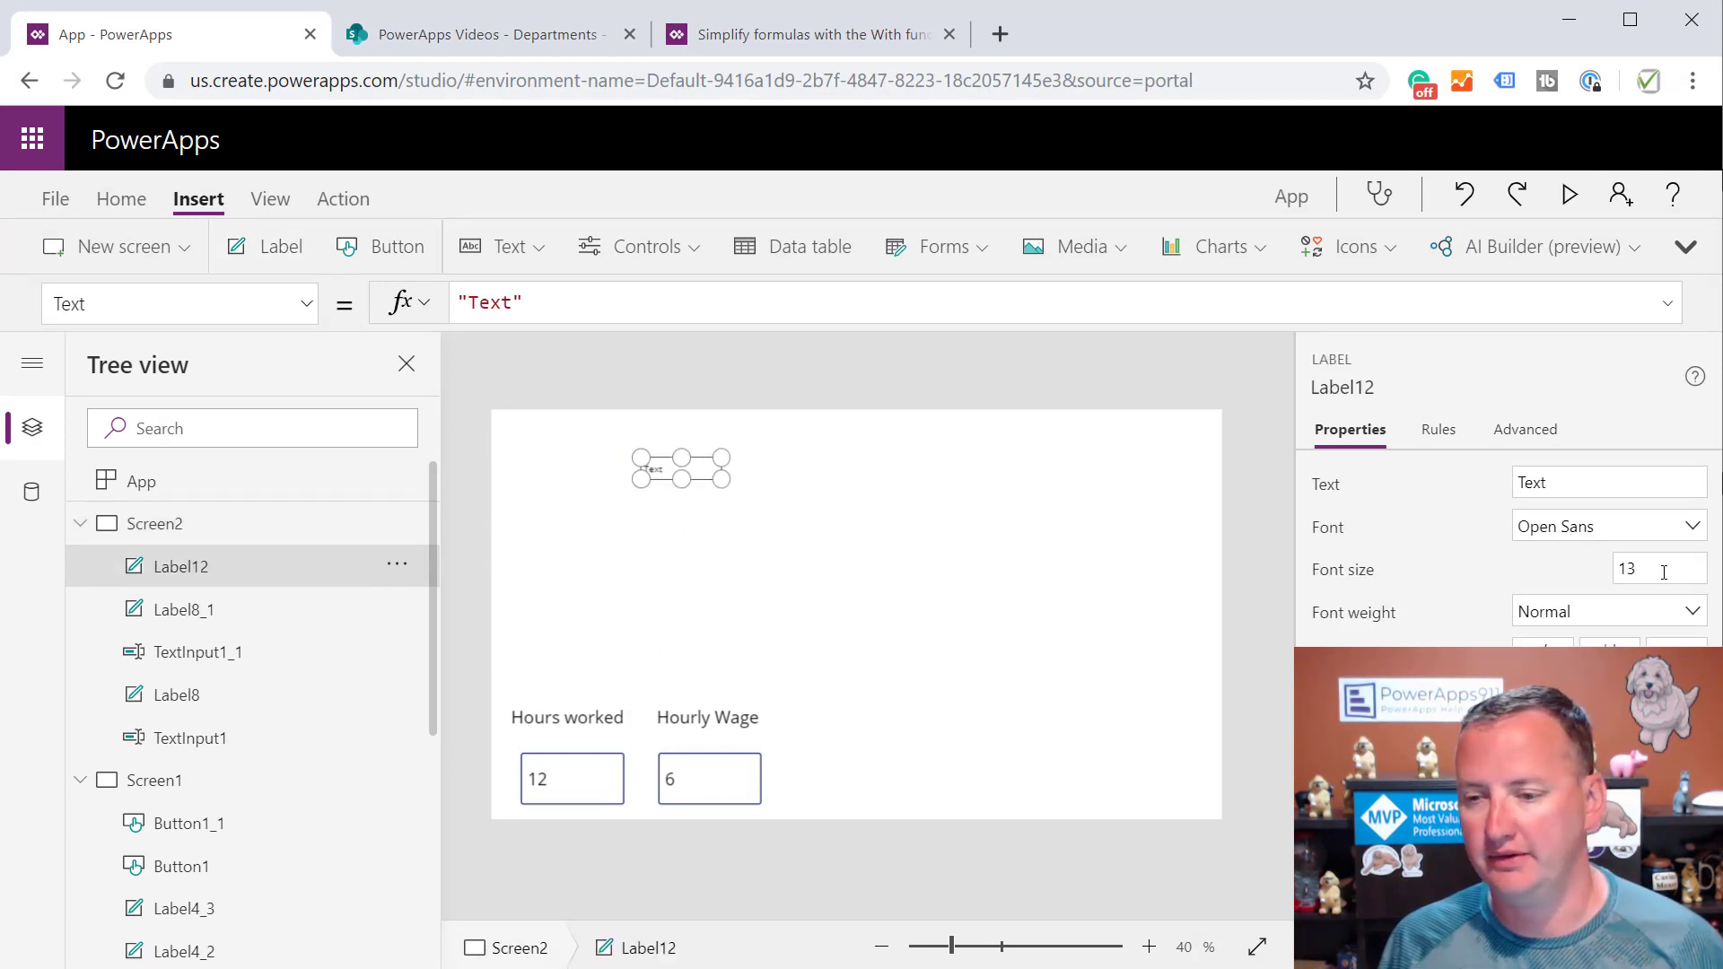
type("25")
type("With(")
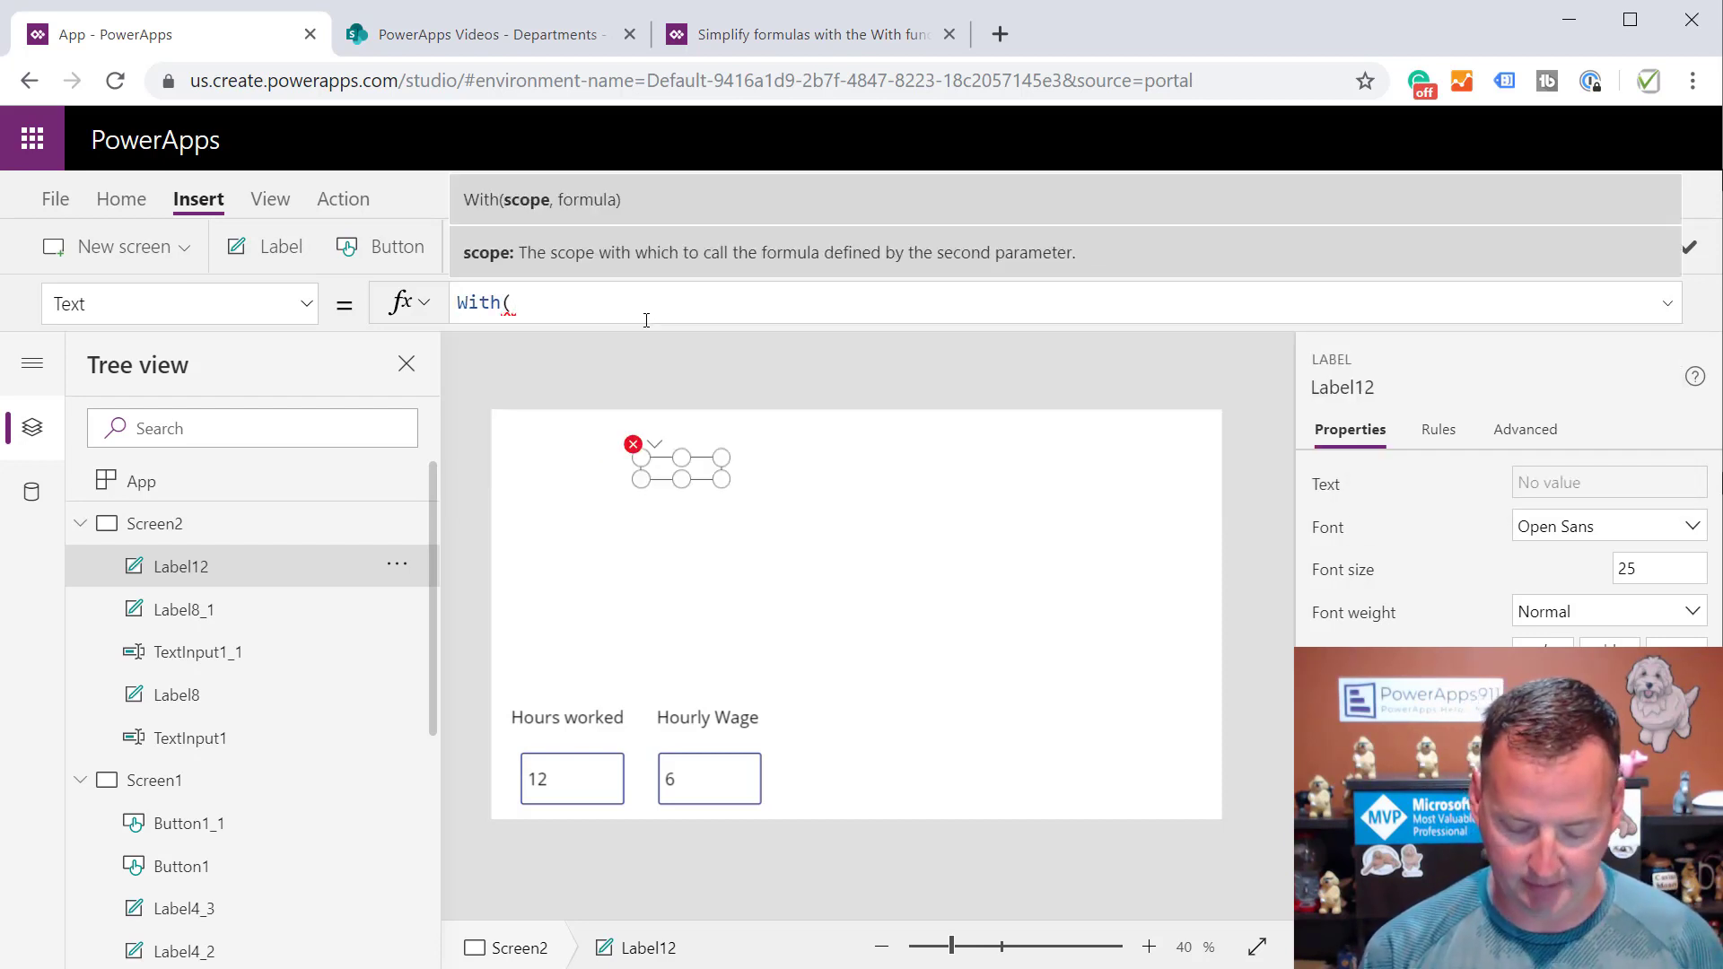
Set the label Text to With({Dog: "Chewy"}, "The name of the dog is: " & Dog)
type("{}")
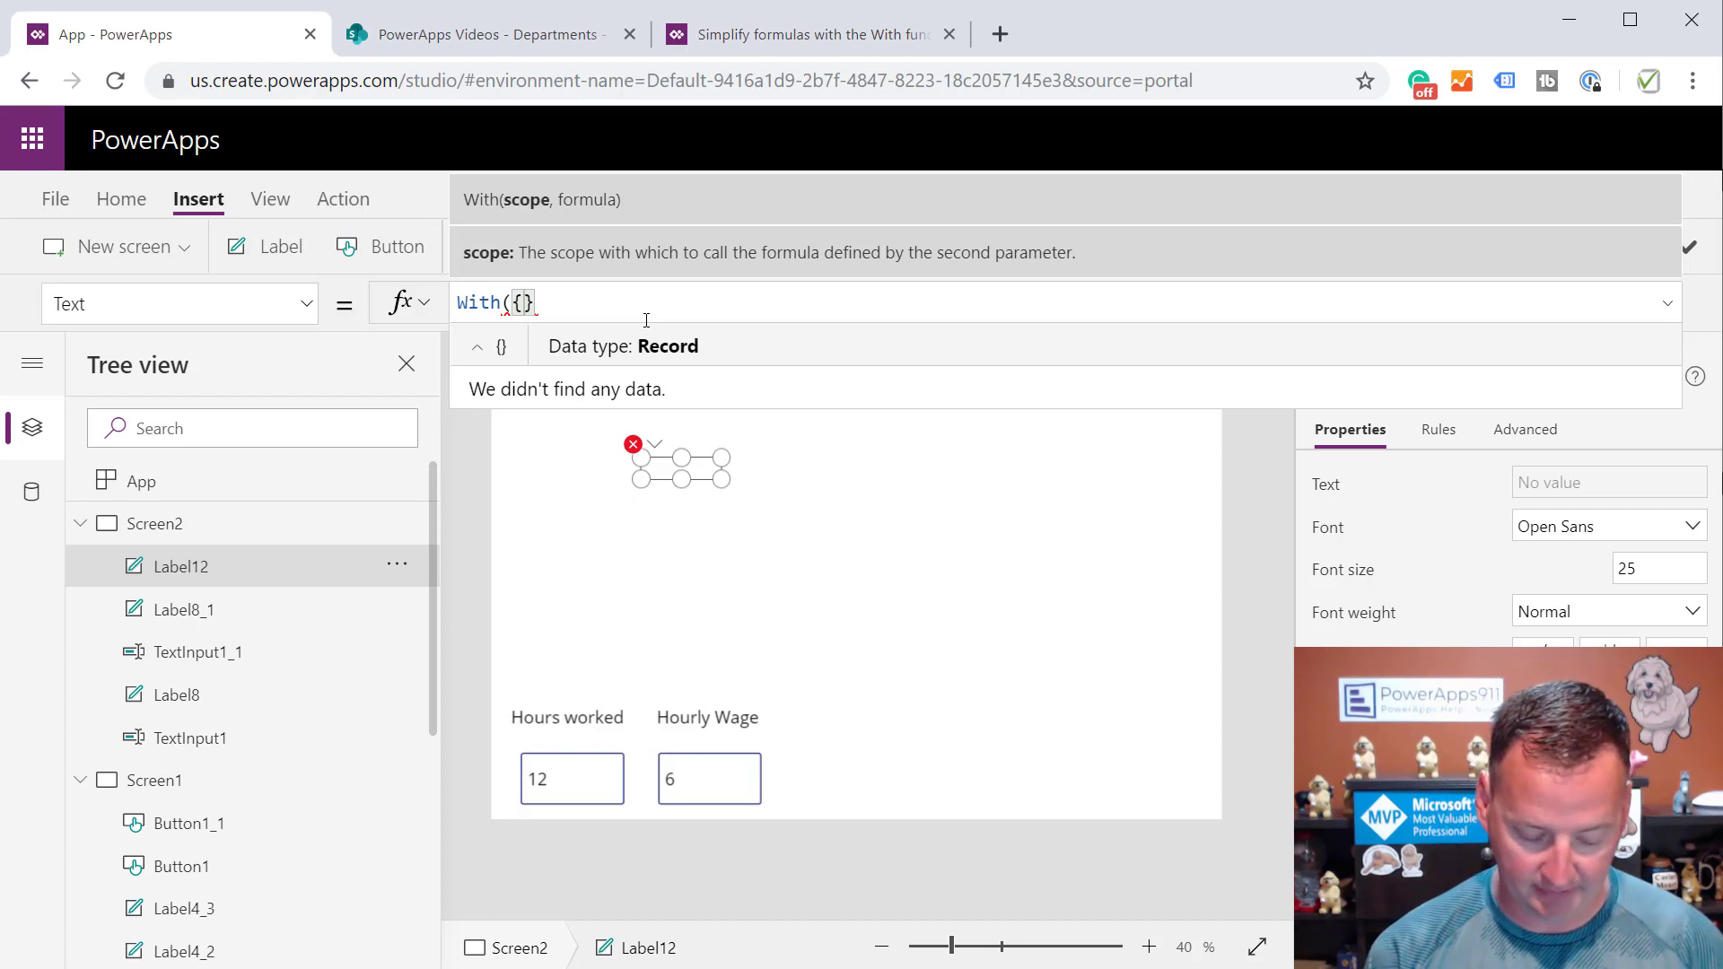
type("Dog")
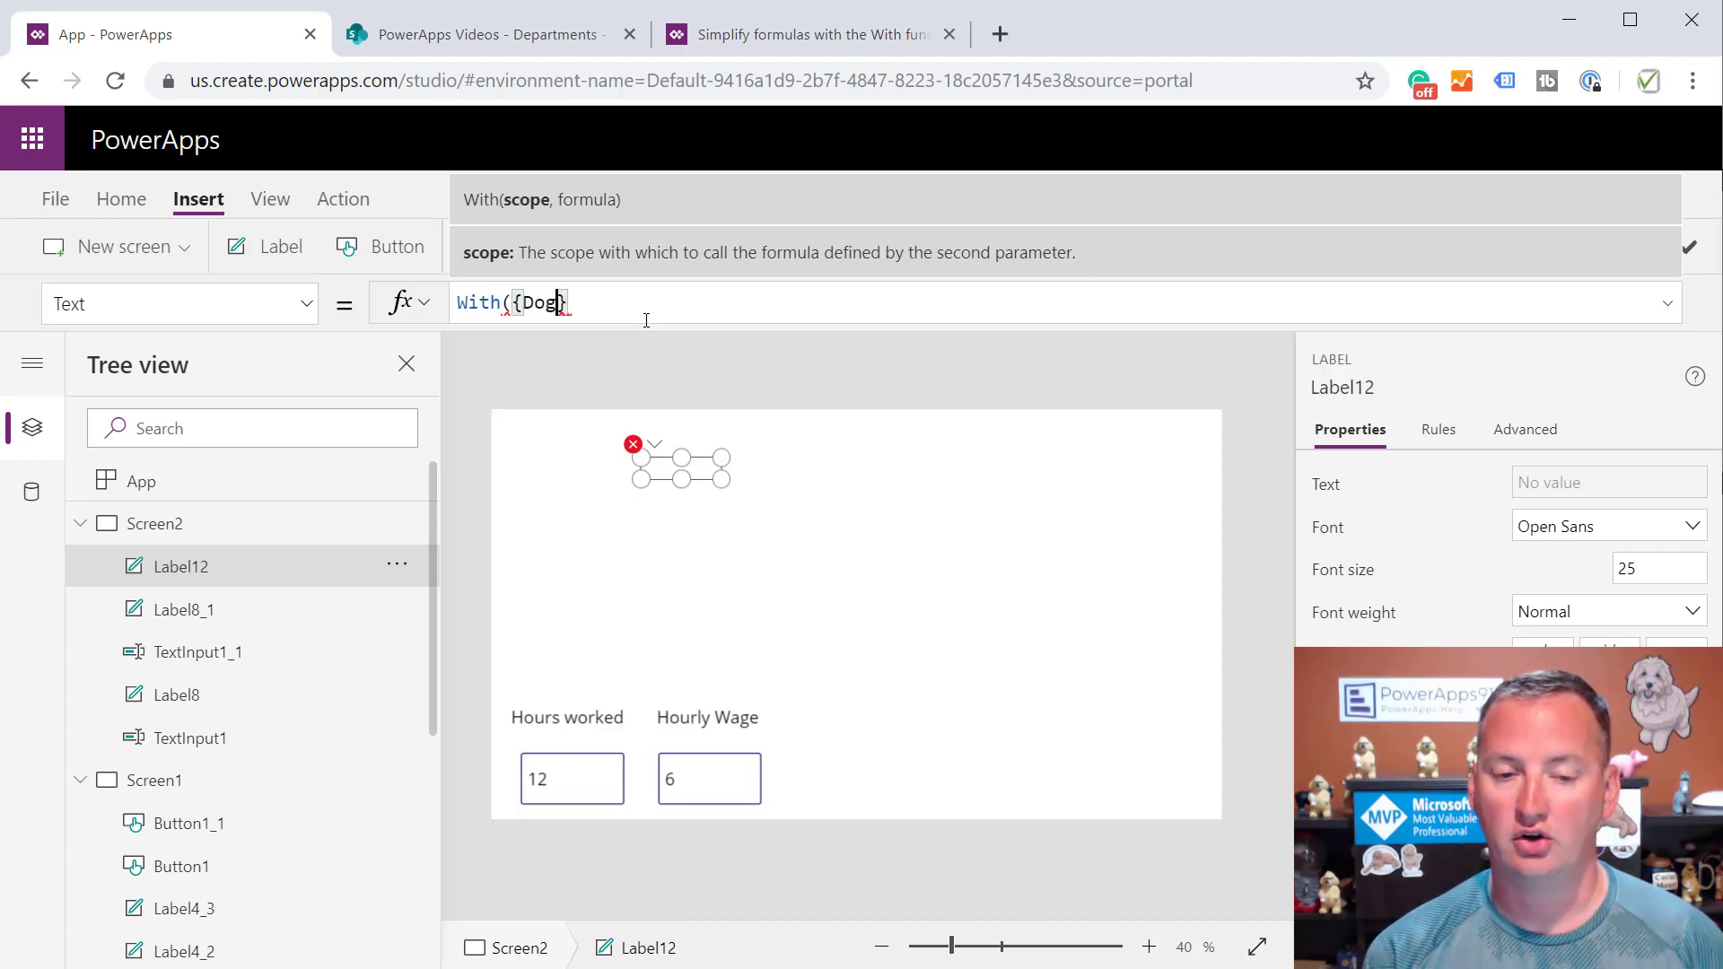
type(": \"Chwy")
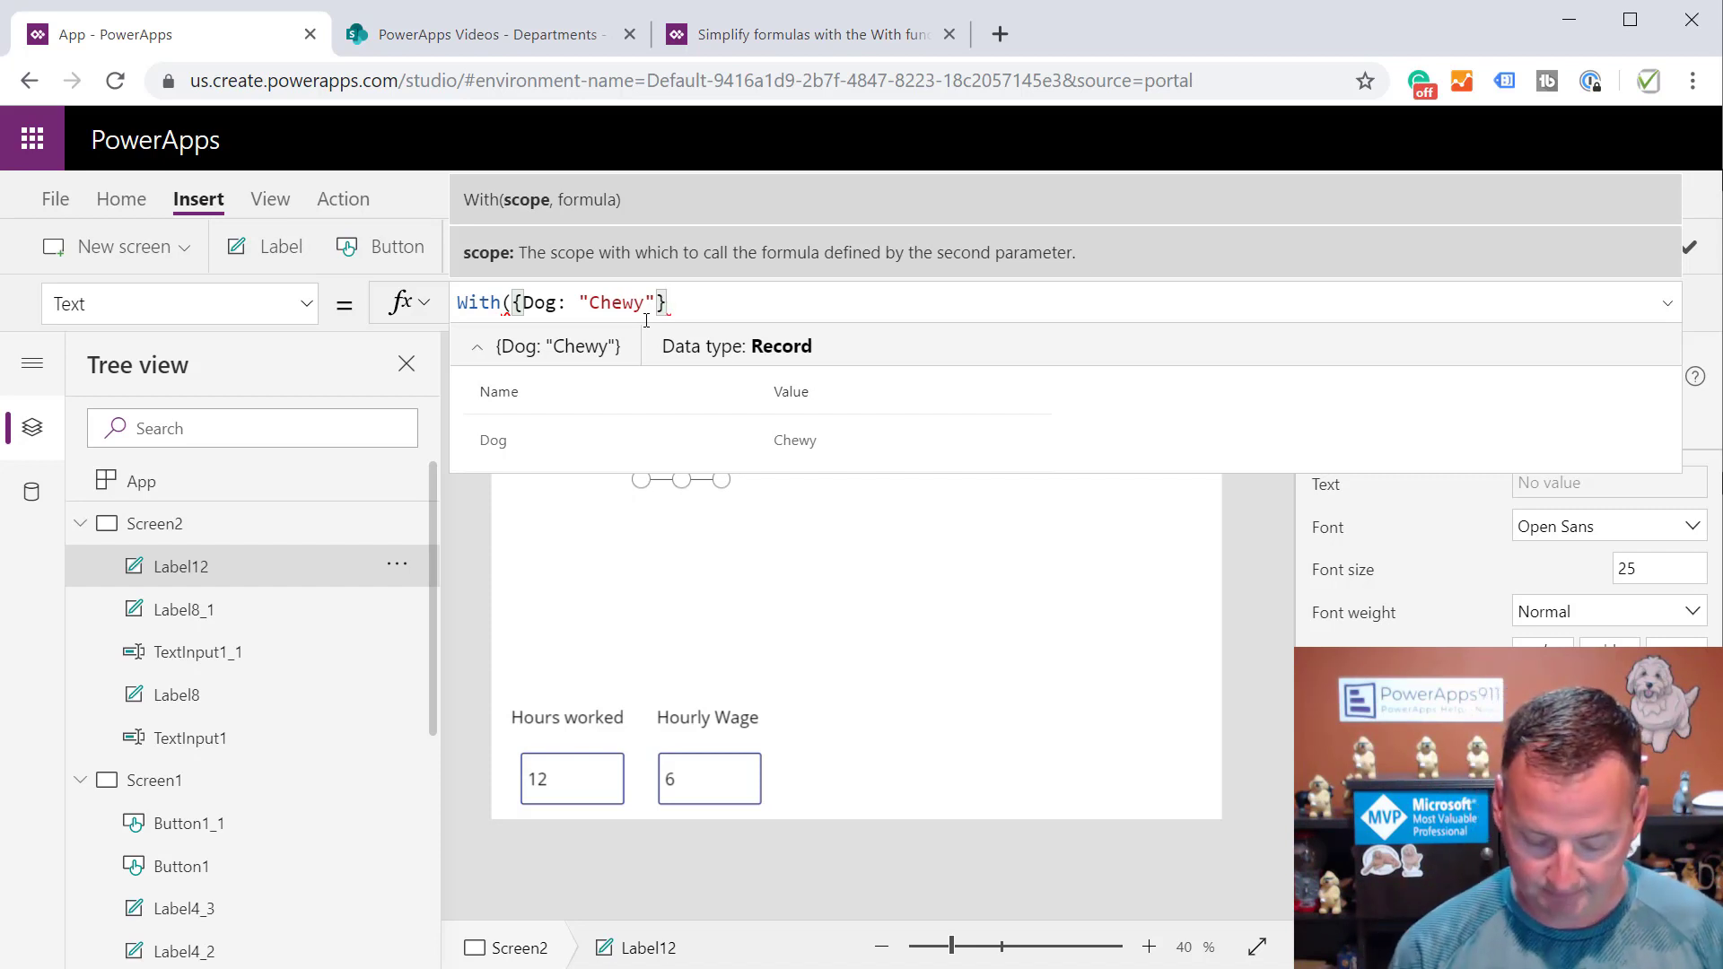
type(",")
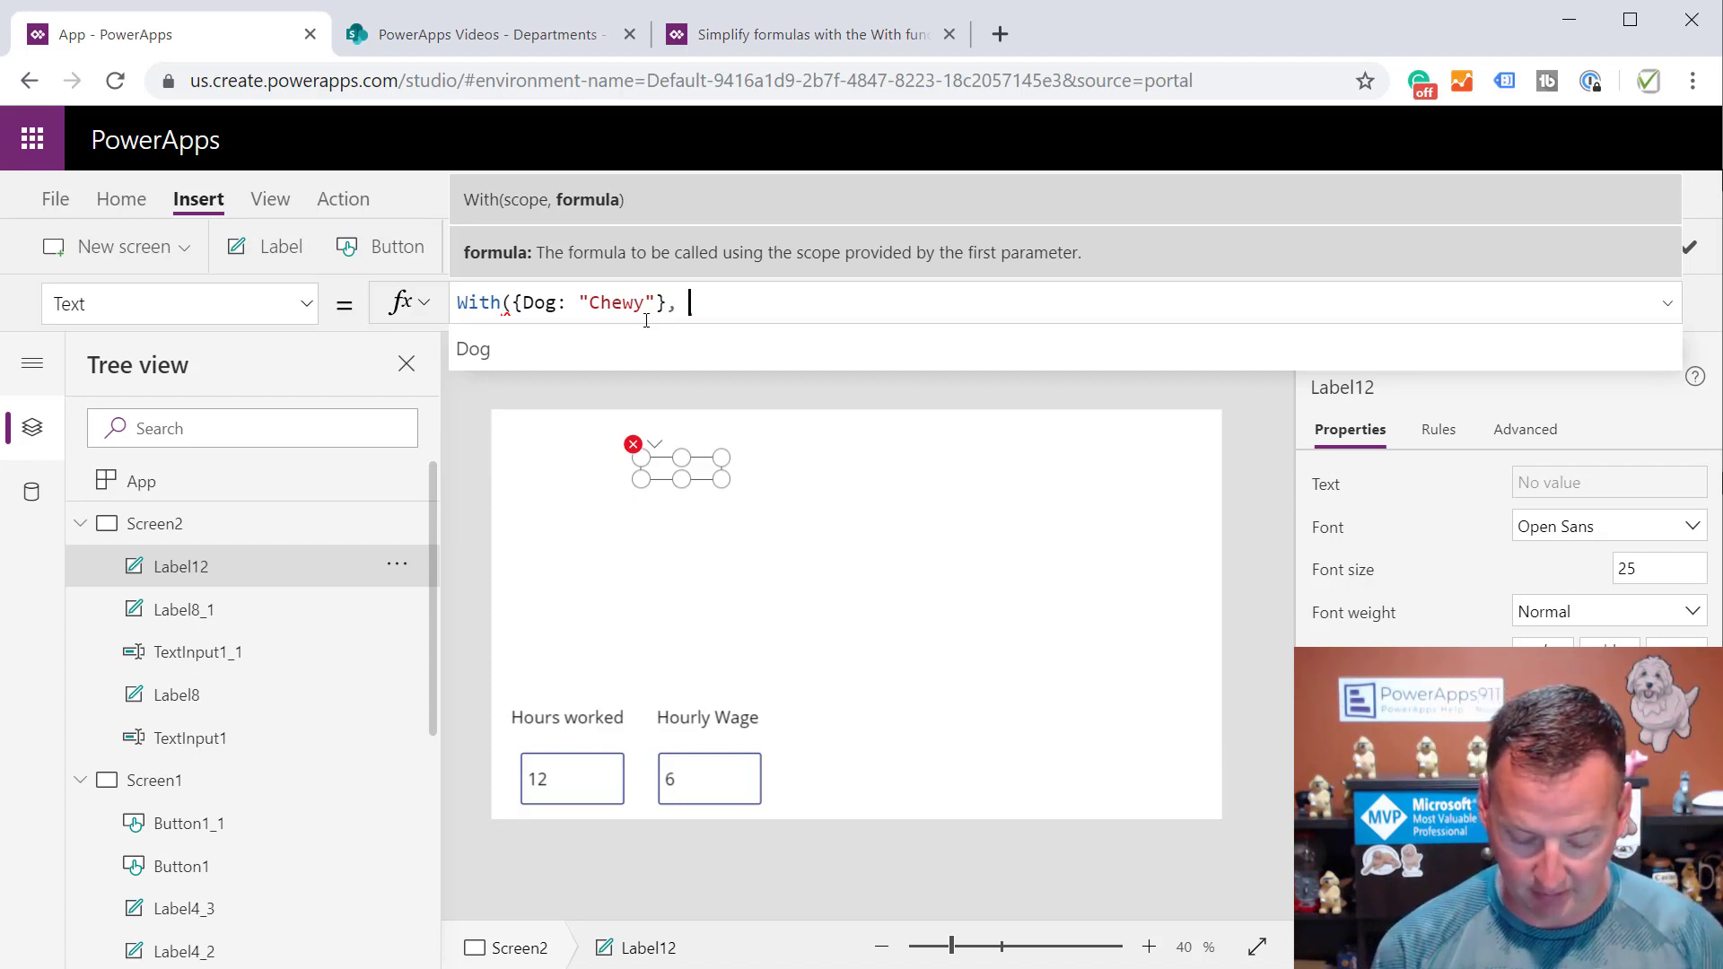
type("\"")
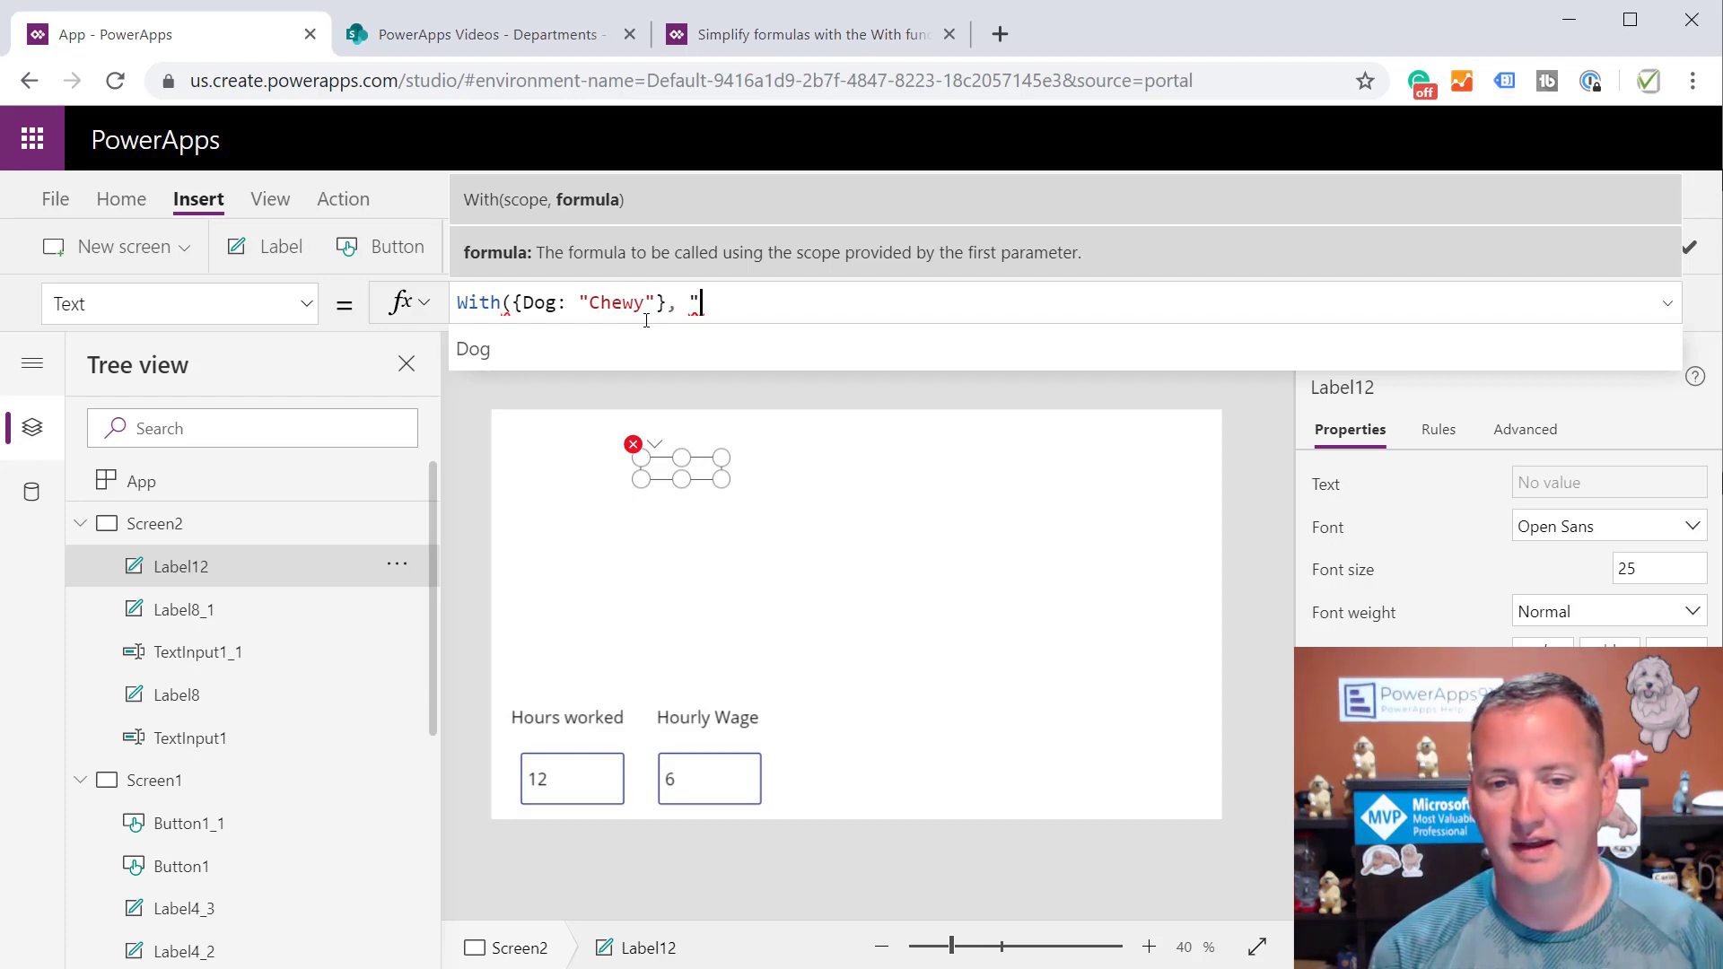
type("The name of the")
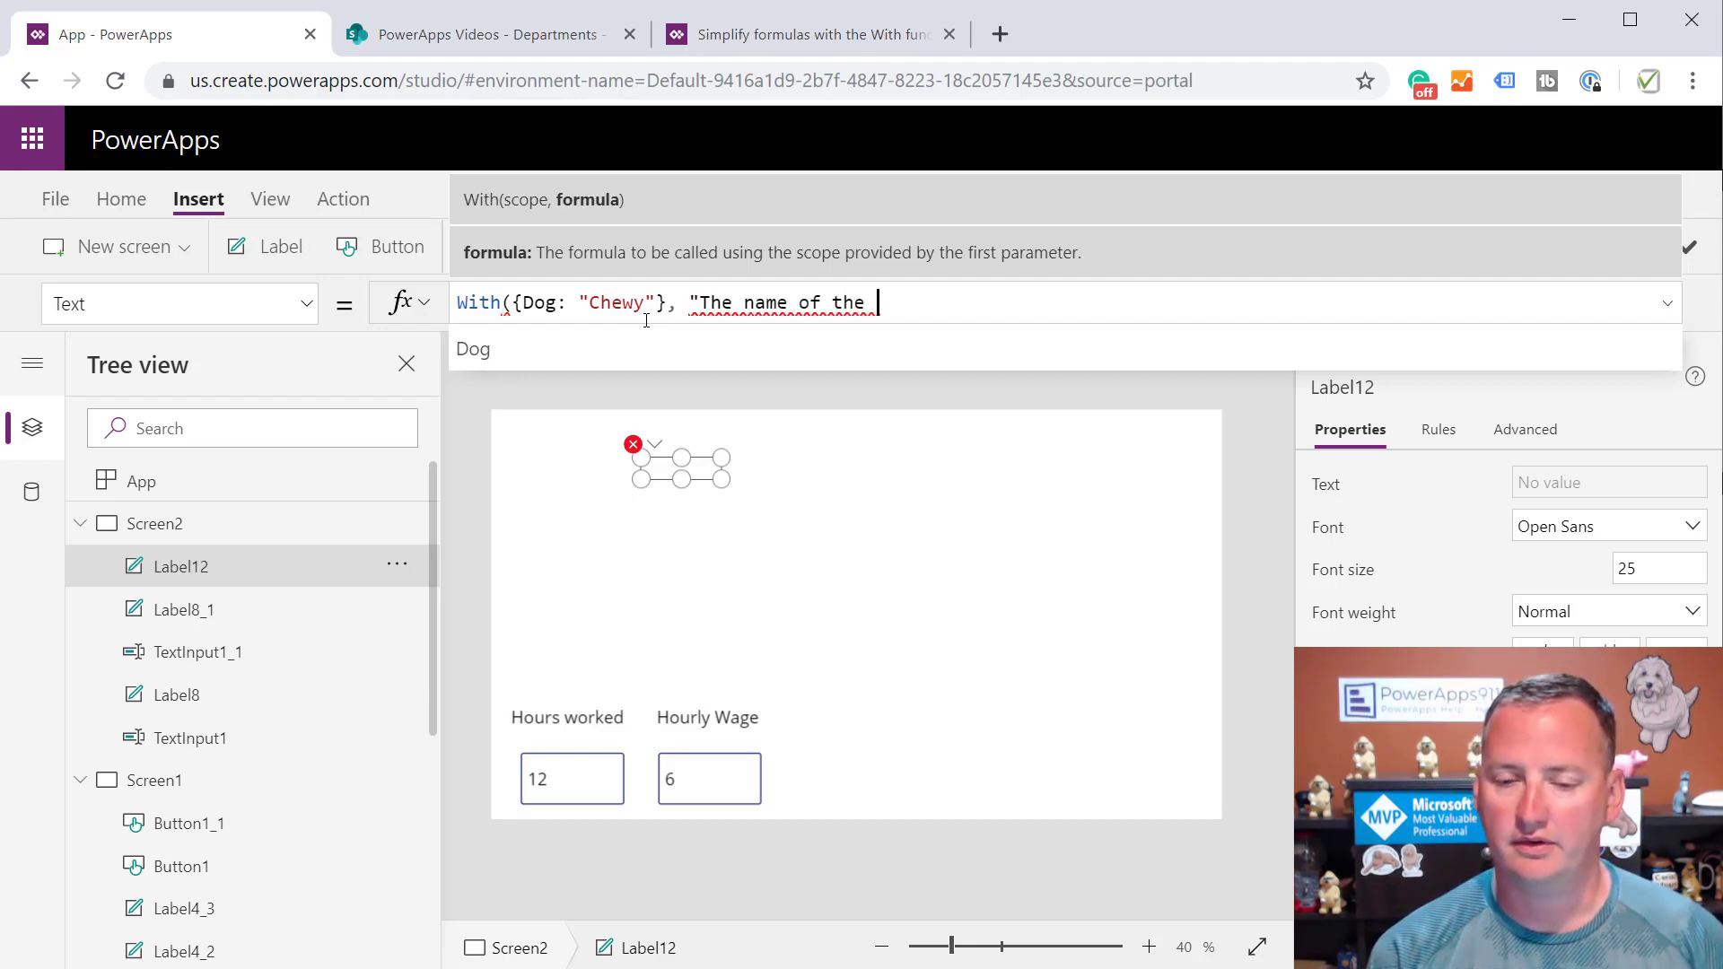
type("dog is: \"")
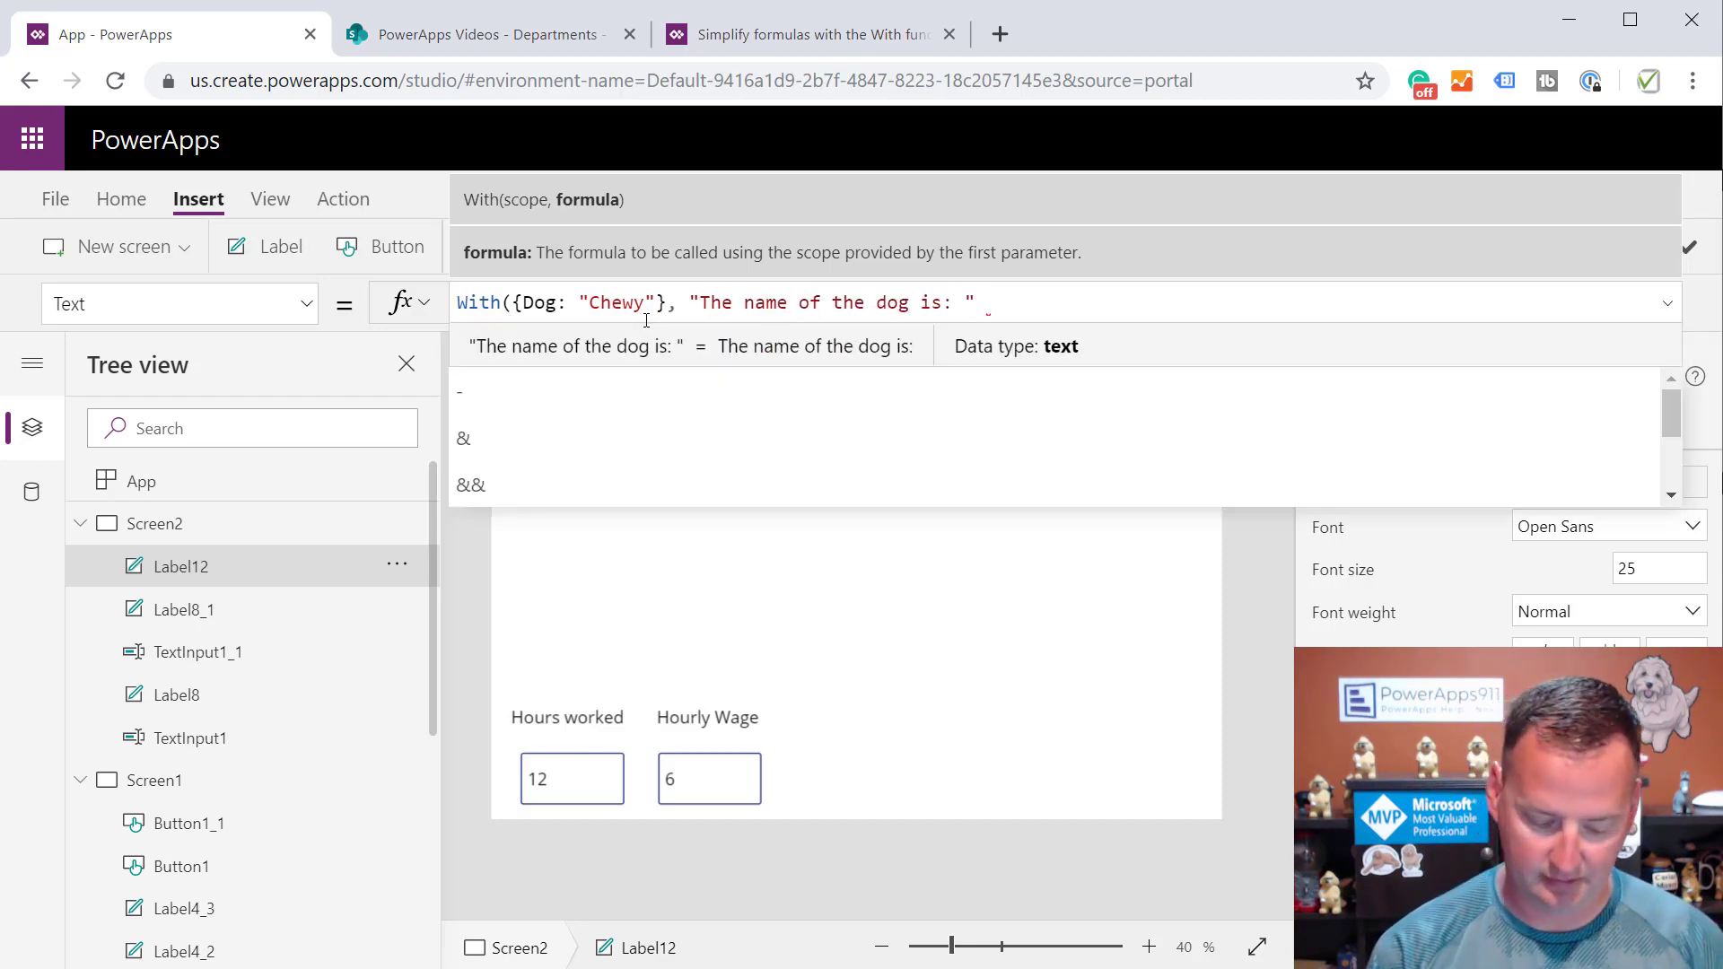
type("&")
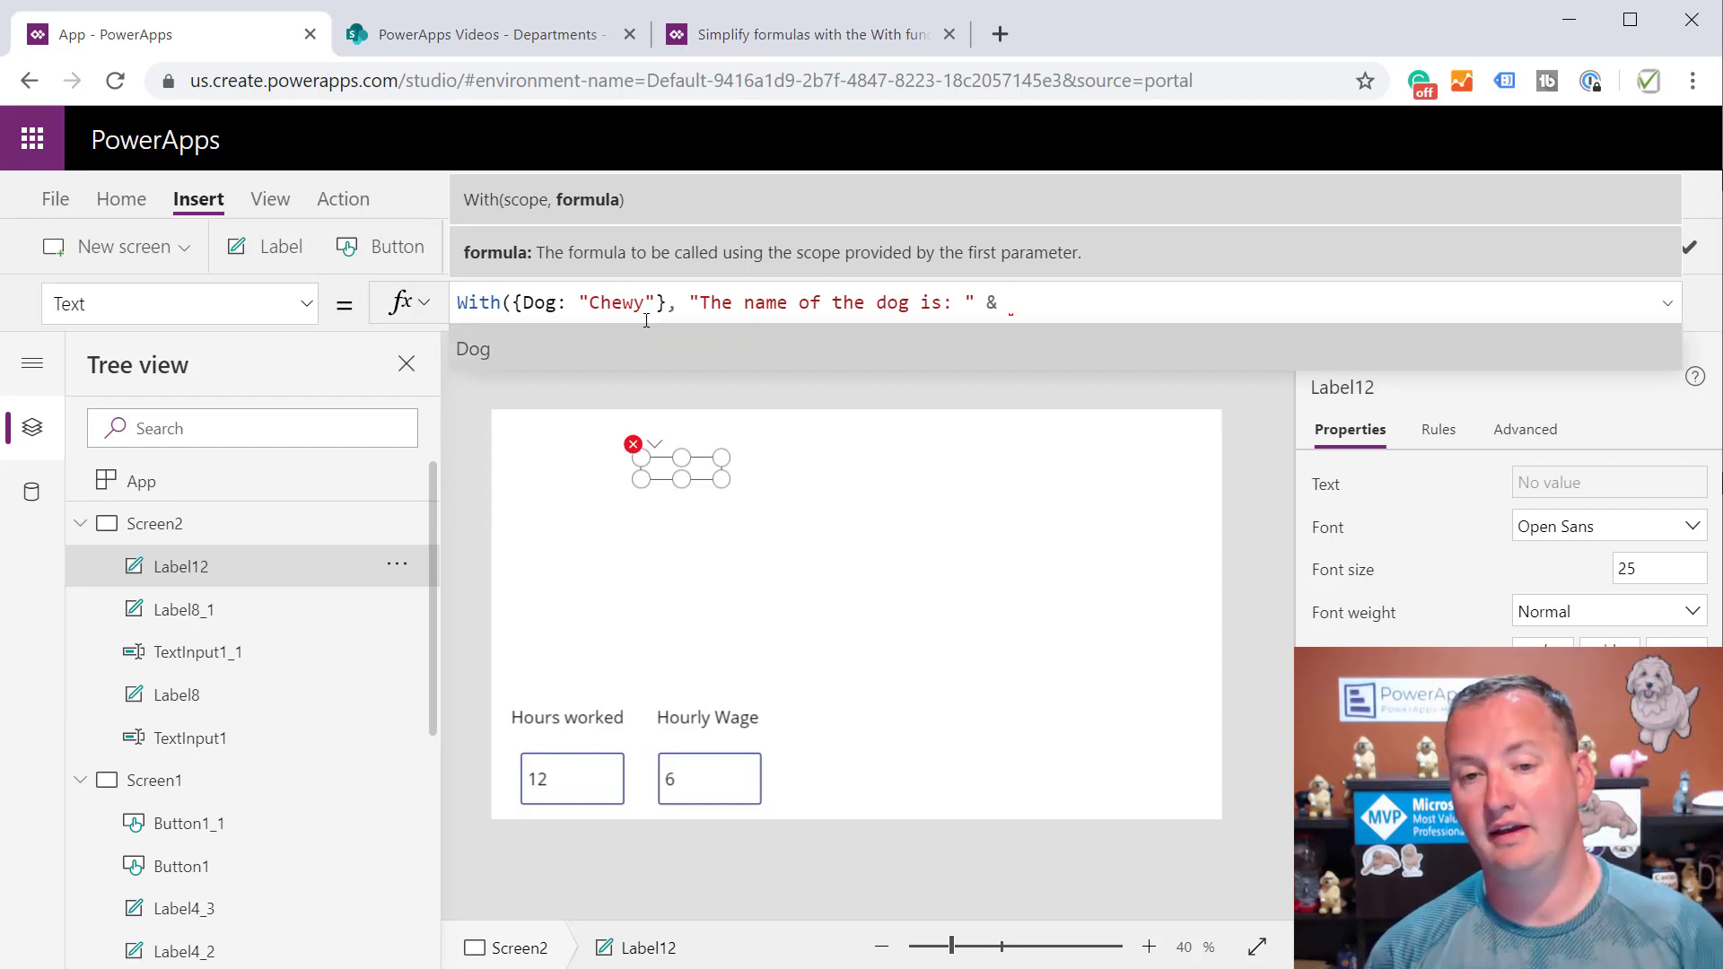
type("Dog)")
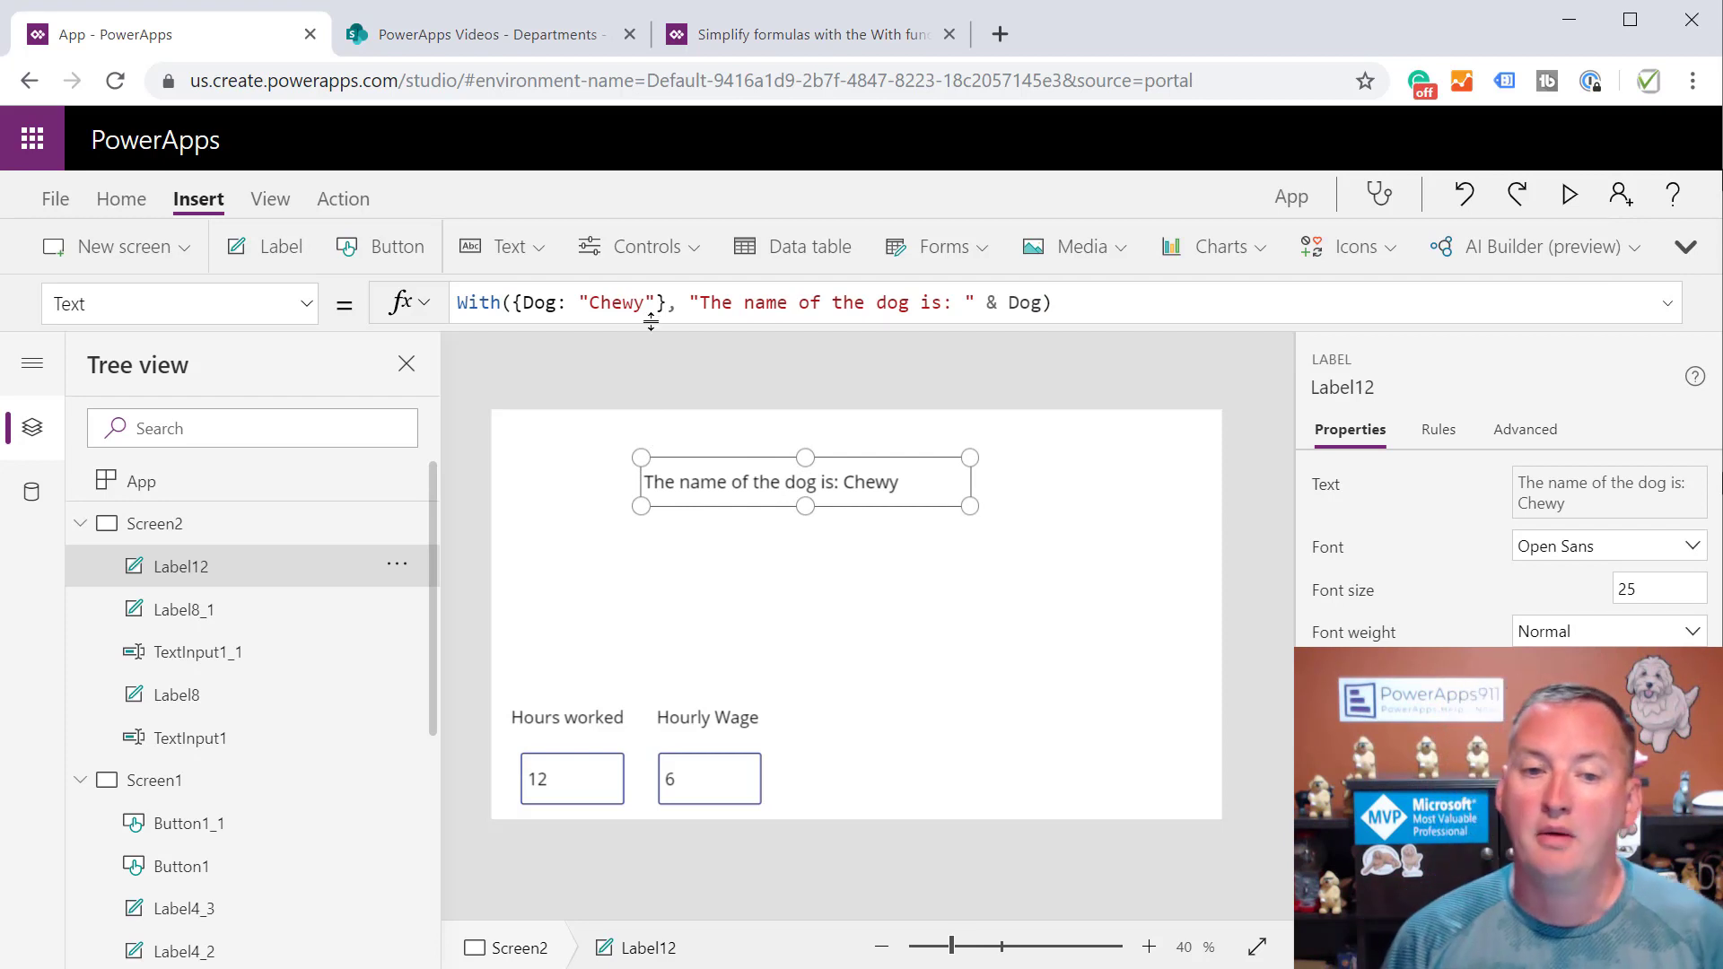
Add Kid: "Billy Goat" to the record and append " the goat is " & Kid to the text
left_click(539, 302)
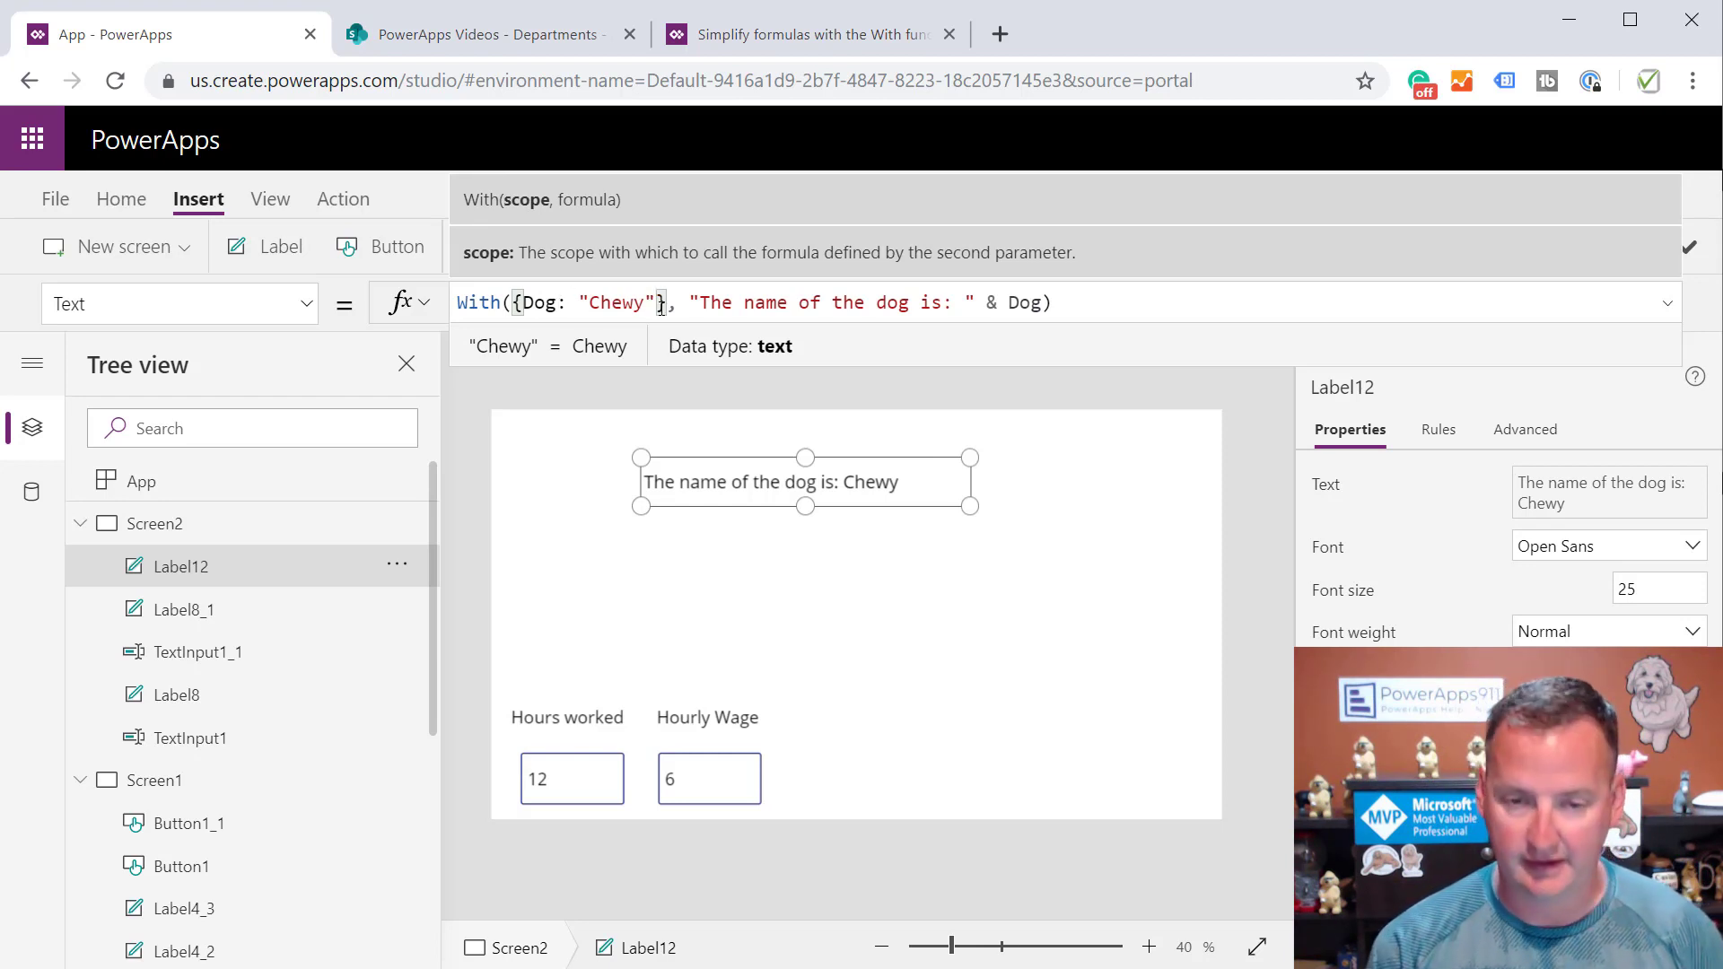
type("Kid:")
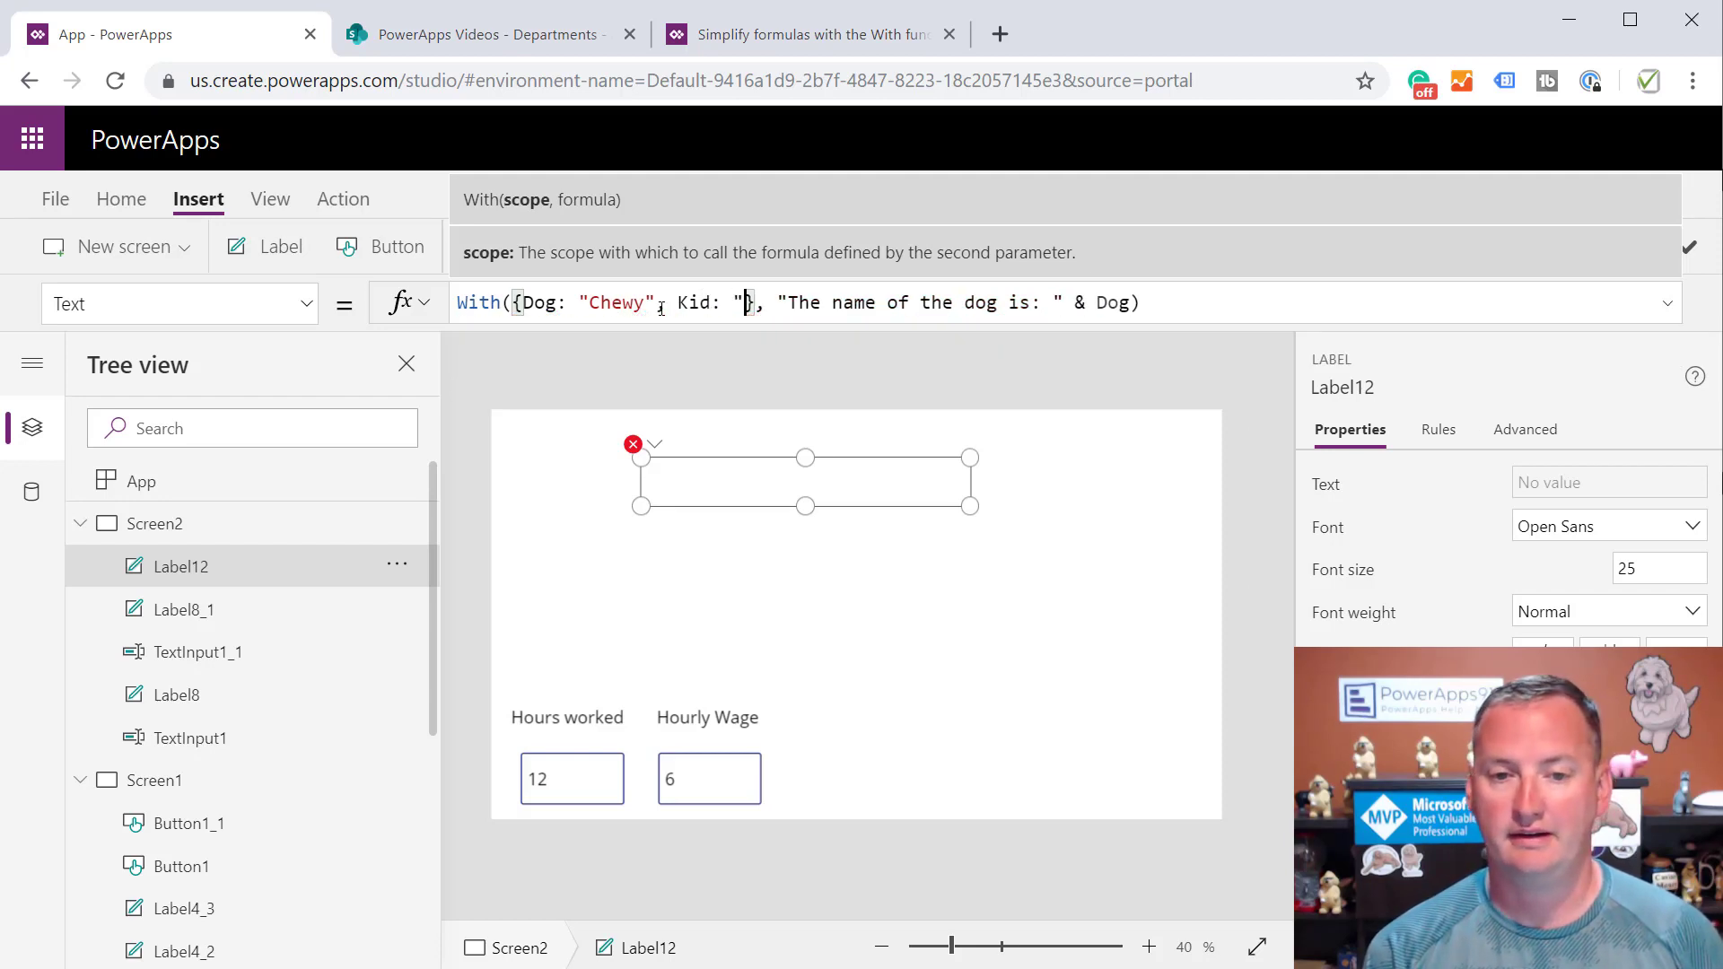
type("Billy Goat")
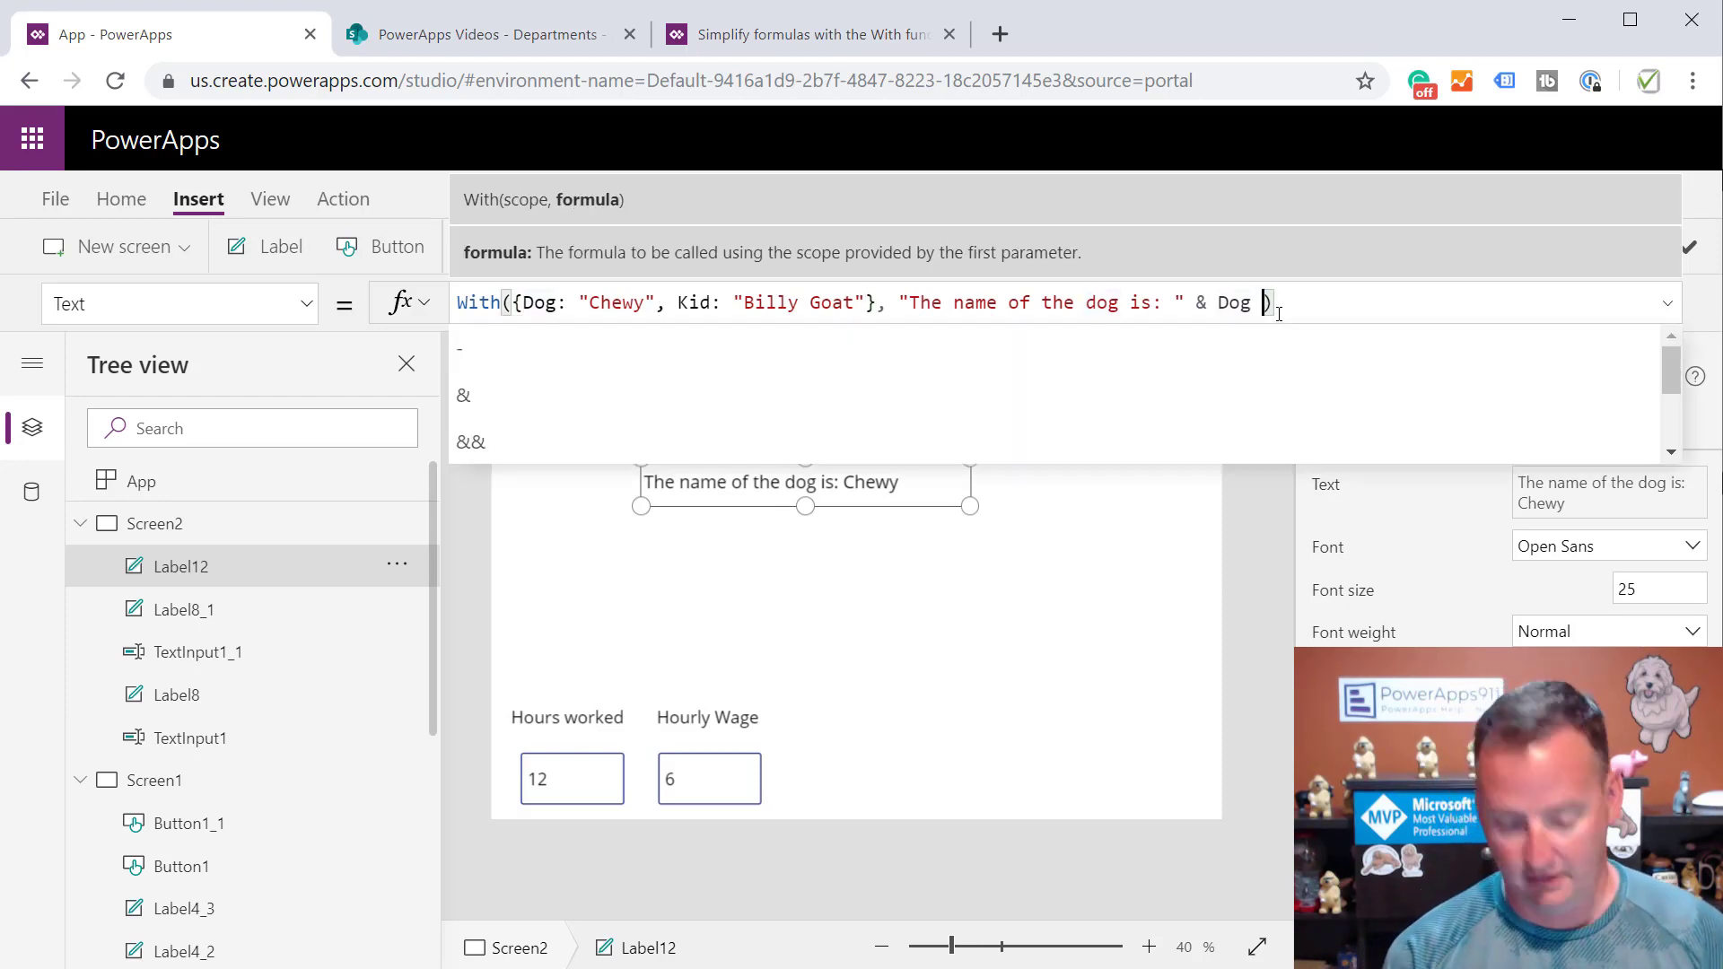
type("& \"")
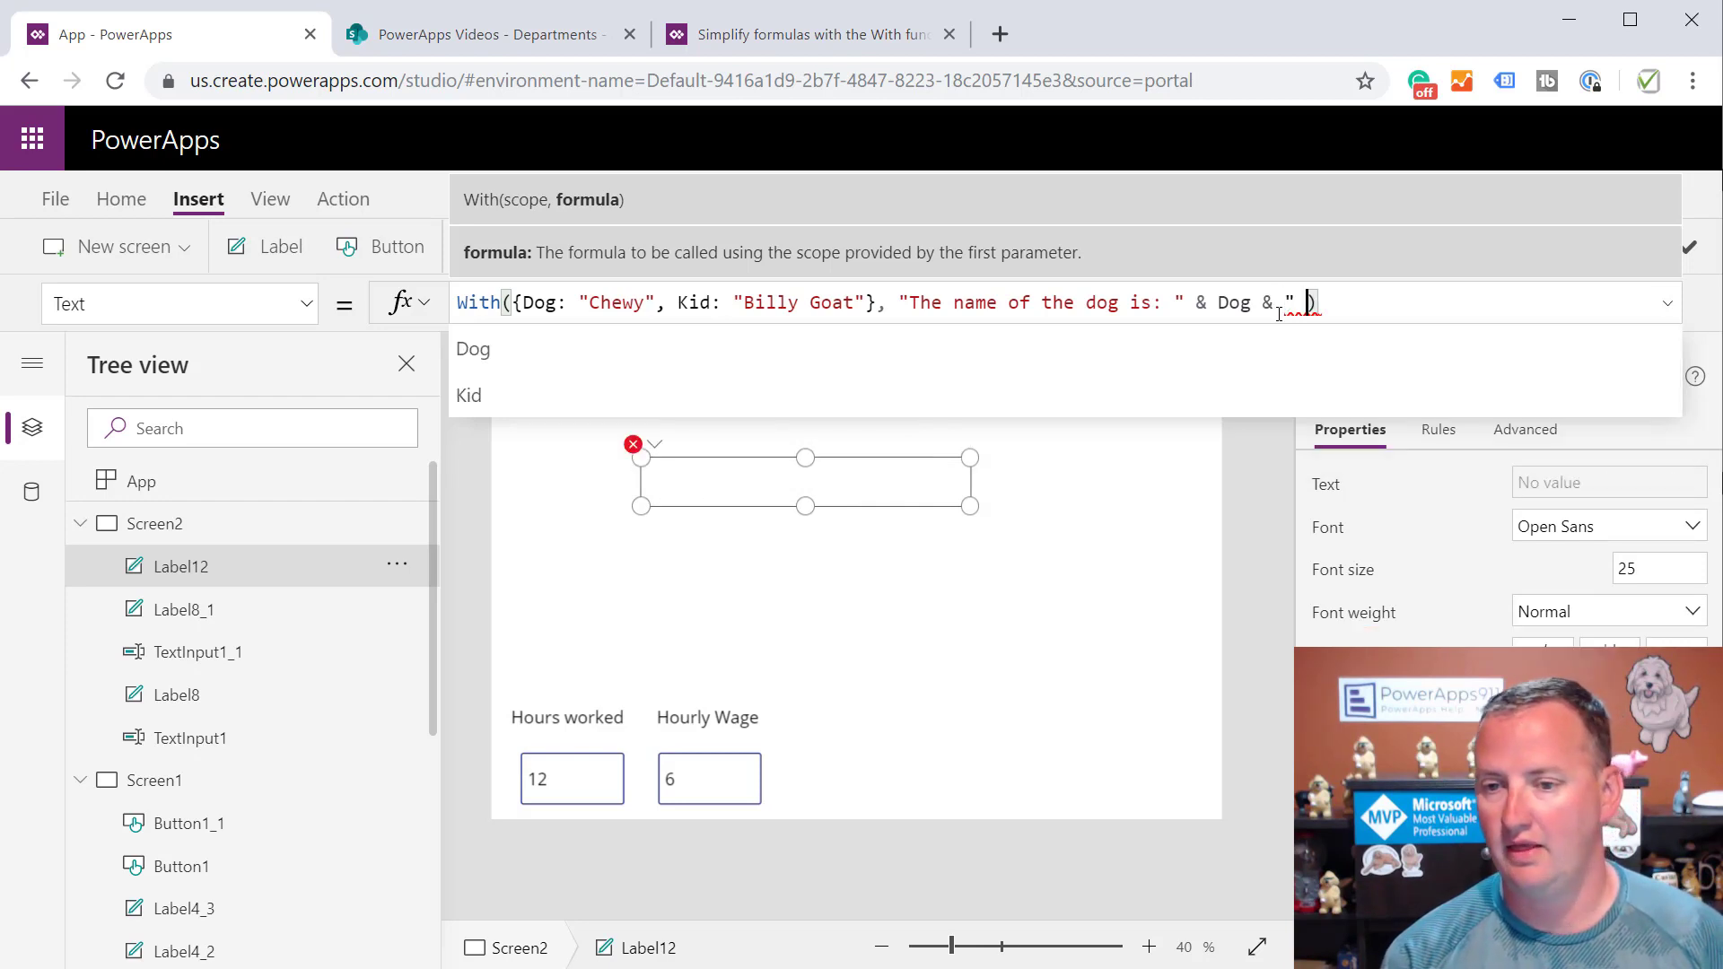
type("the goat is \"")
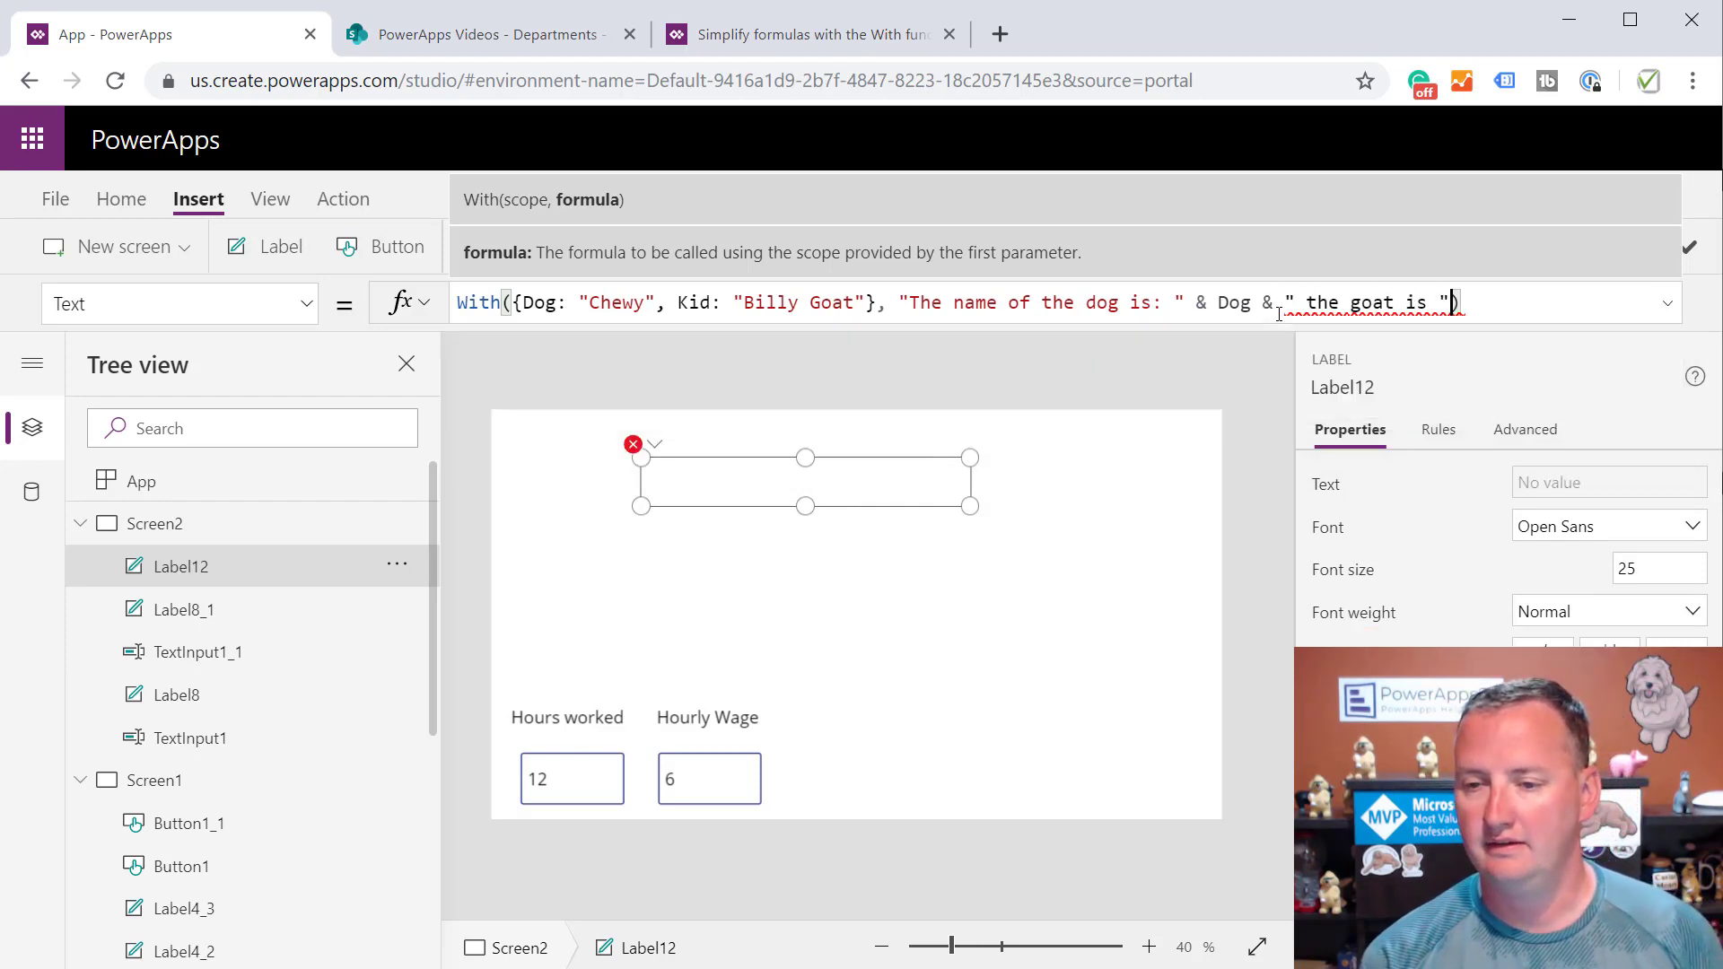
type("&")
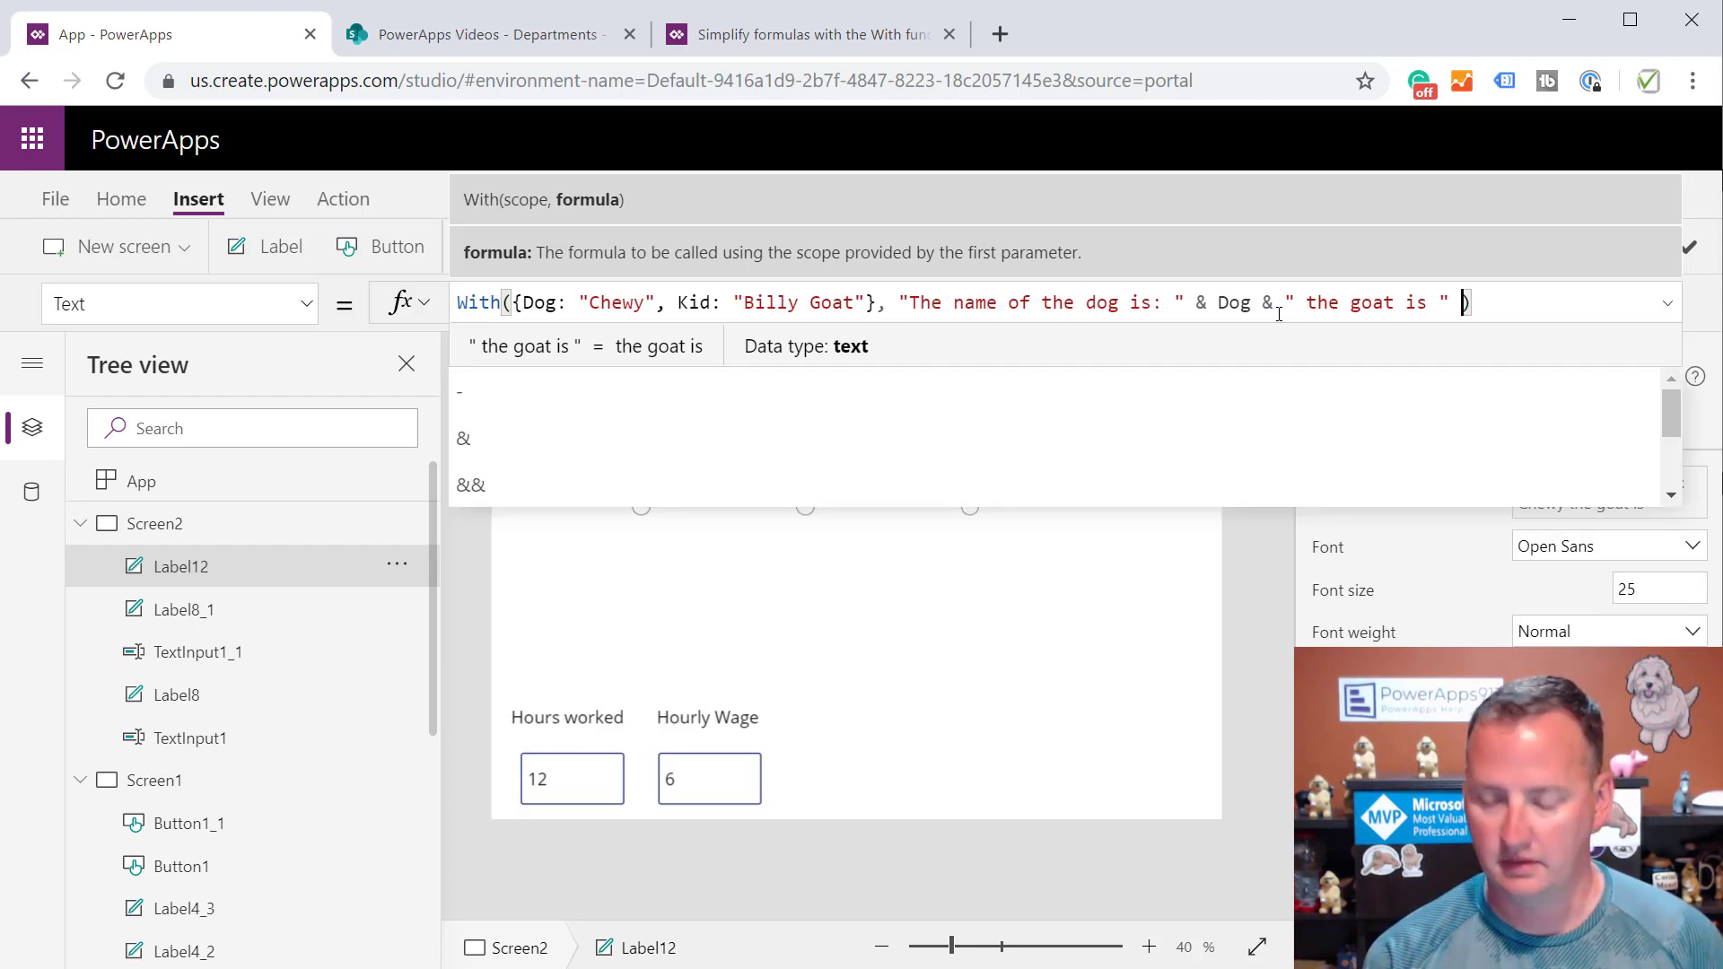
type("& Kid")
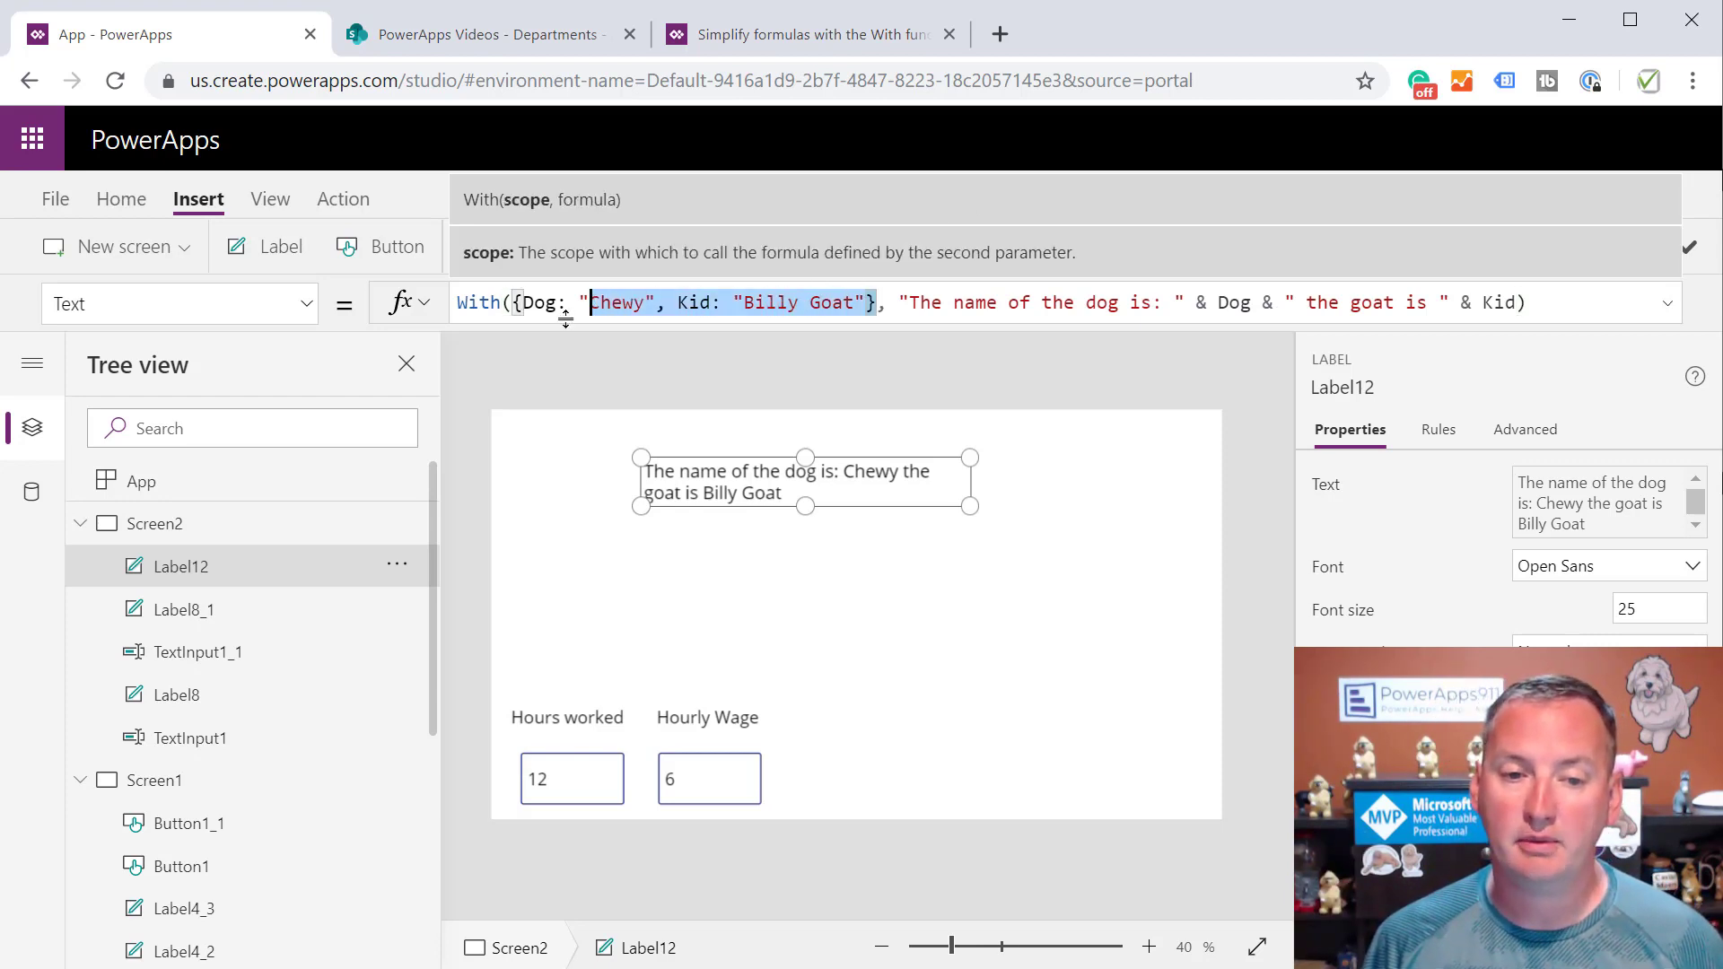
left_click(538, 303)
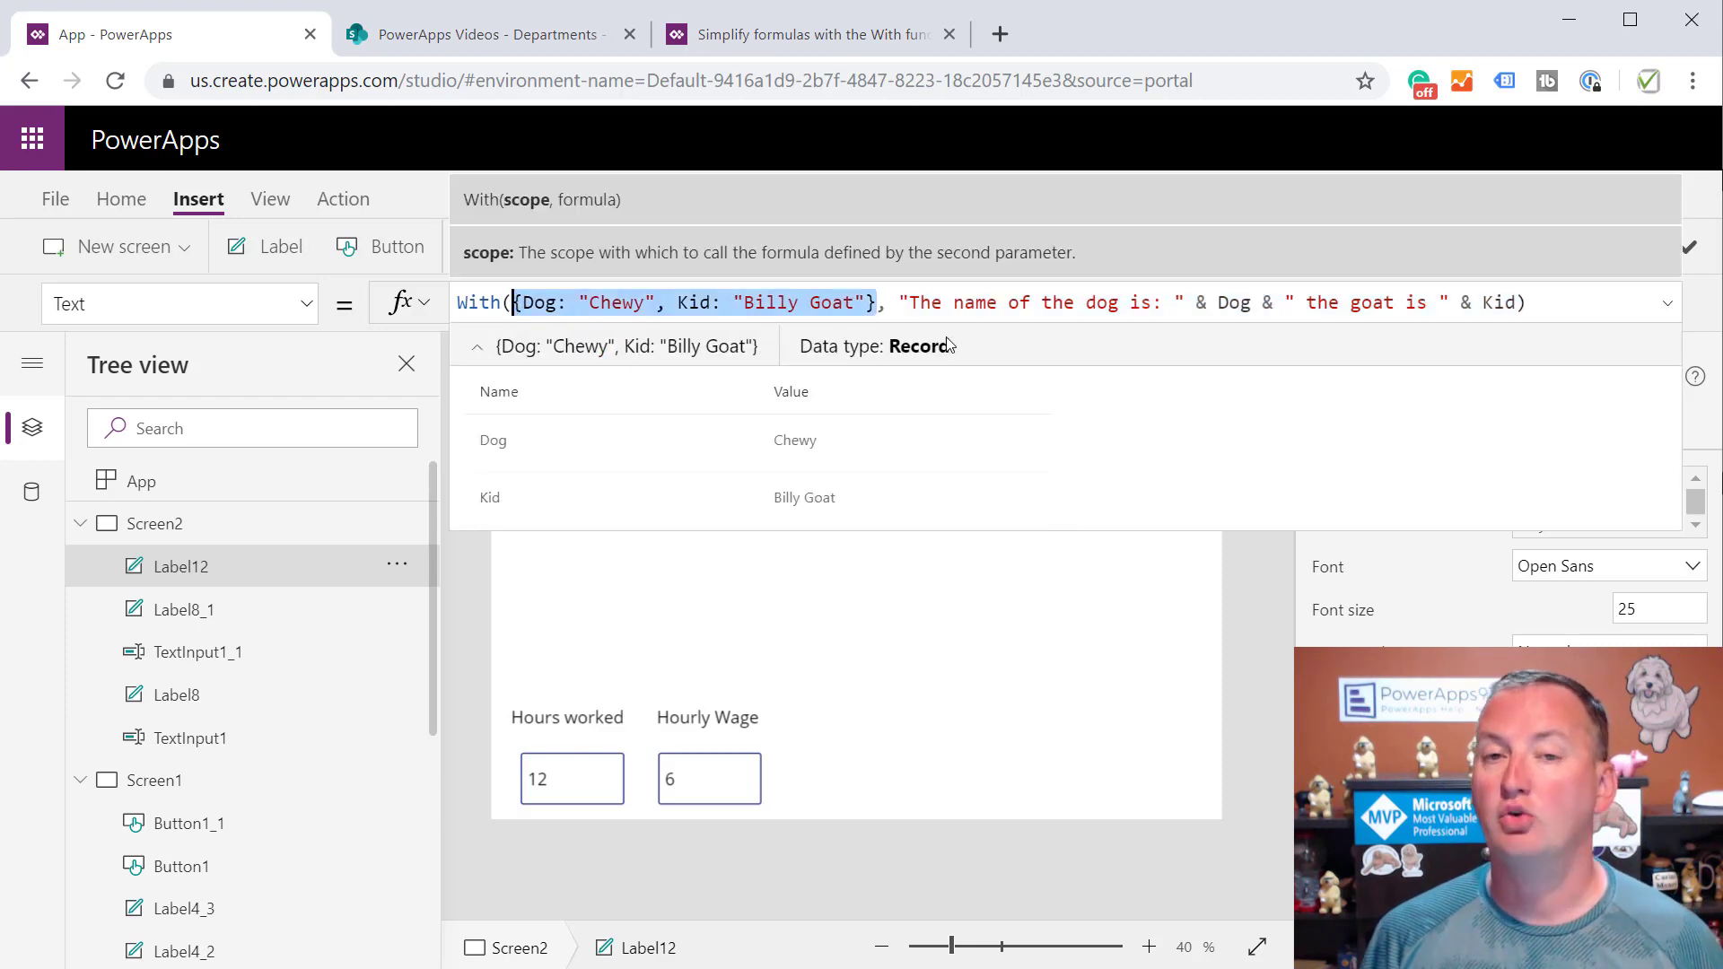
mouse_move(659, 370)
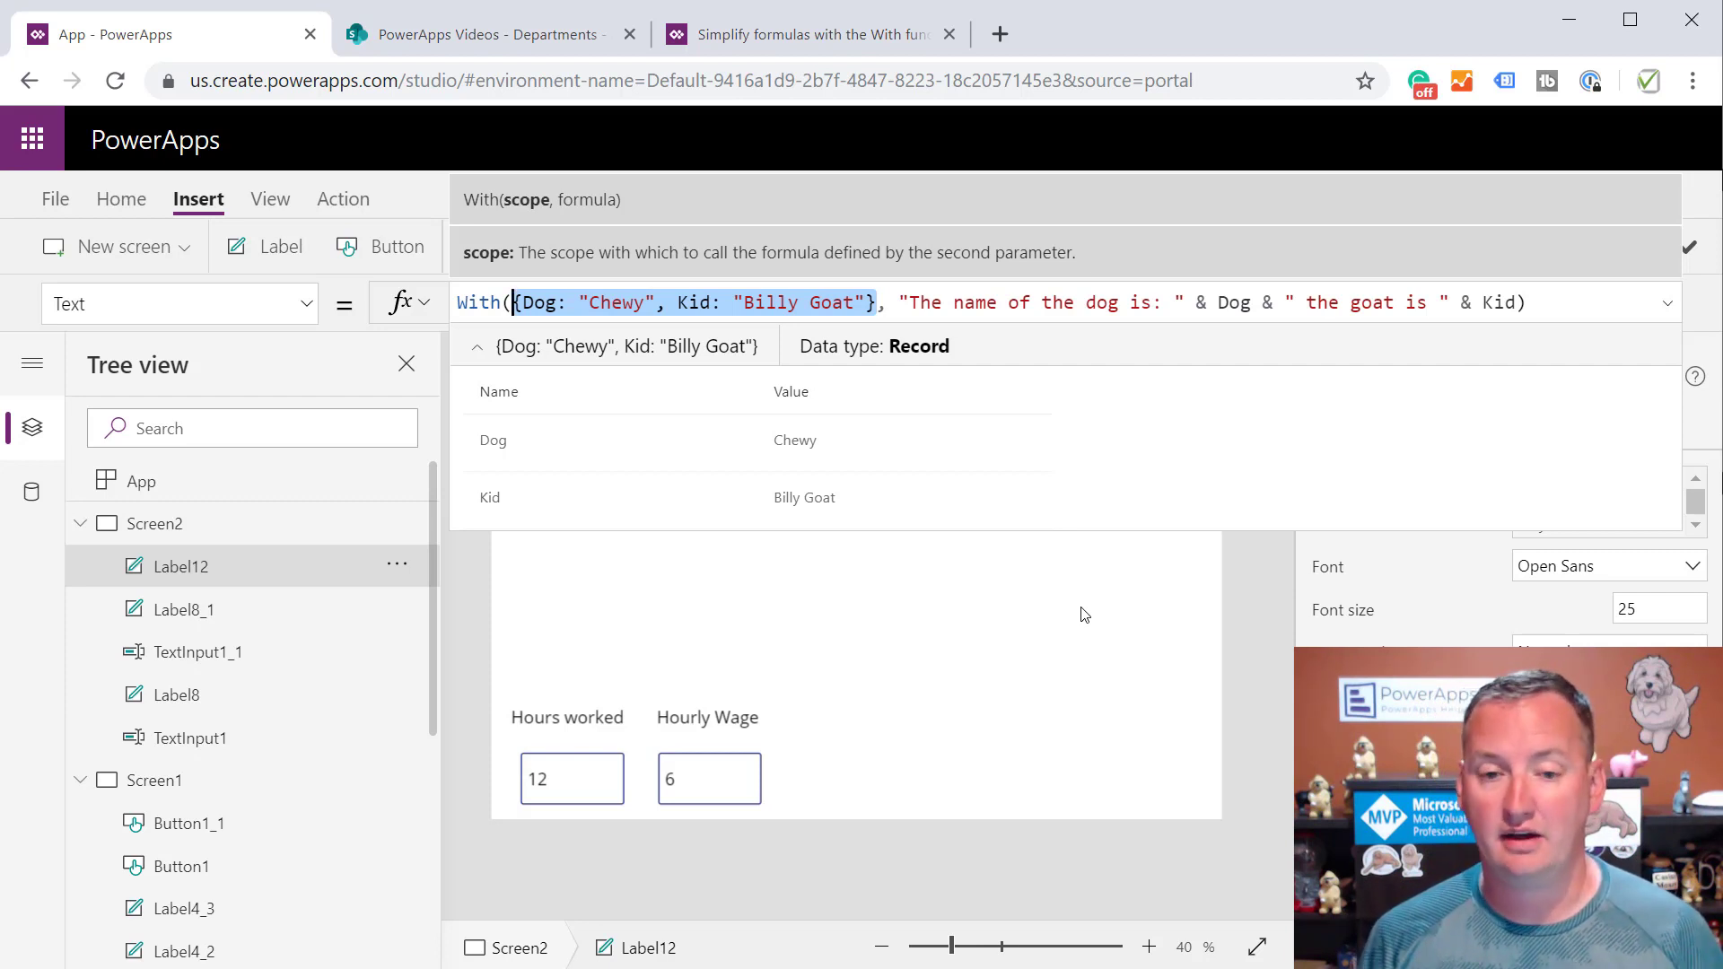
mouse_move(944, 631)
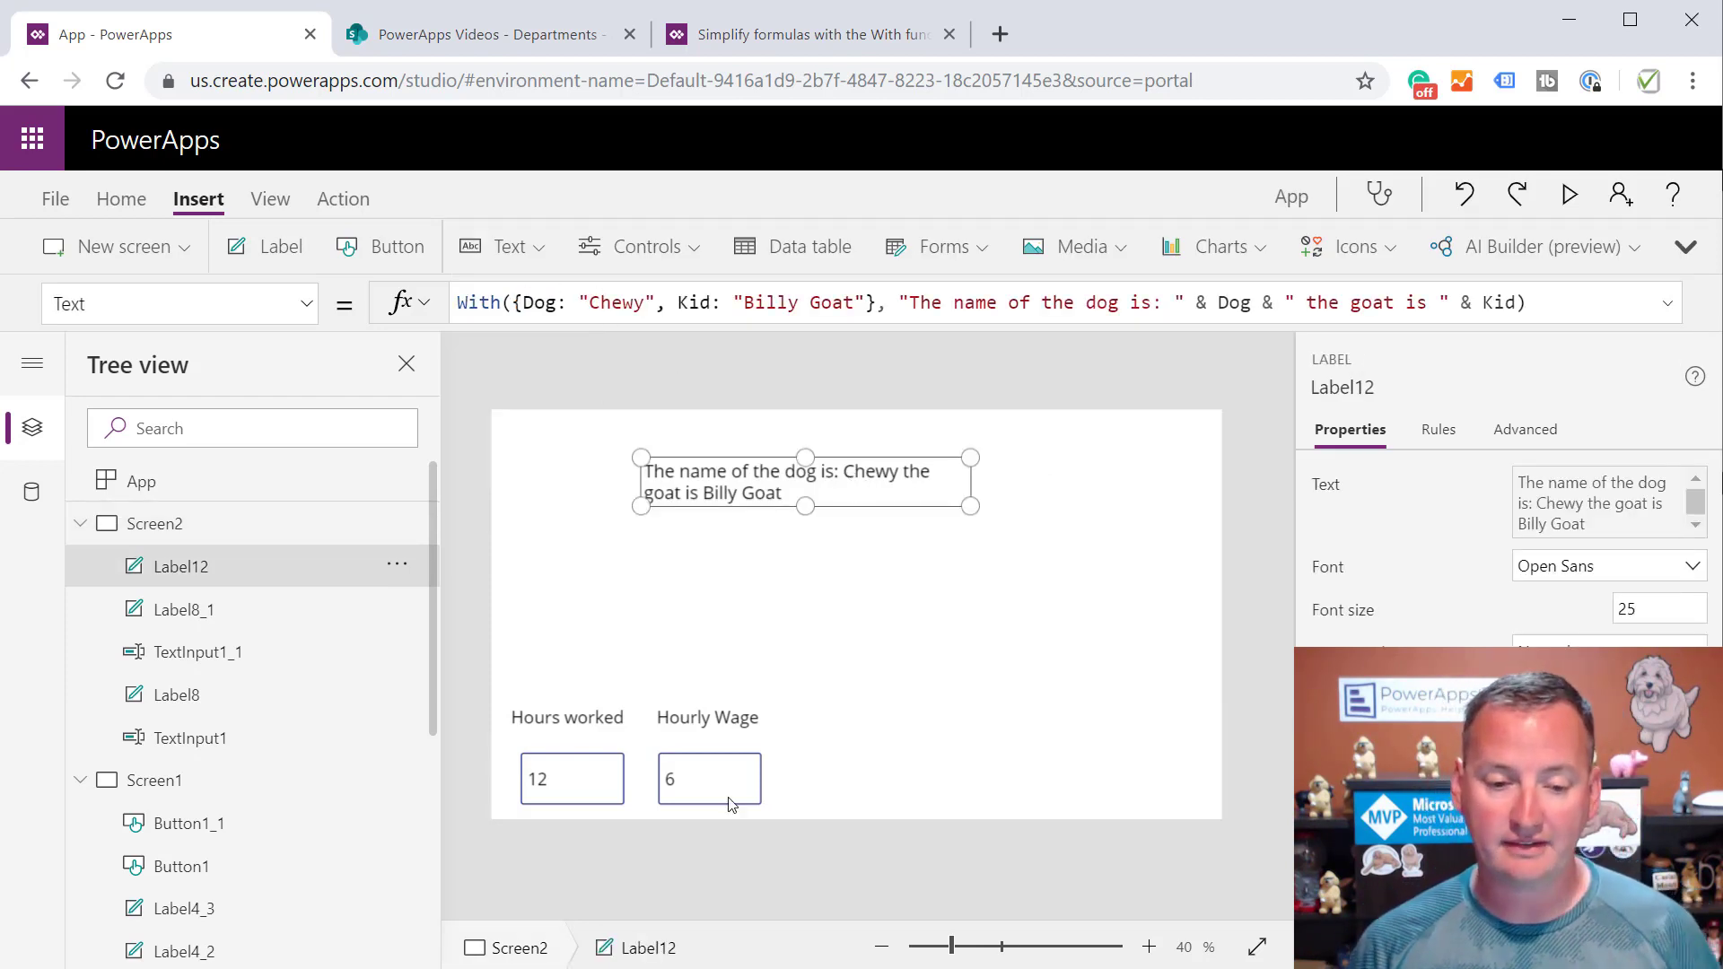
Reselect the dog and goat label and replace its formula with just With
left_click(571, 778)
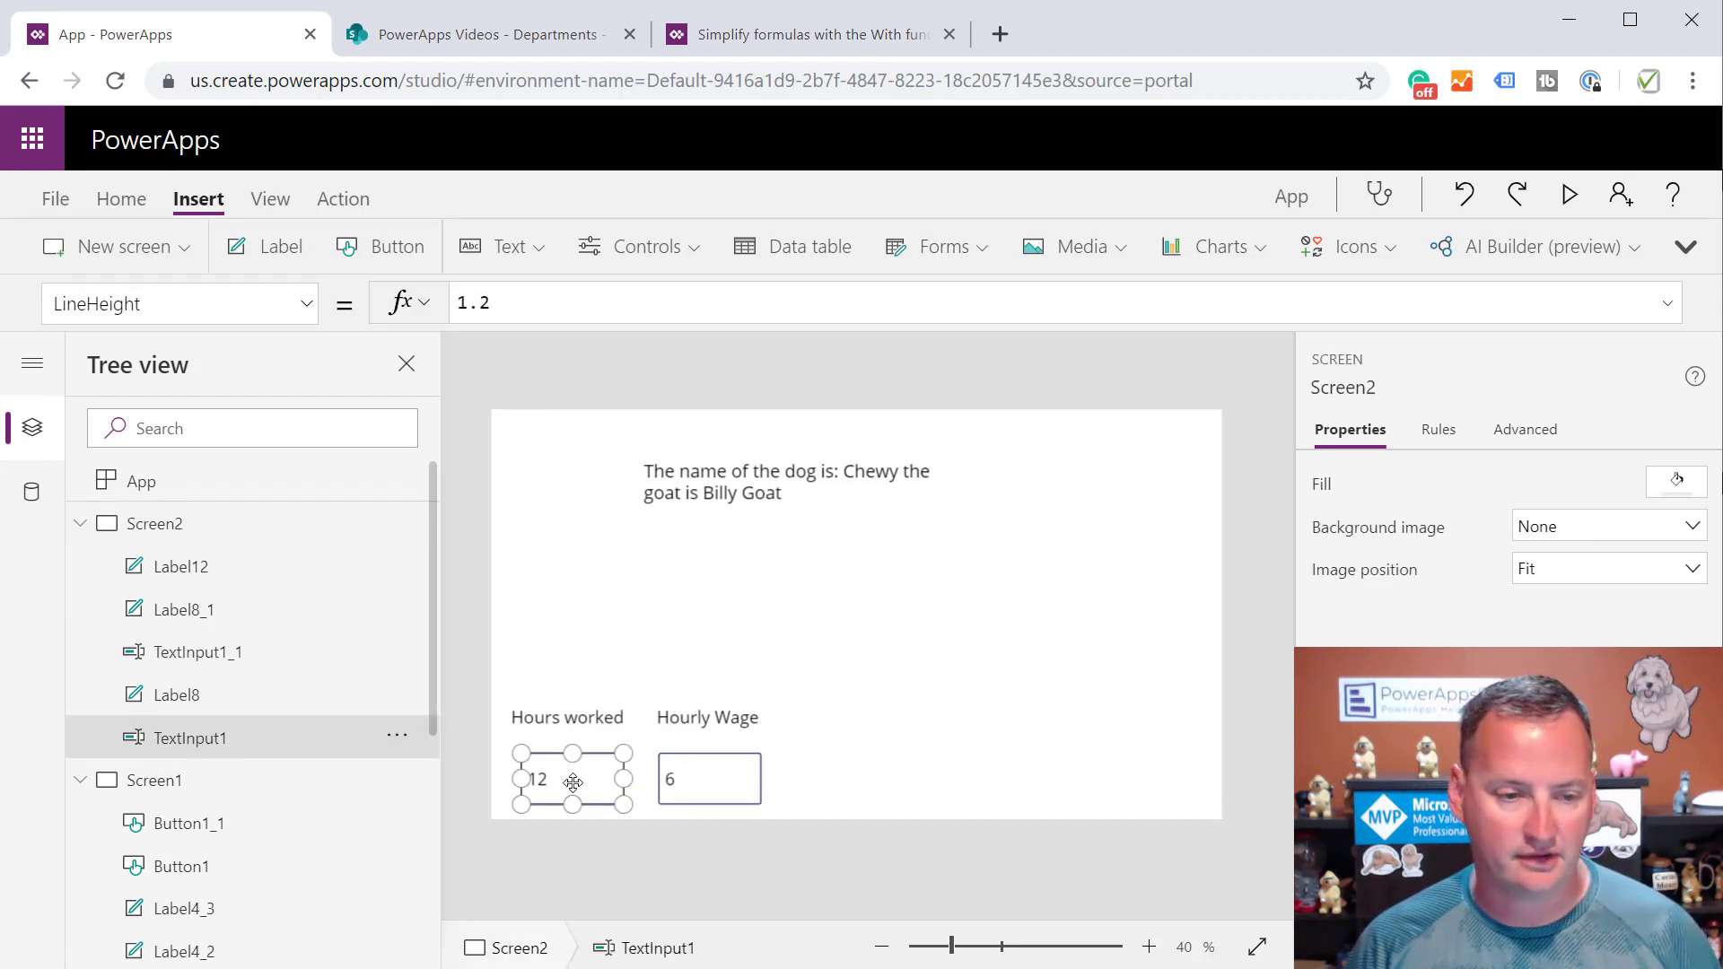
left_click(709, 778)
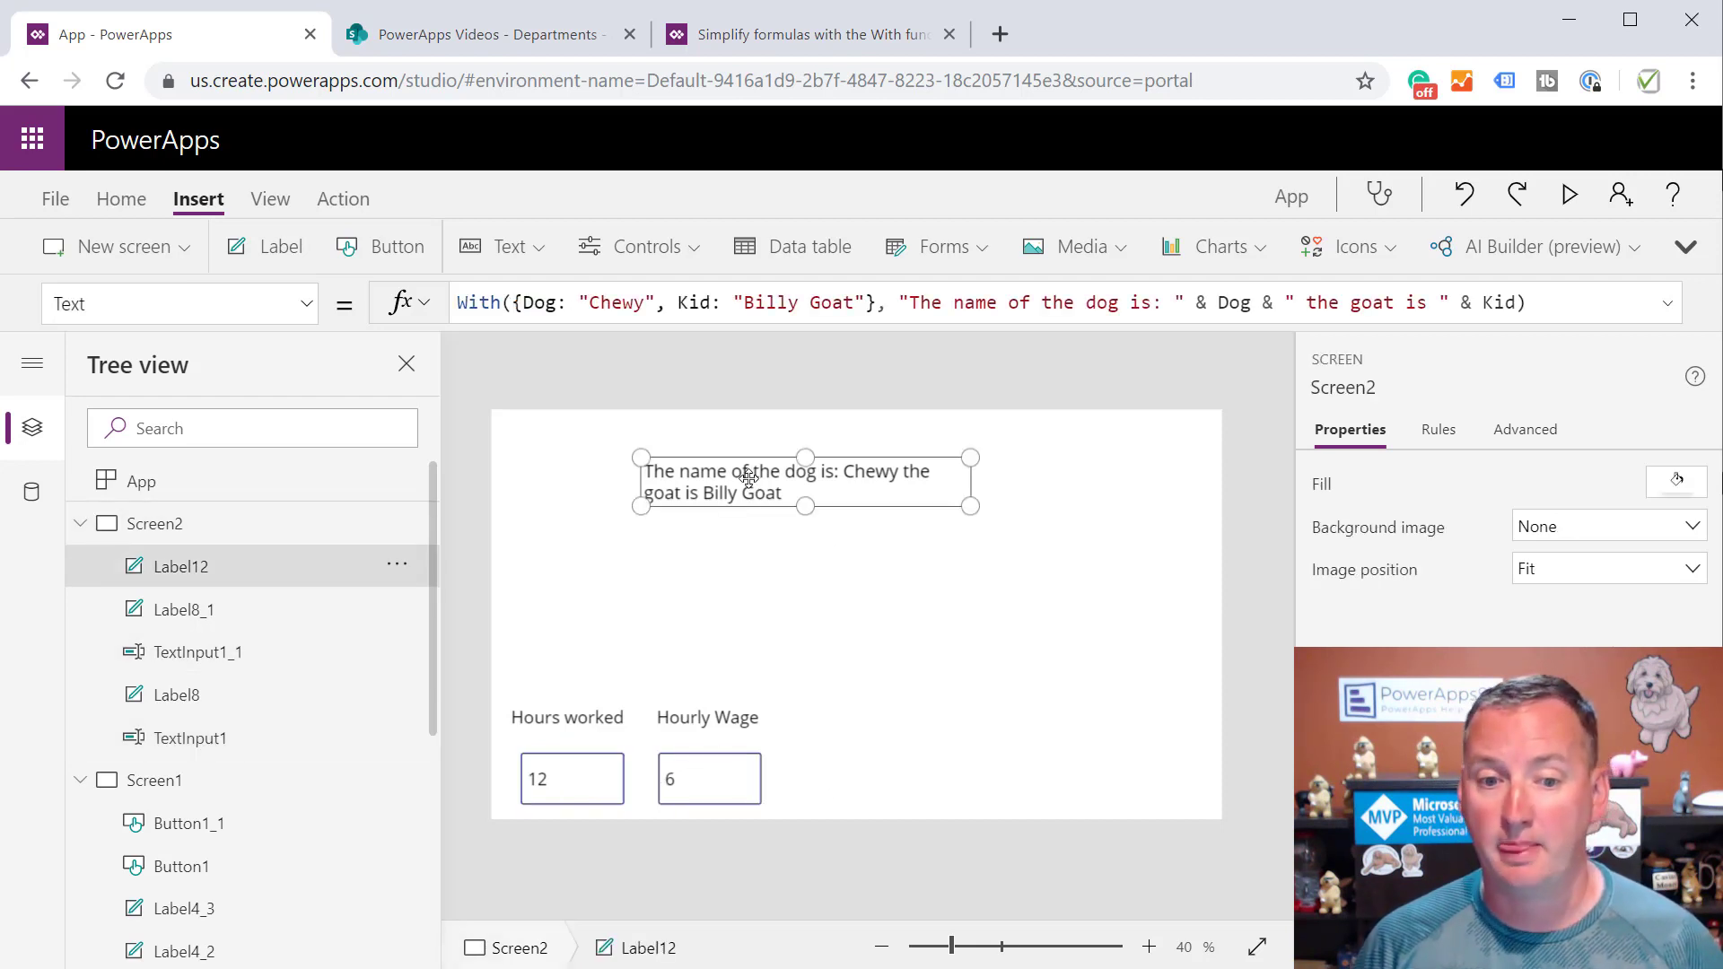
left_click(804, 470)
type("With")
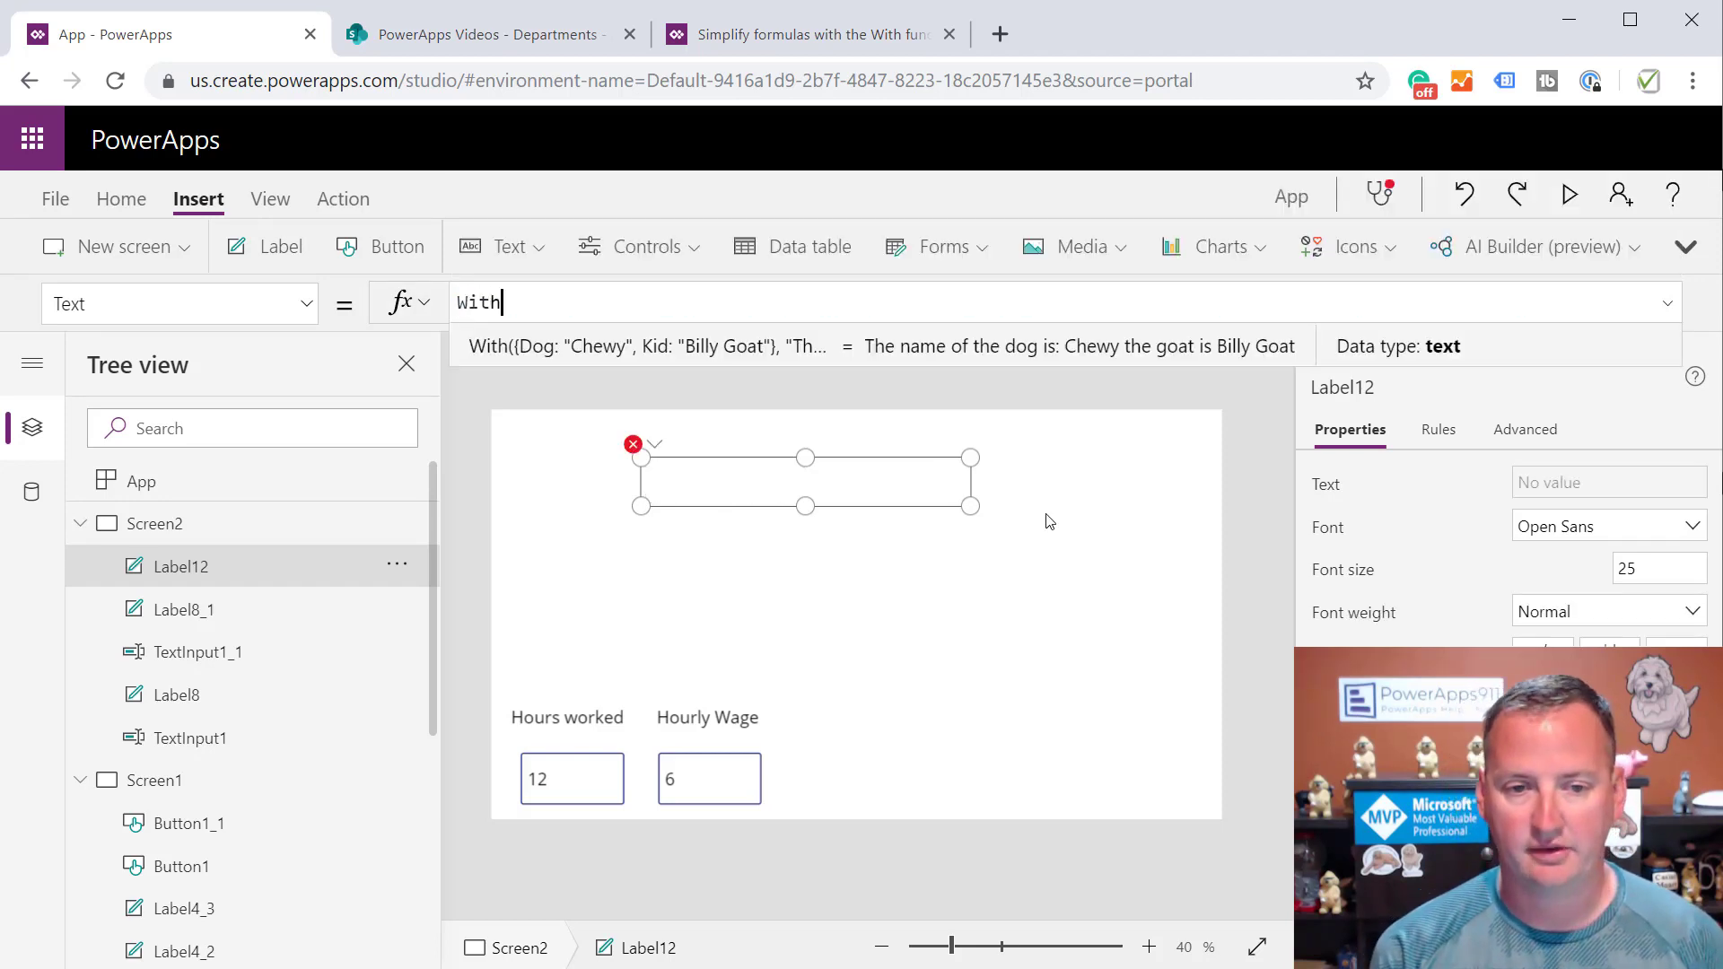
Define the record {HW: Value(TextInput1.Text), Wage: Value(TextInput1_1.Text)} in the With formula
type("({}")
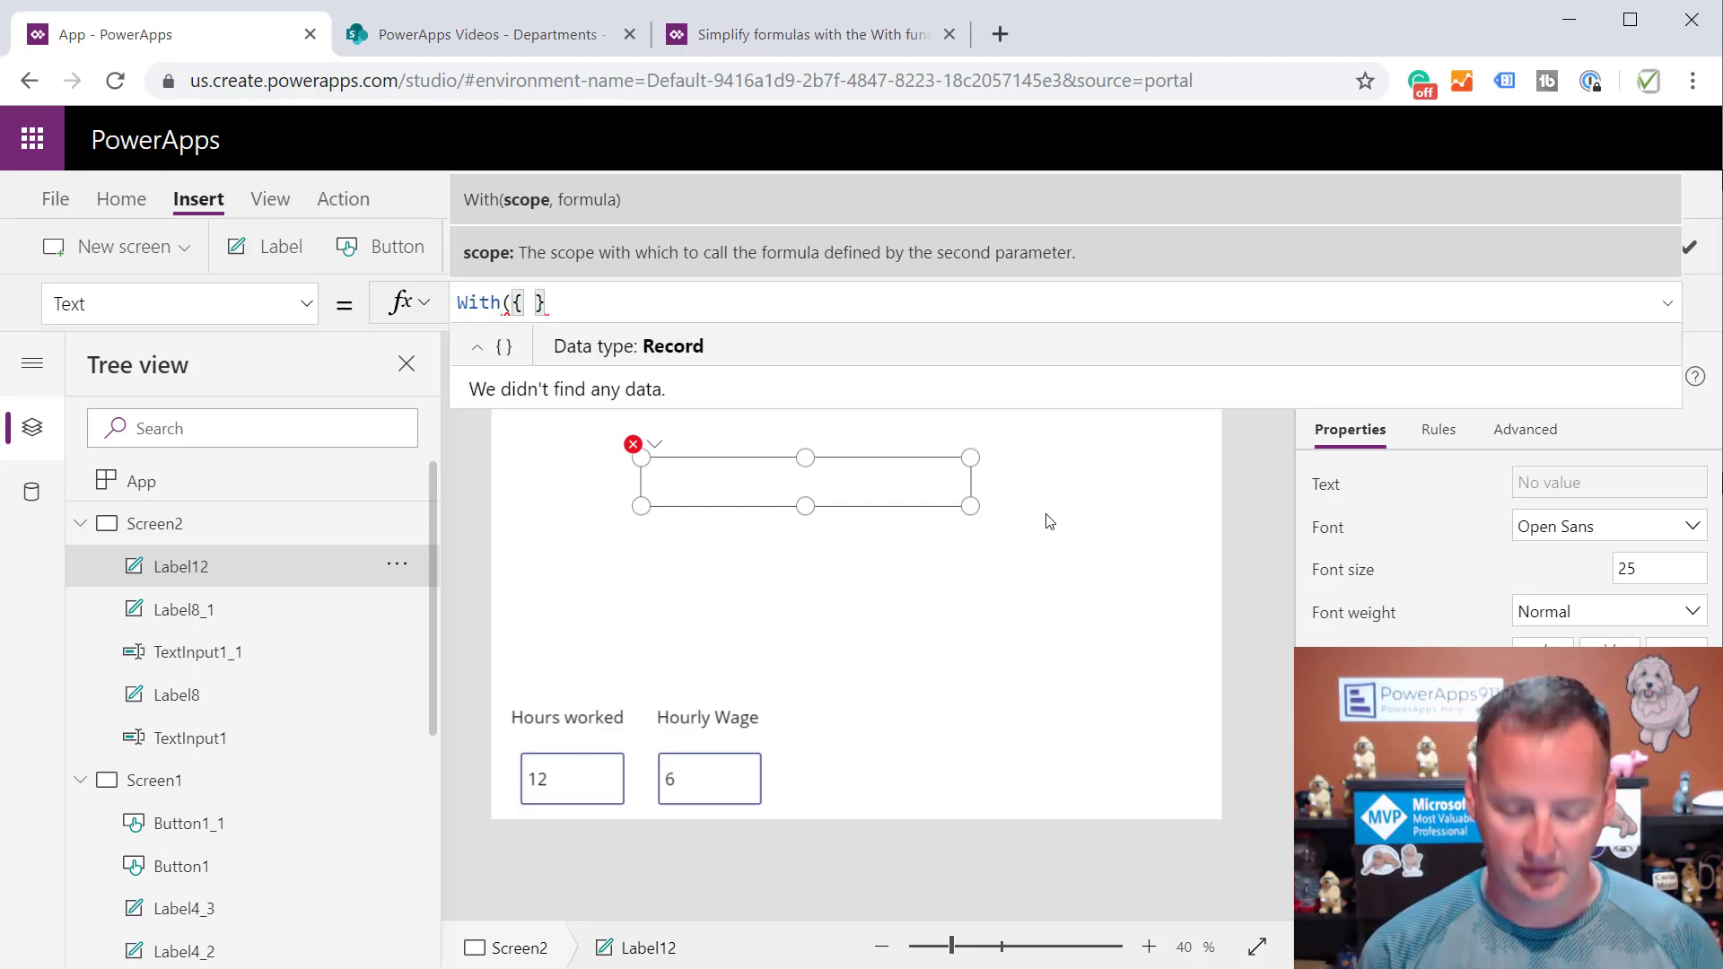
type("HW:")
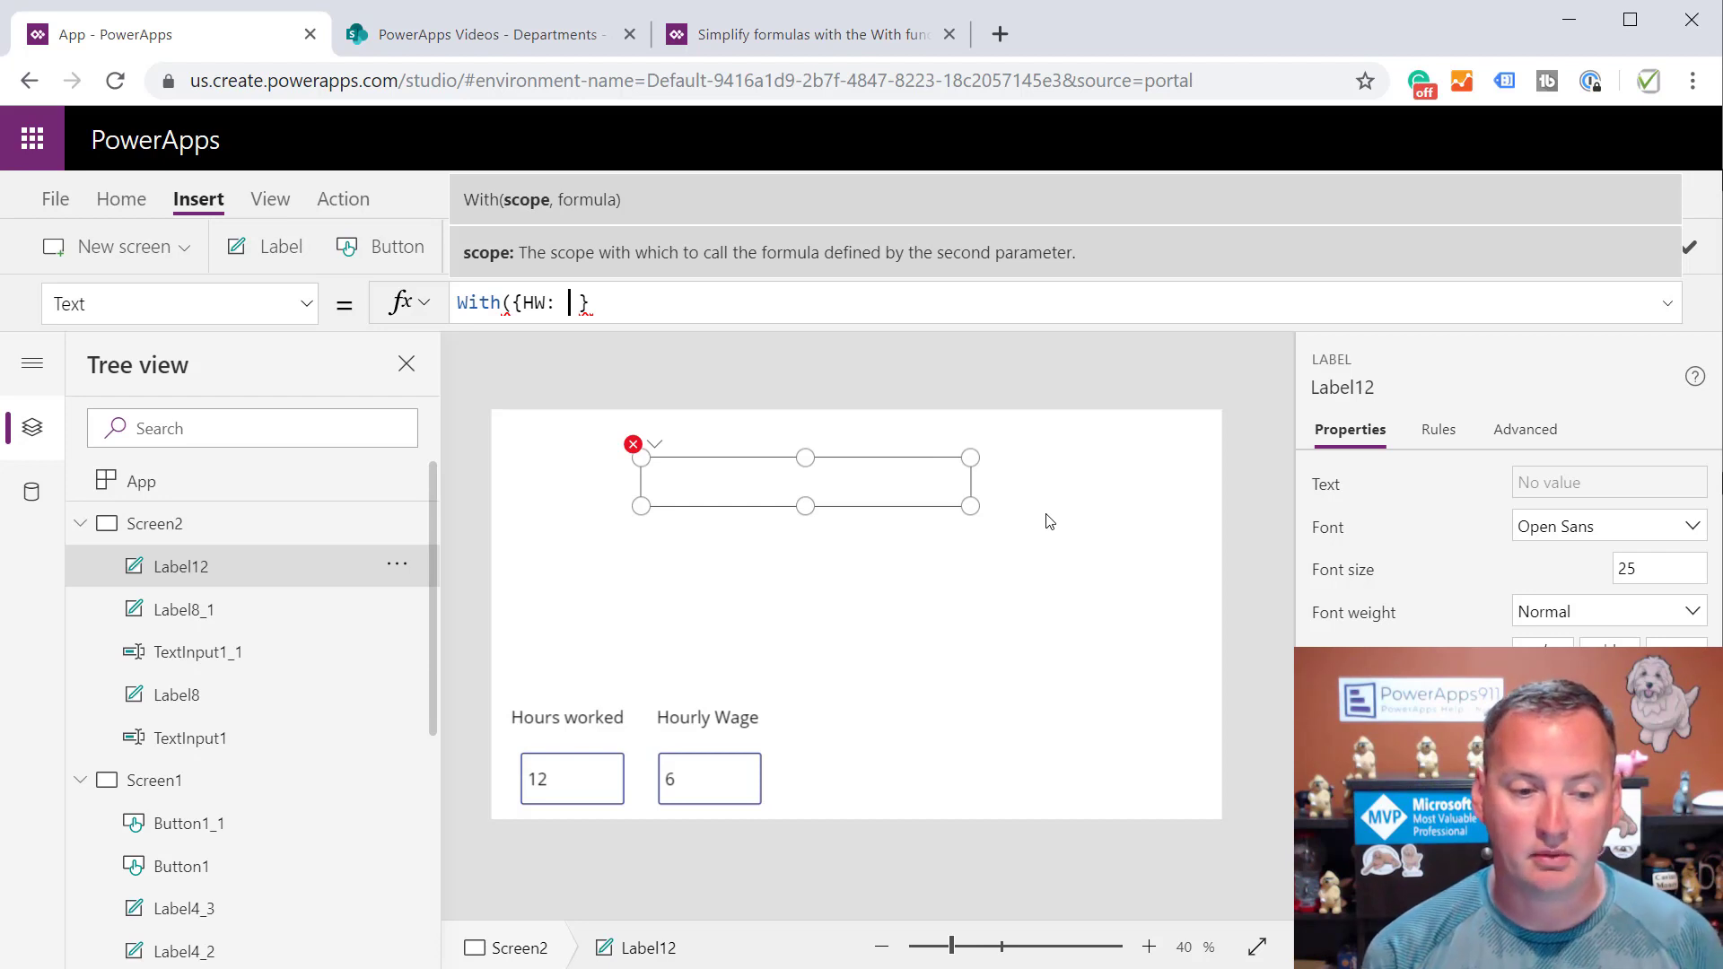
type("textinp")
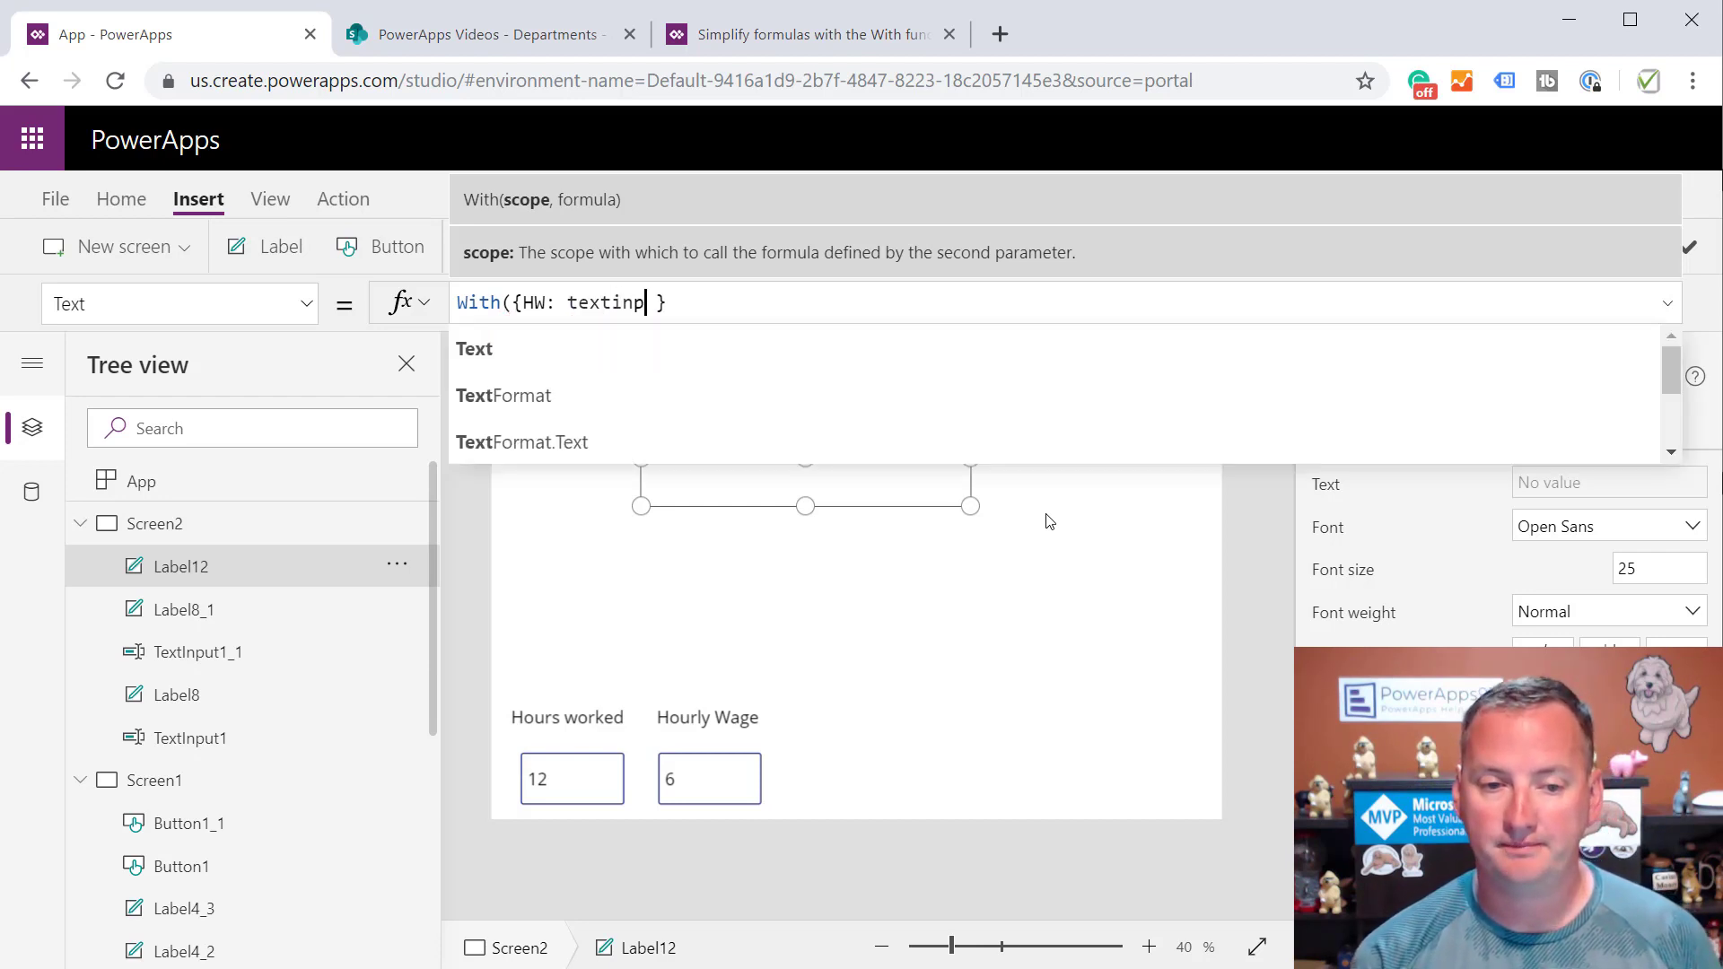
type("TextInput1.t")
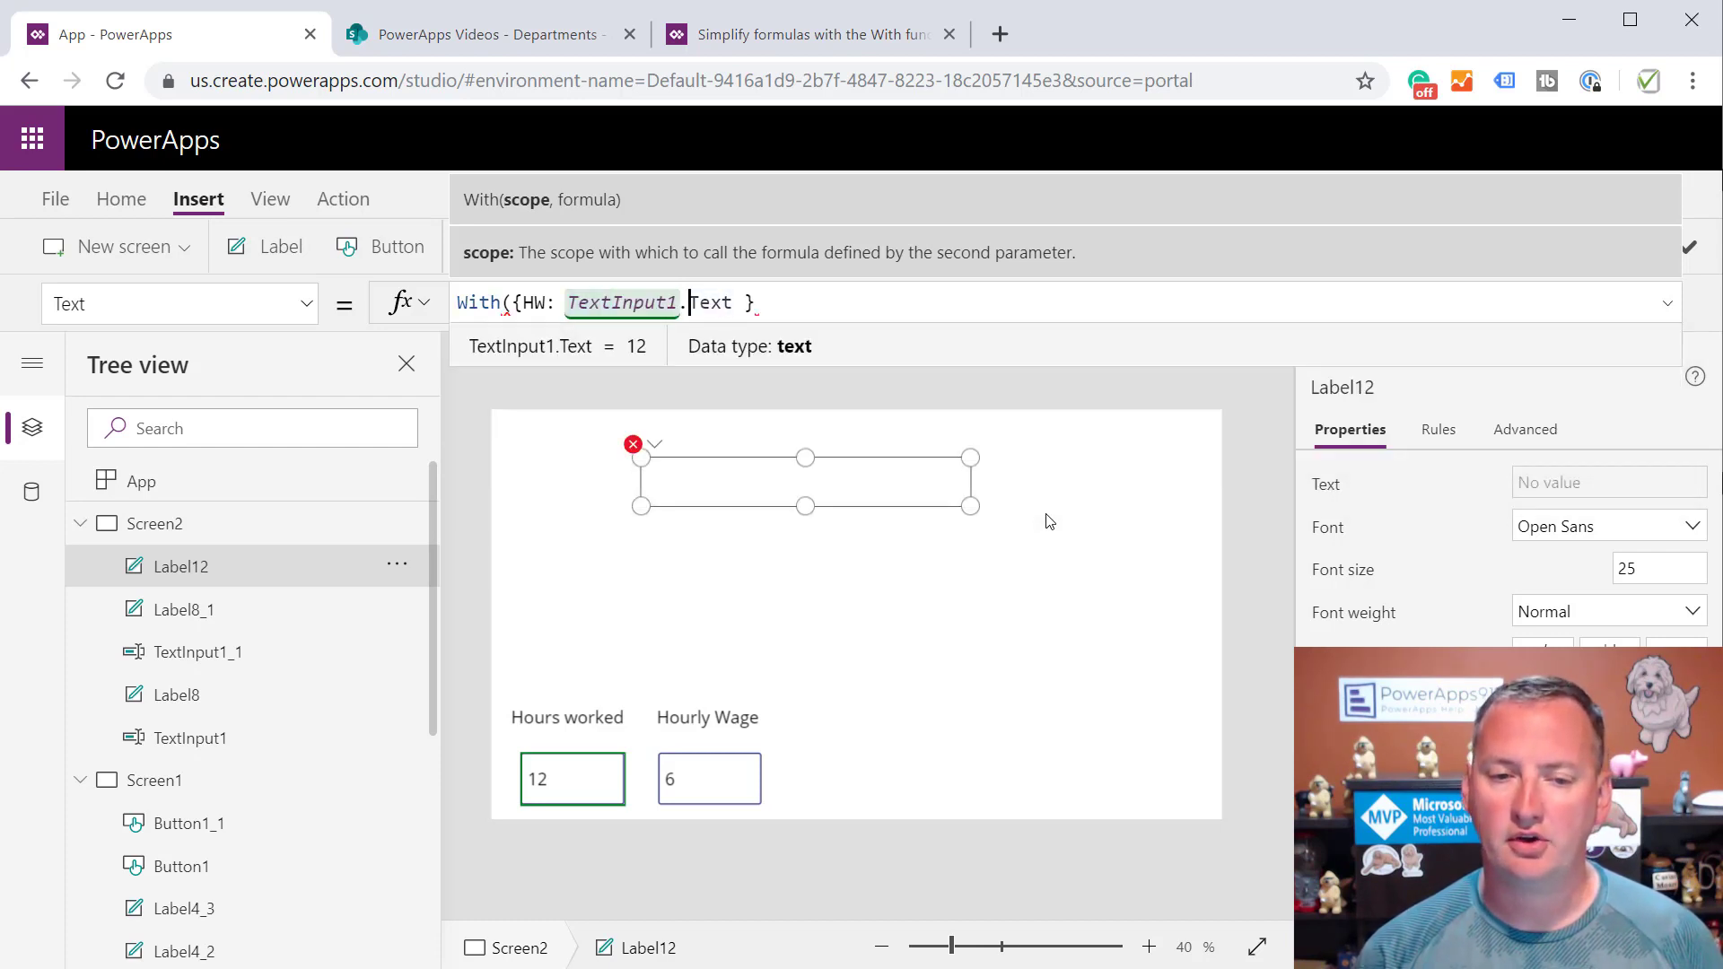
type("Value(")
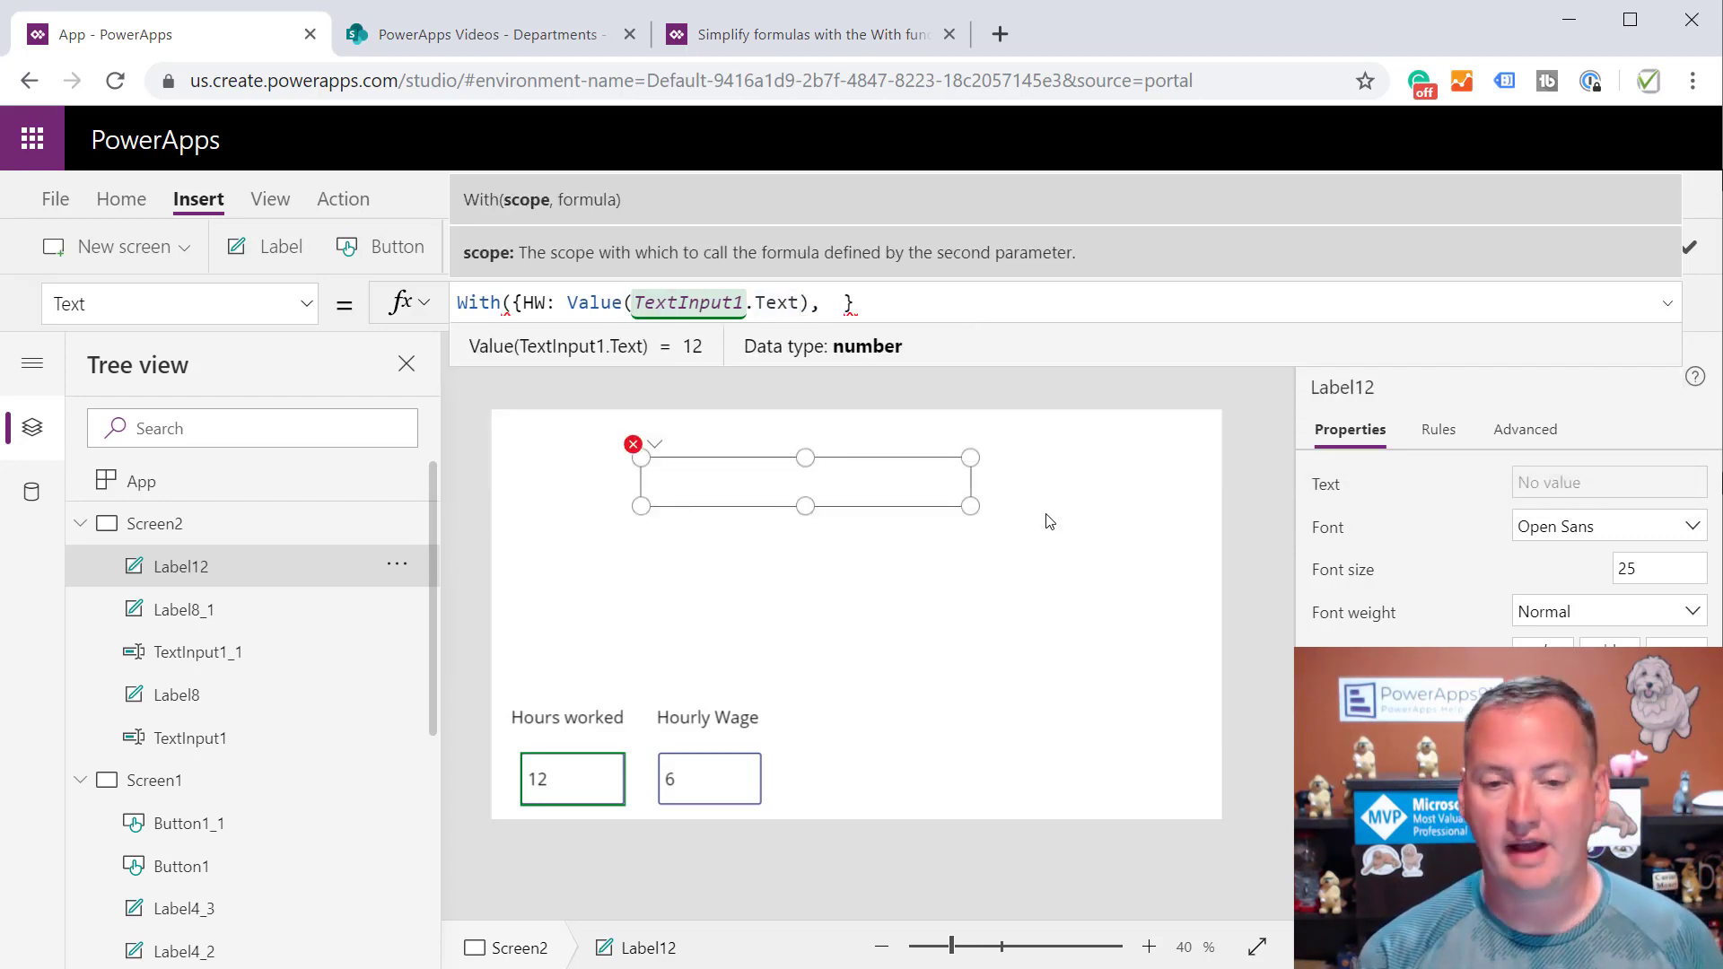
type("Wage: Va")
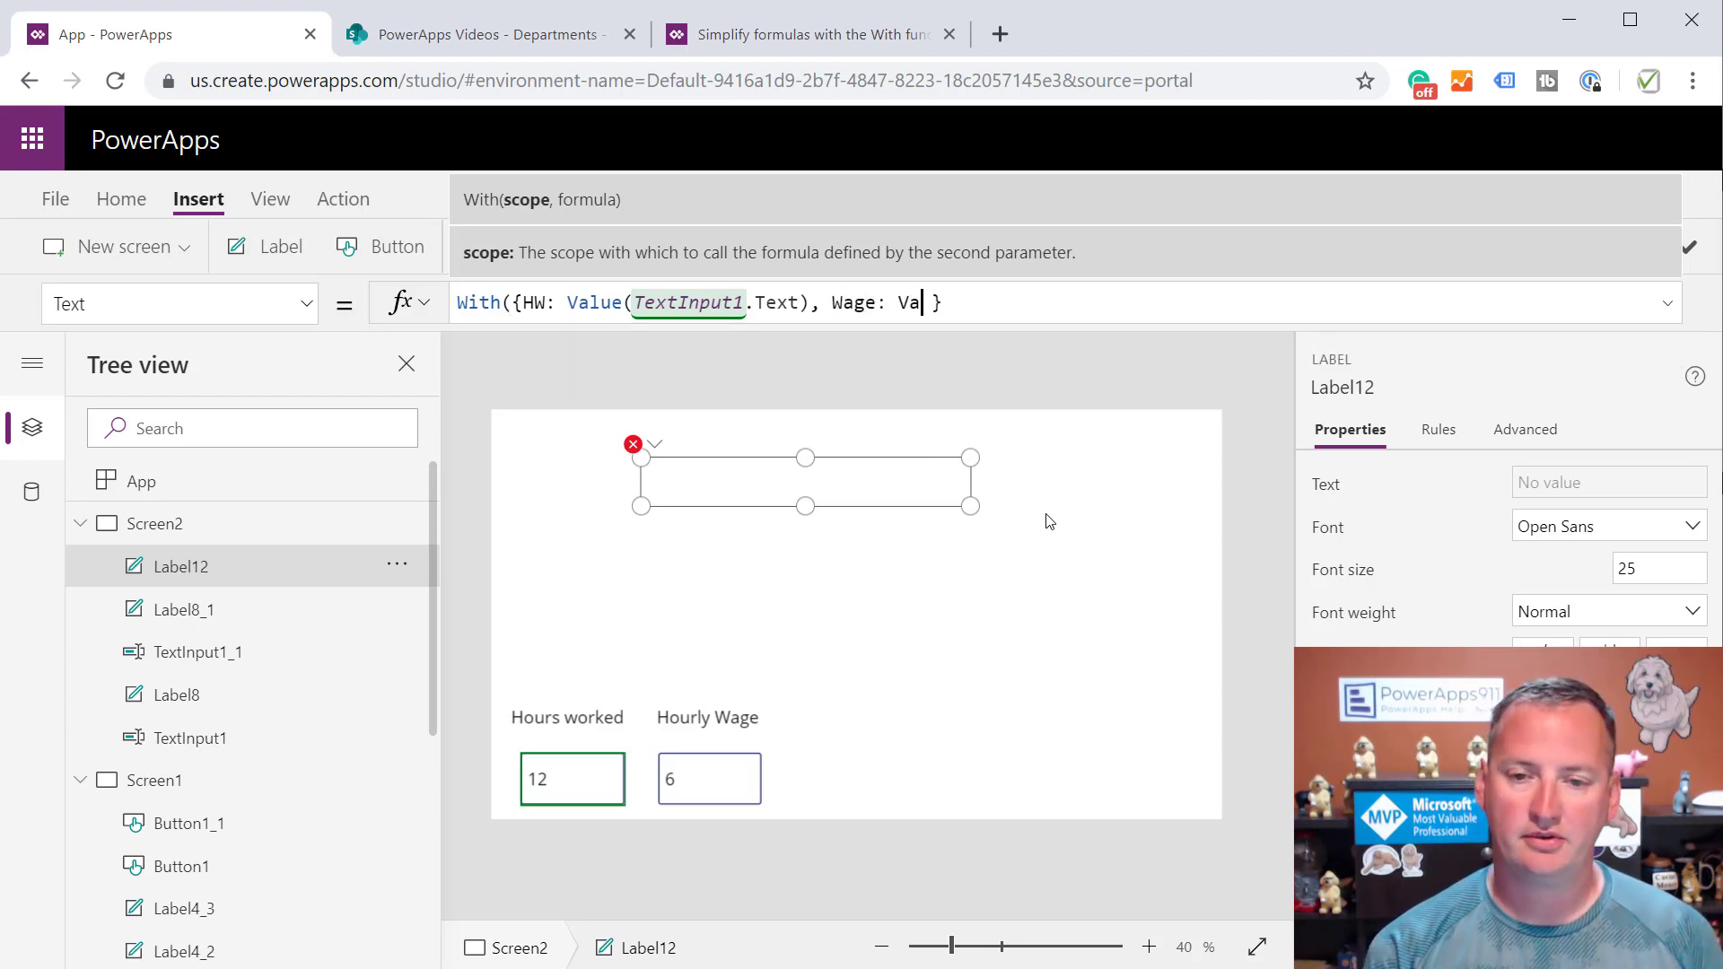
type("lue(text")
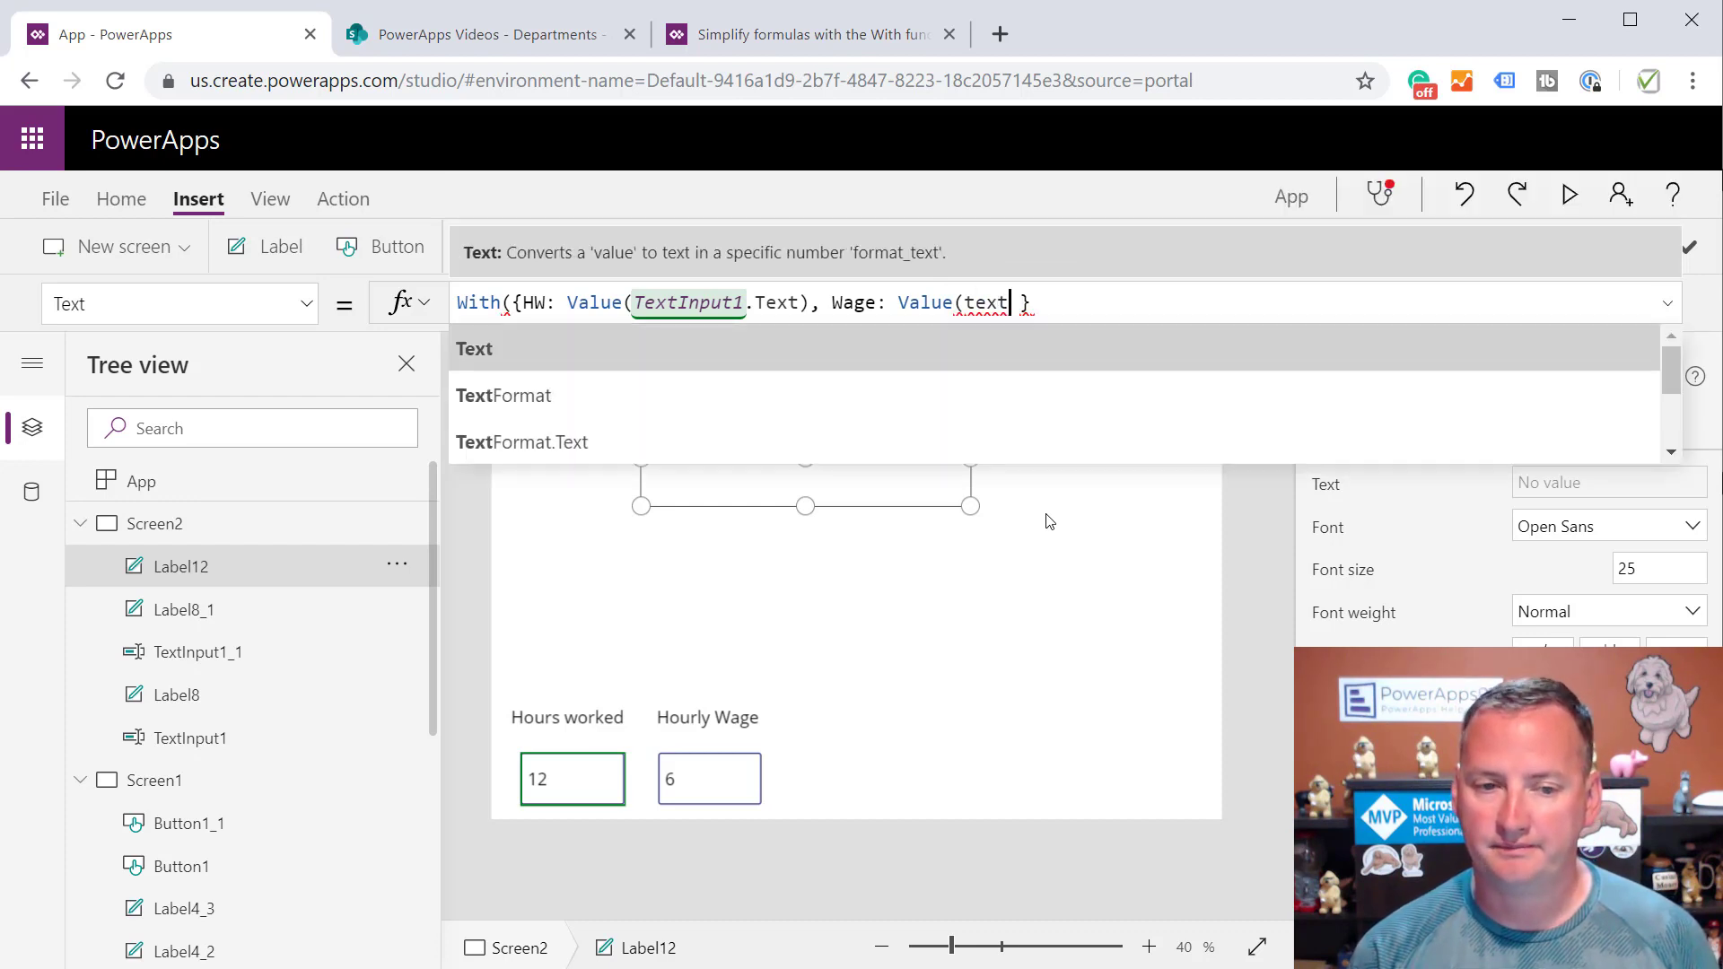
type("TextInput1_1.")
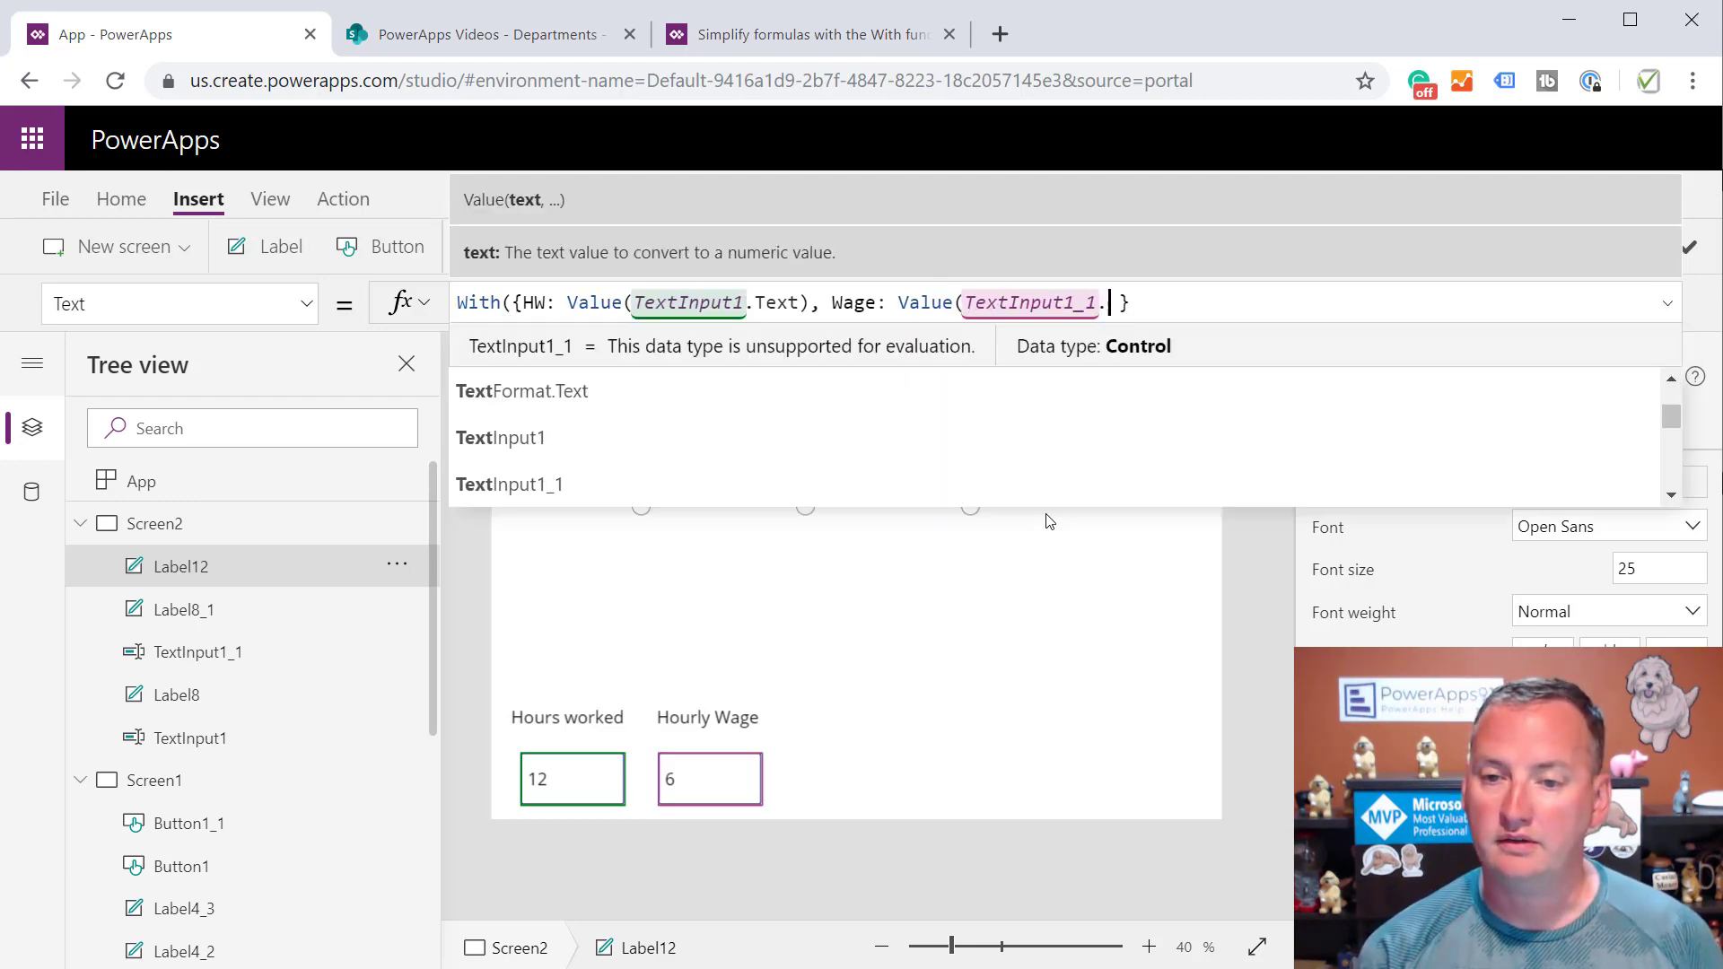
type("te")
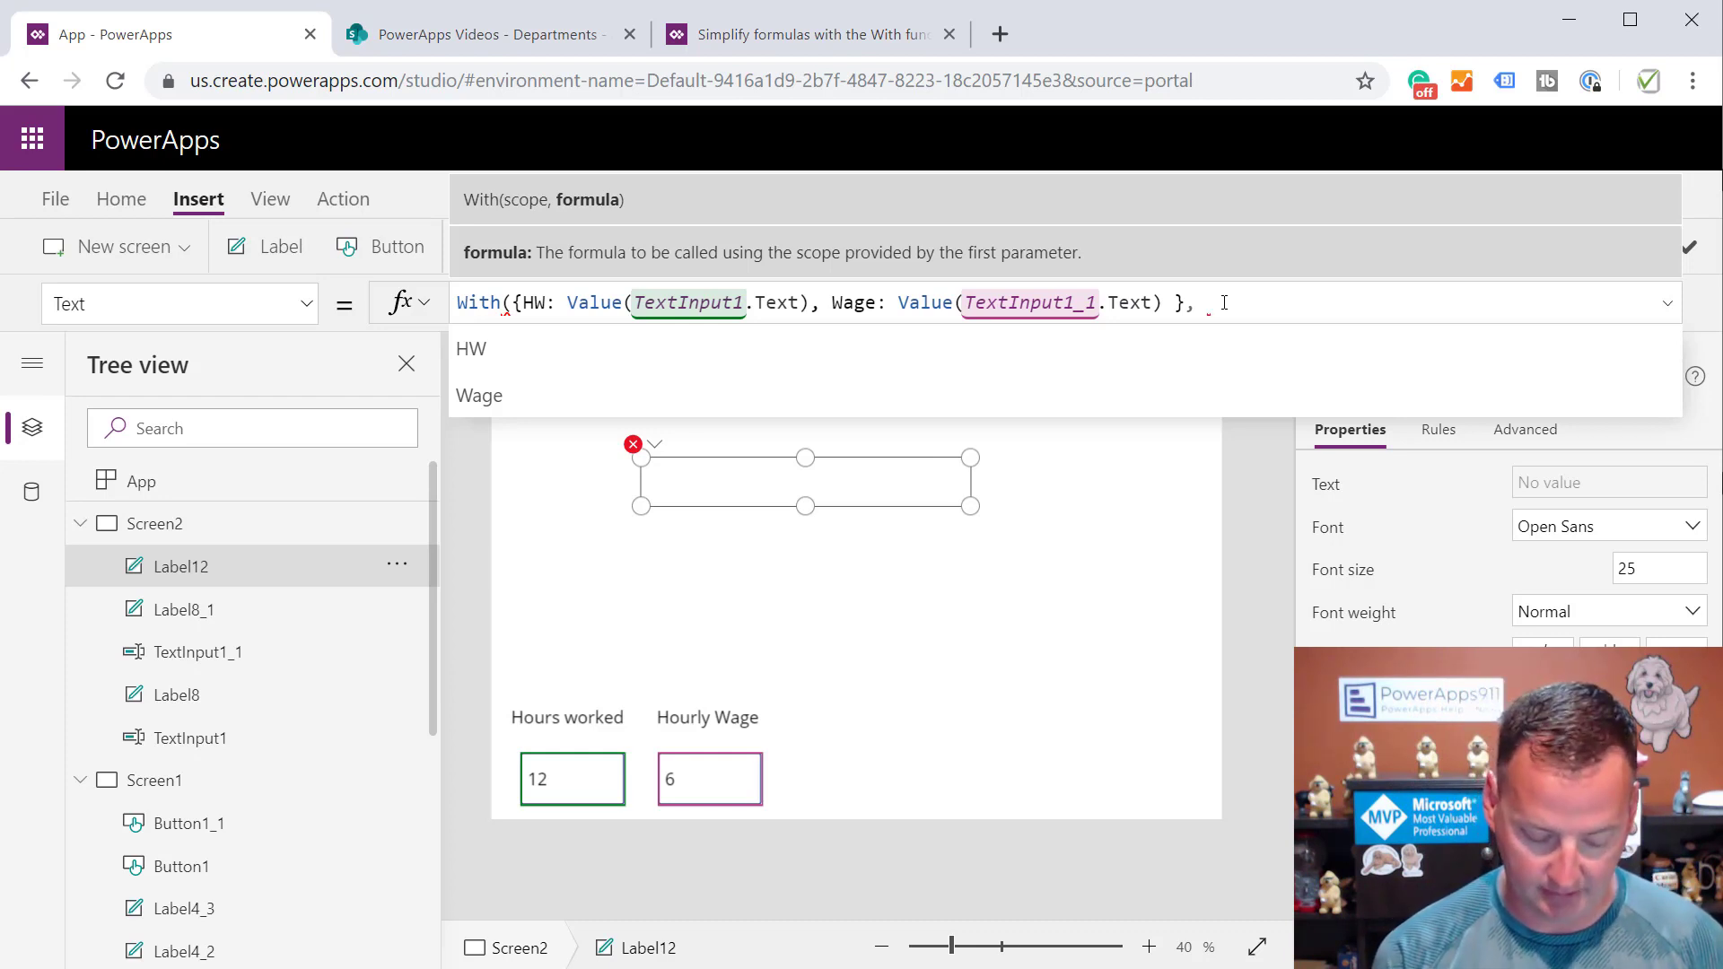
Build the text "Hours worked were: " & HW & " for wage of: " & Wage
type("\"How")
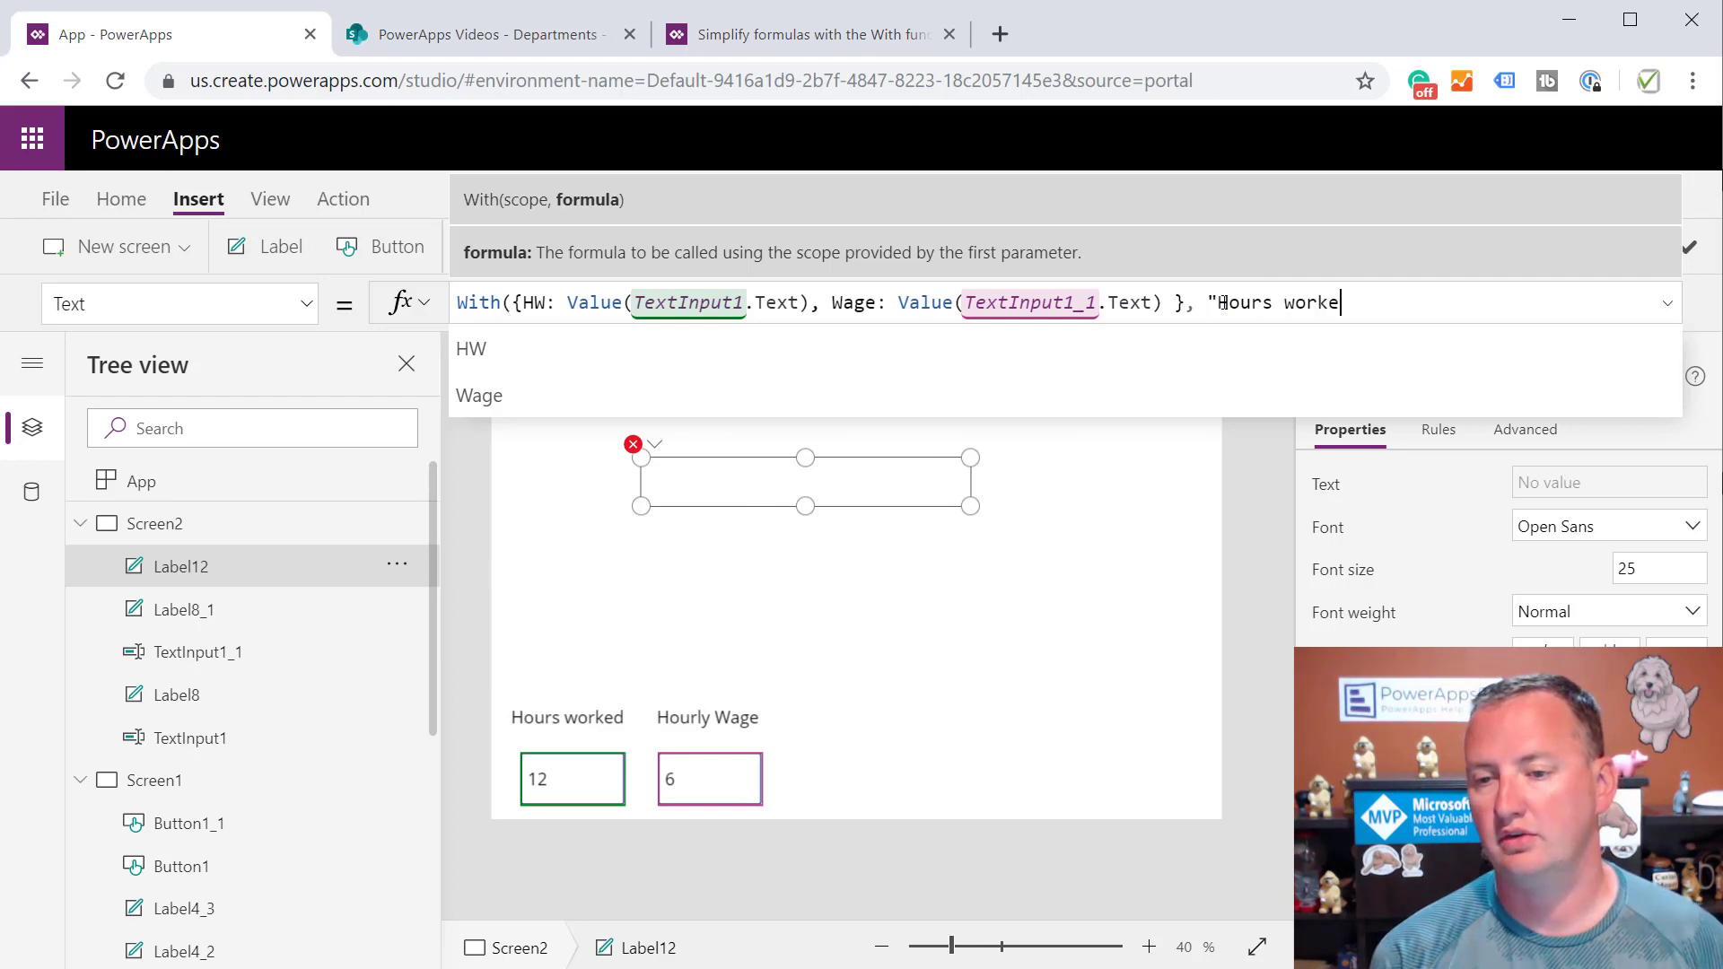
type("d were: \"")
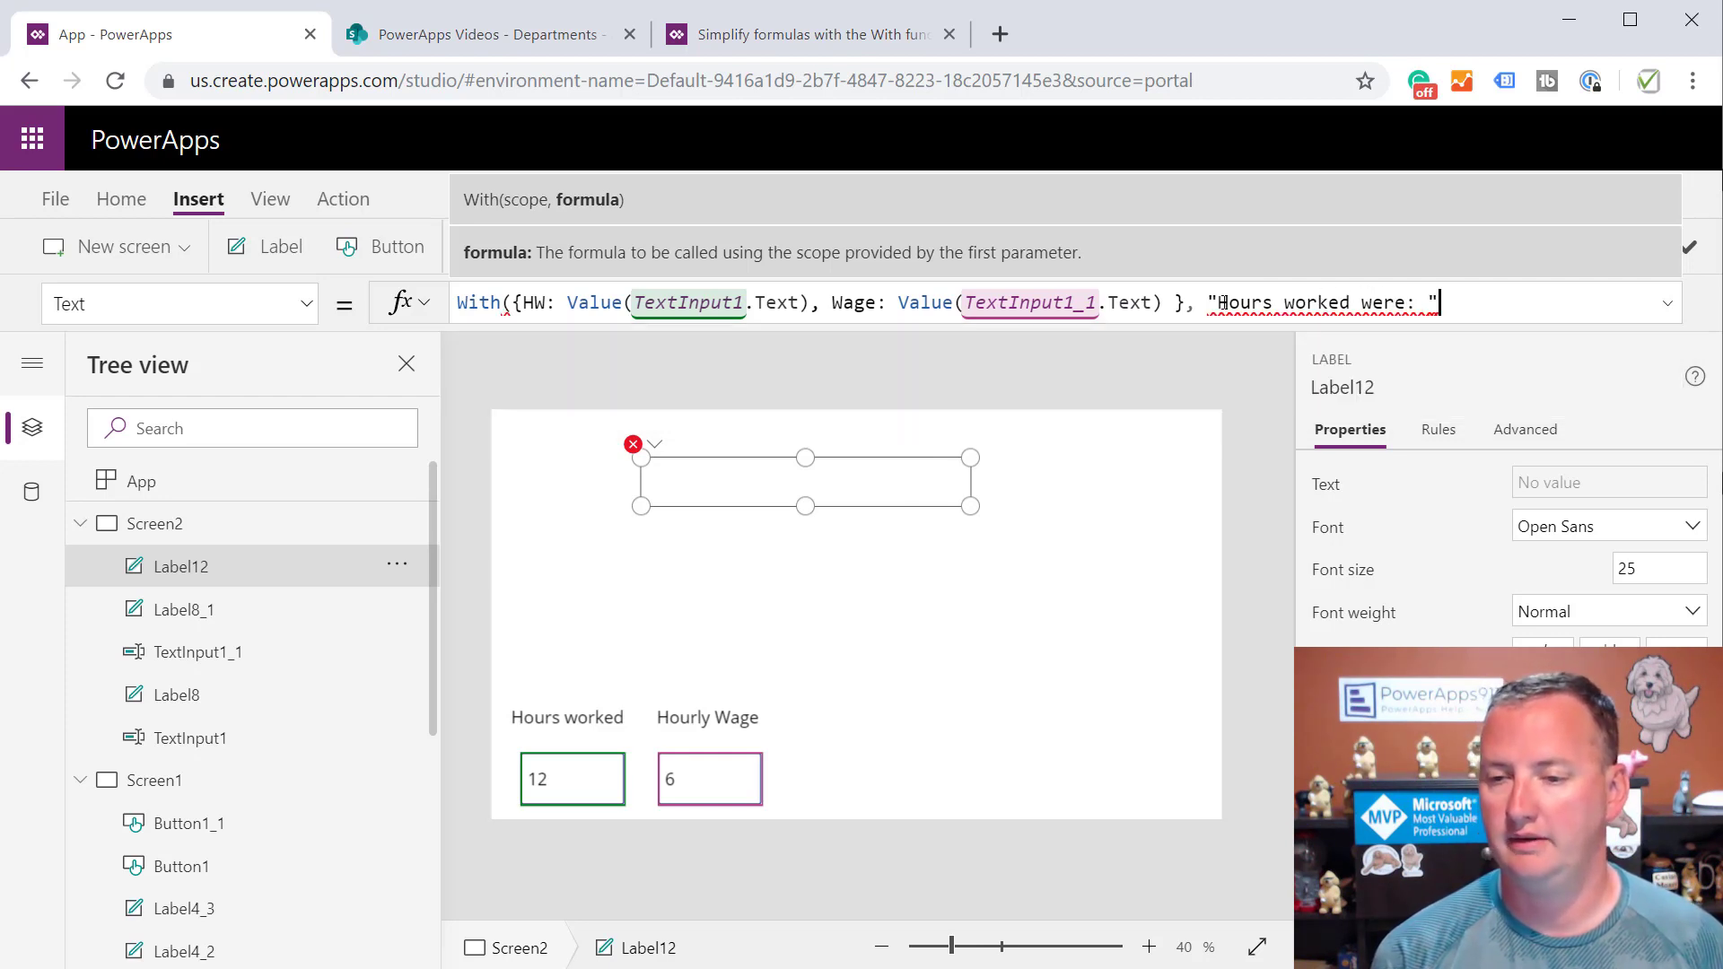
type("& hw")
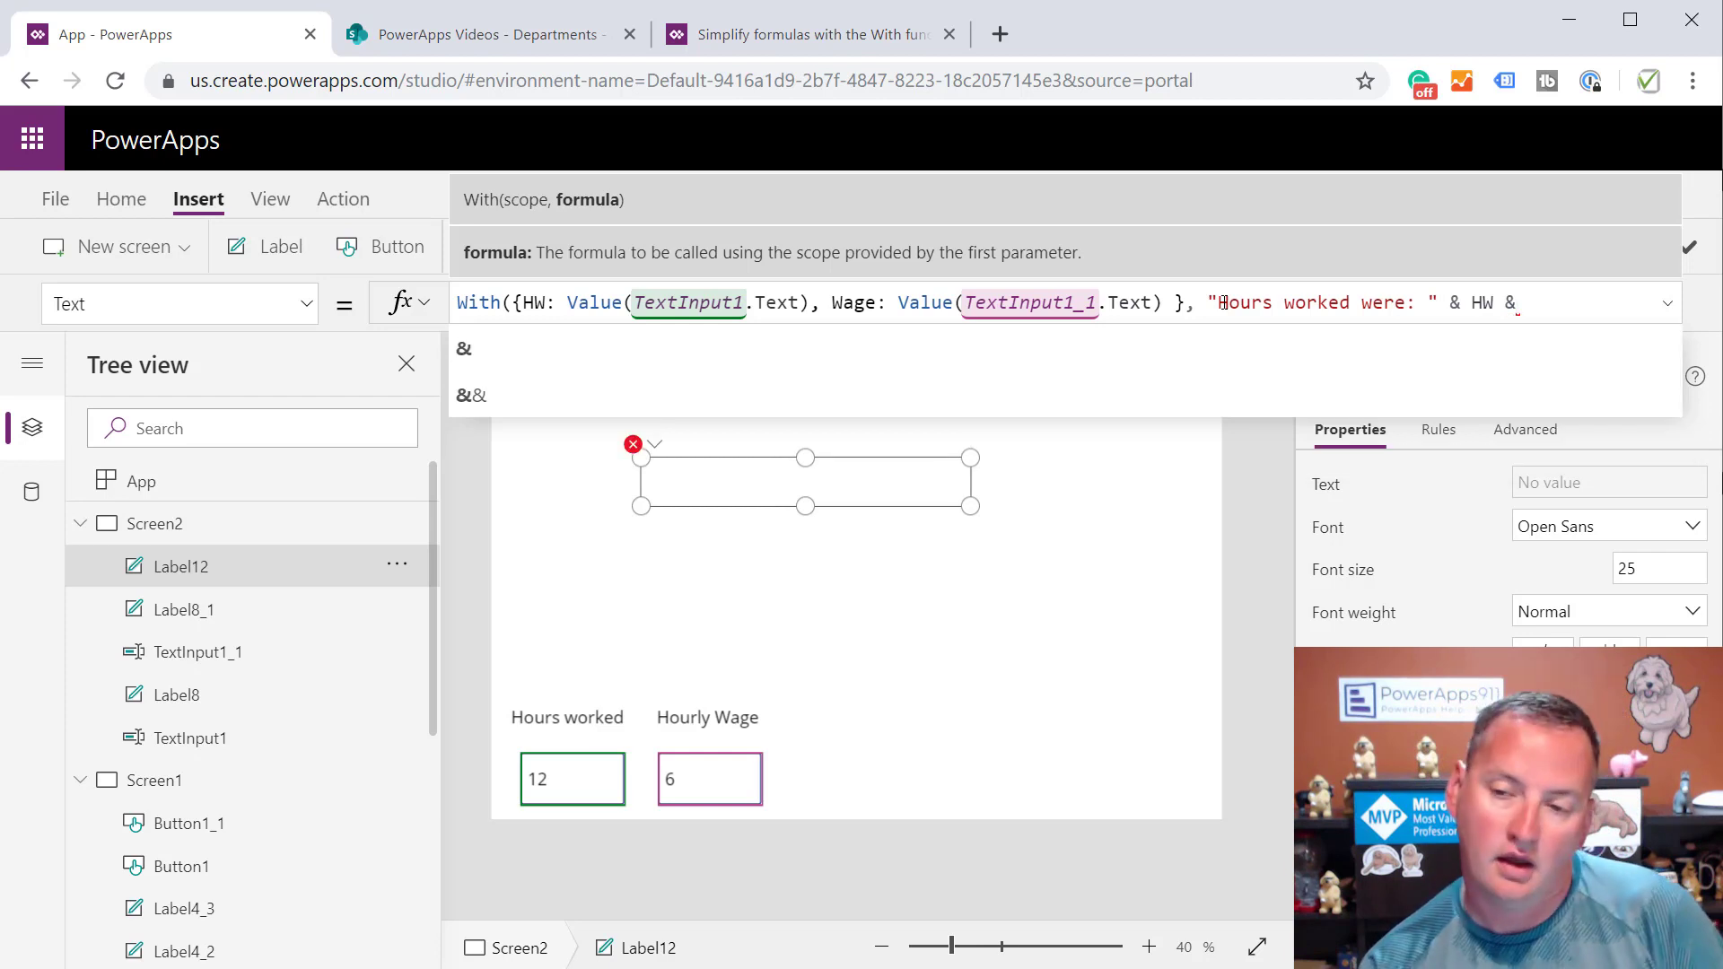
type("\"")
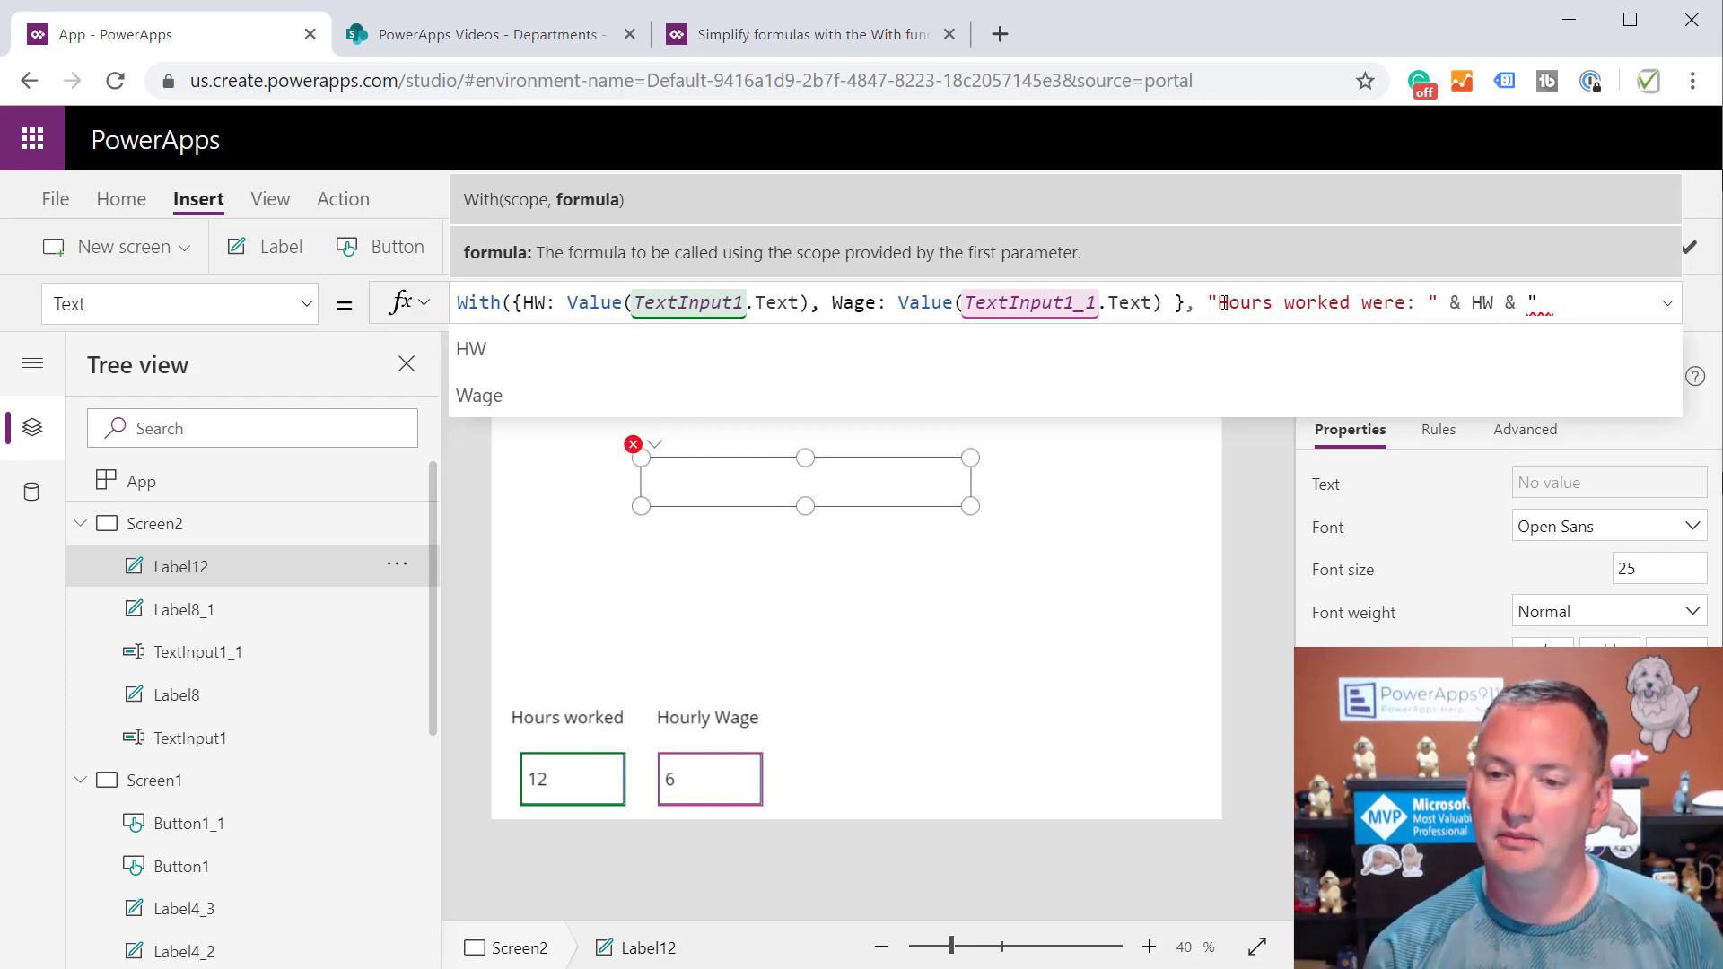
type("for wage of: \" & Wage")
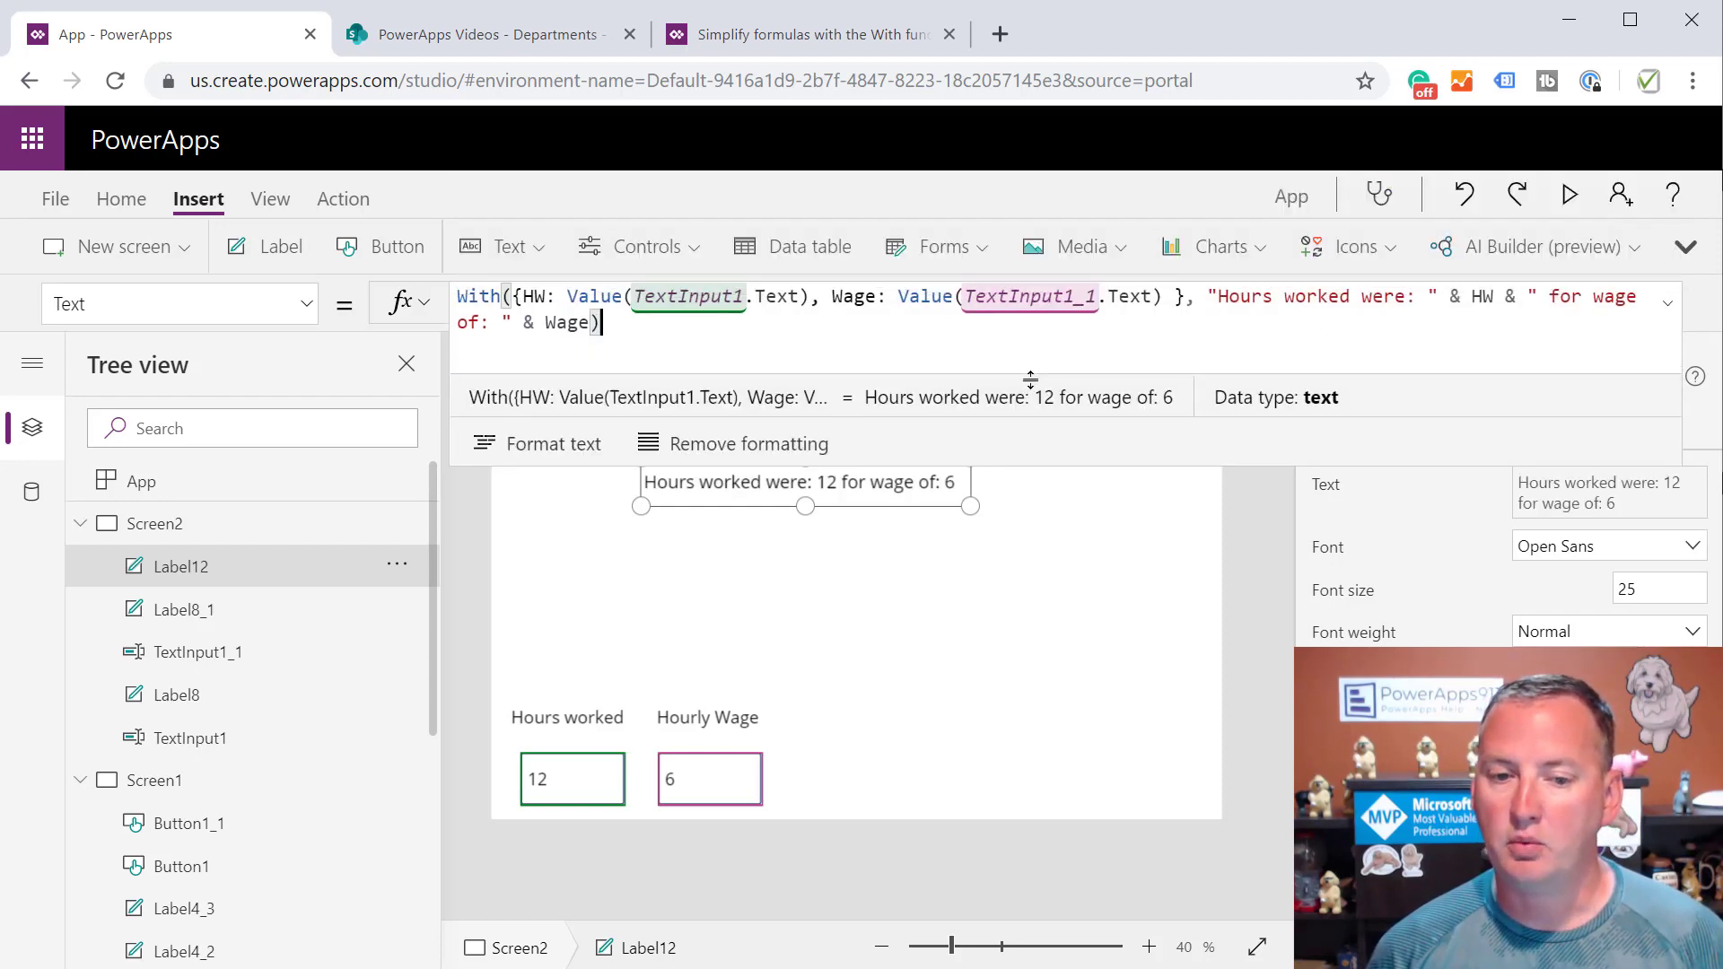
Preview the app, setting Hourly Wage to 8 and Hours worked to 13, then 10
left_click(1570, 195)
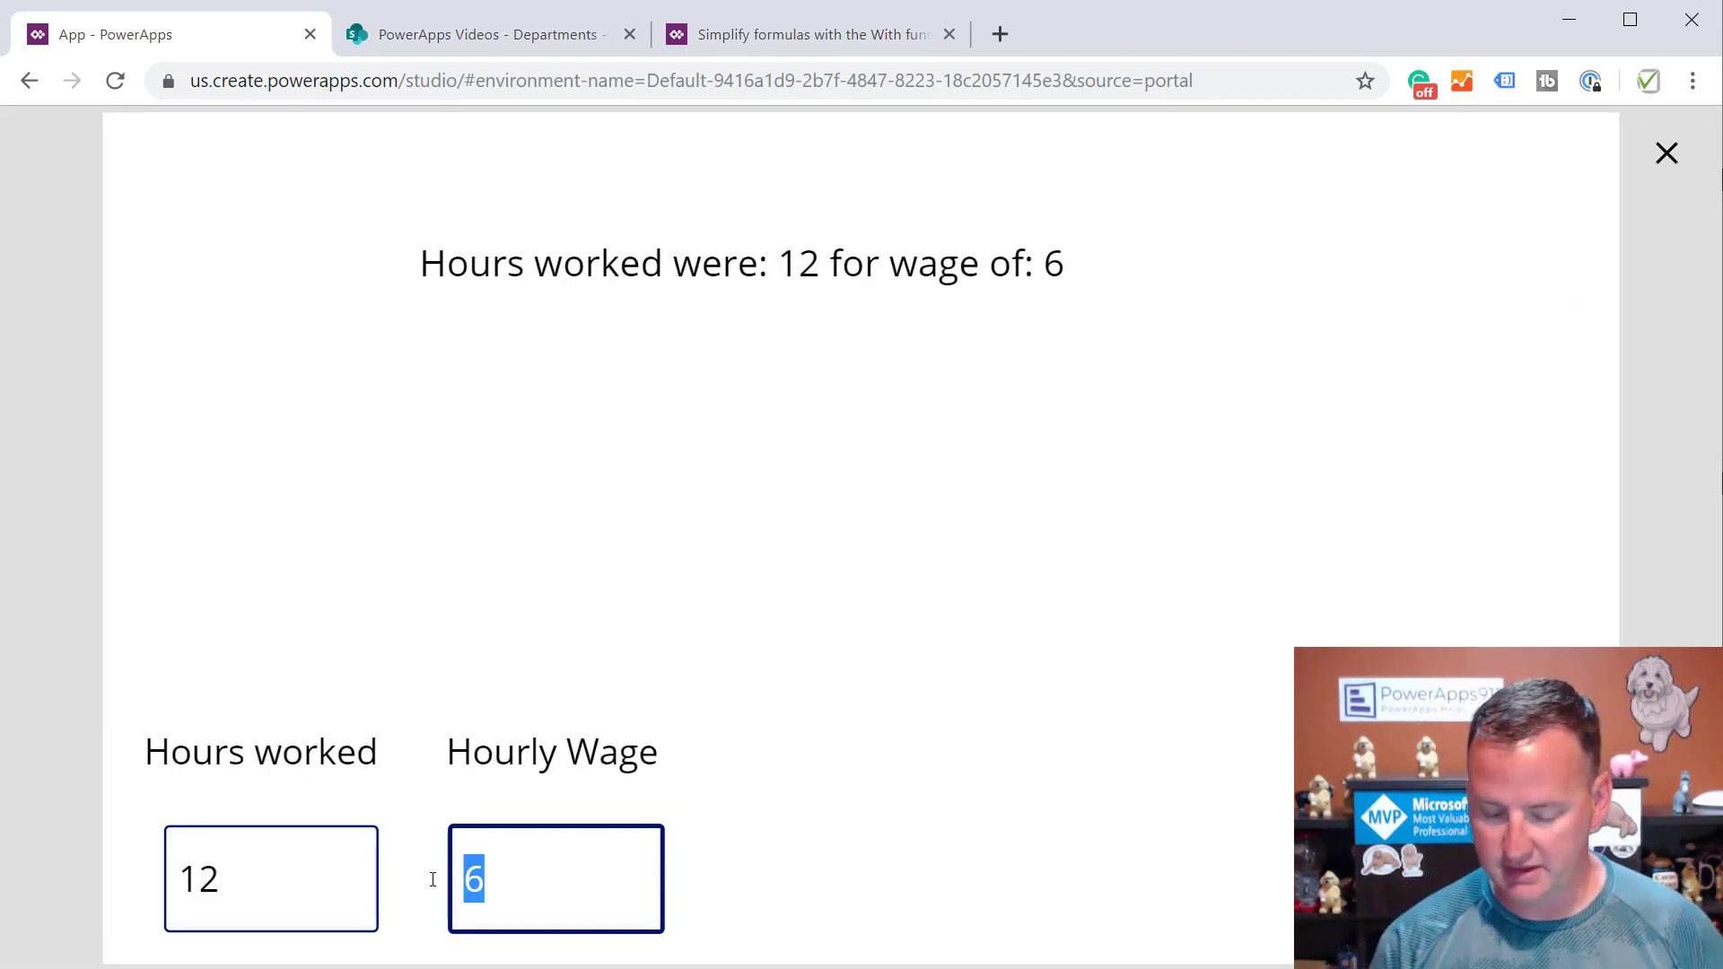
type("8")
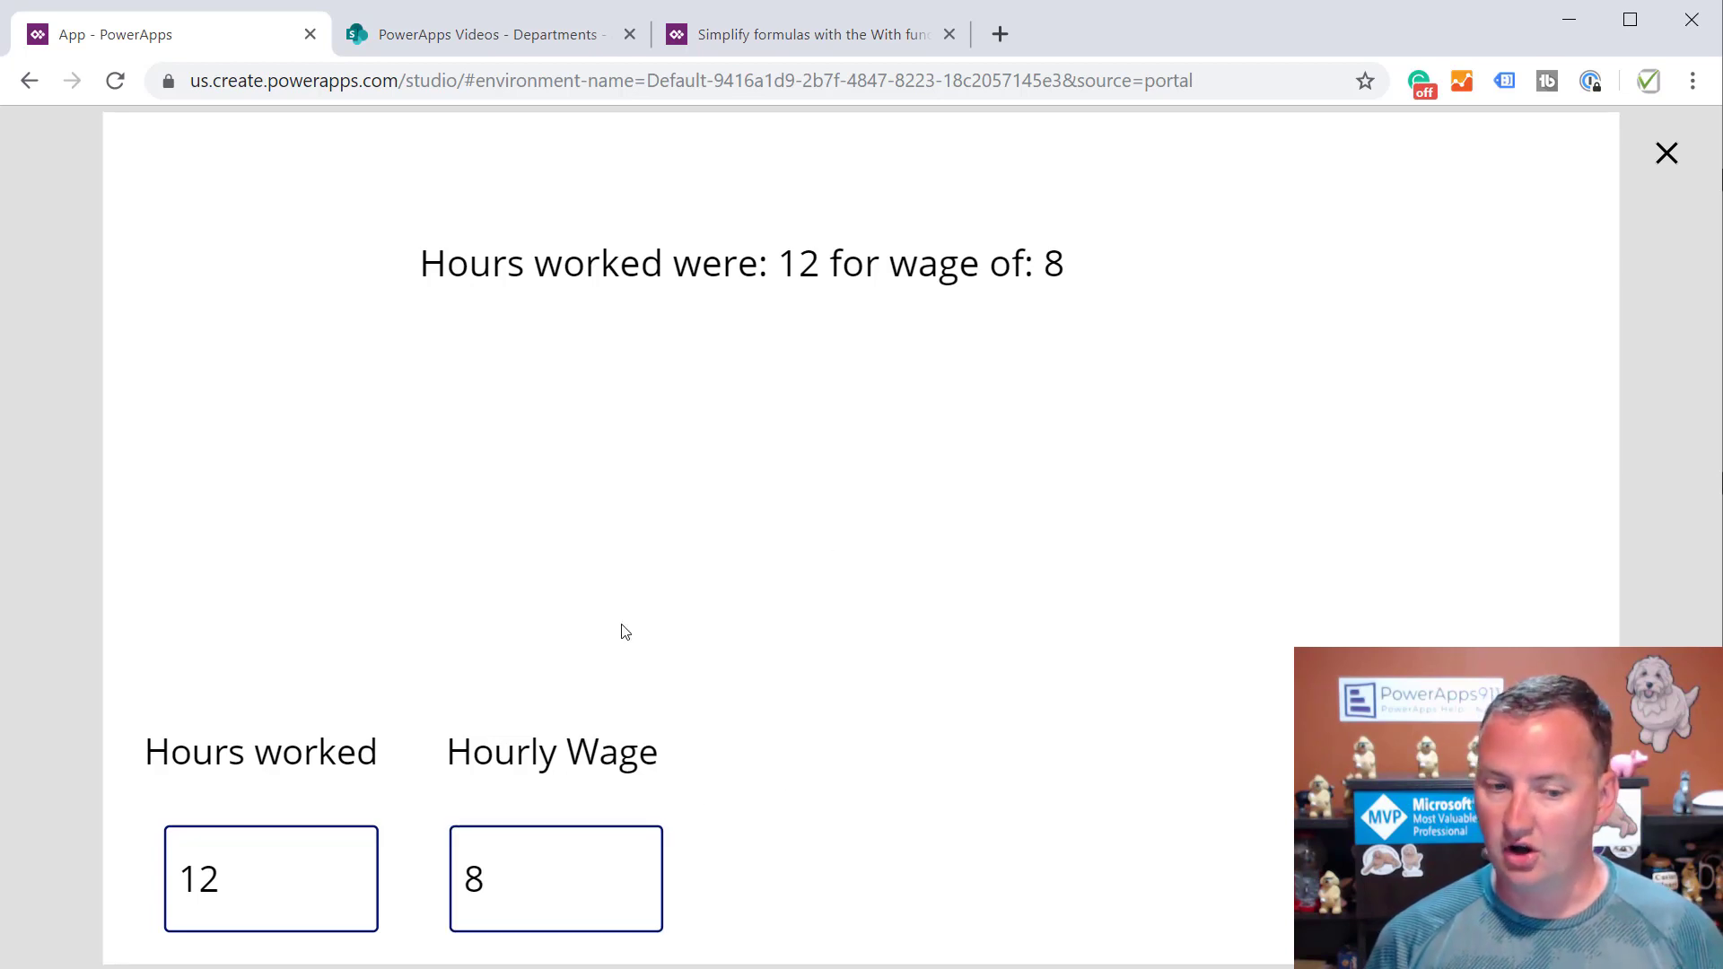
type("13")
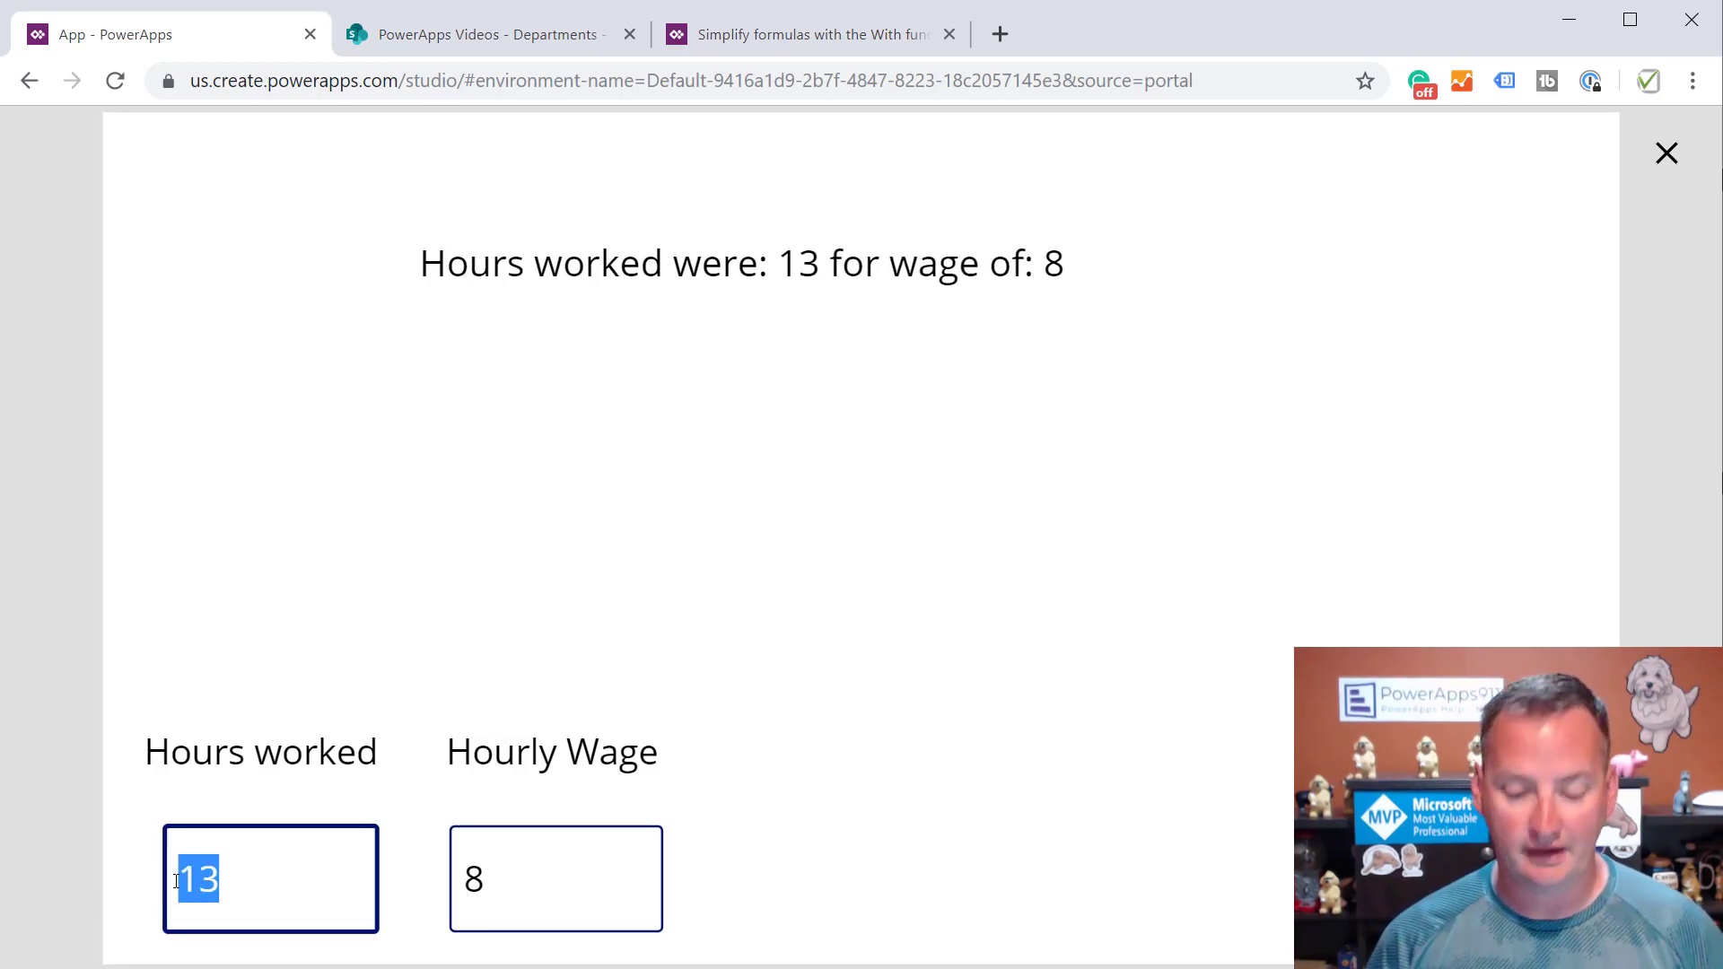
type("10")
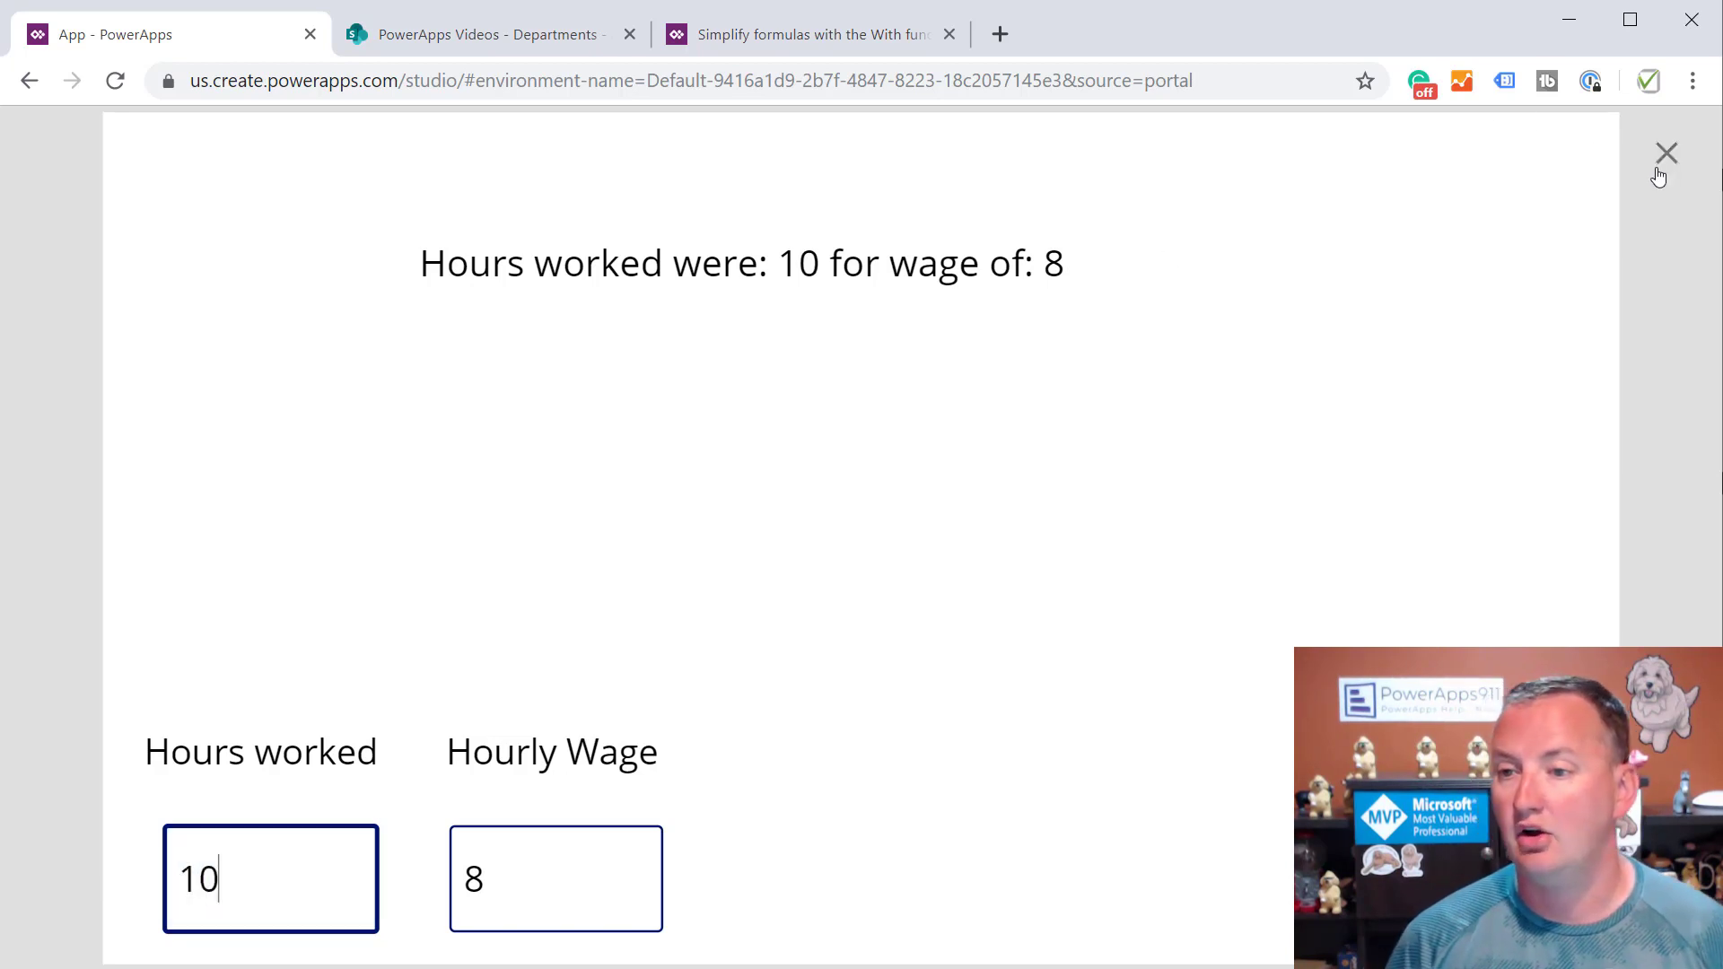
Close preview and append " for a total of " & HW * Wage to the label formula
left_click(1665, 151)
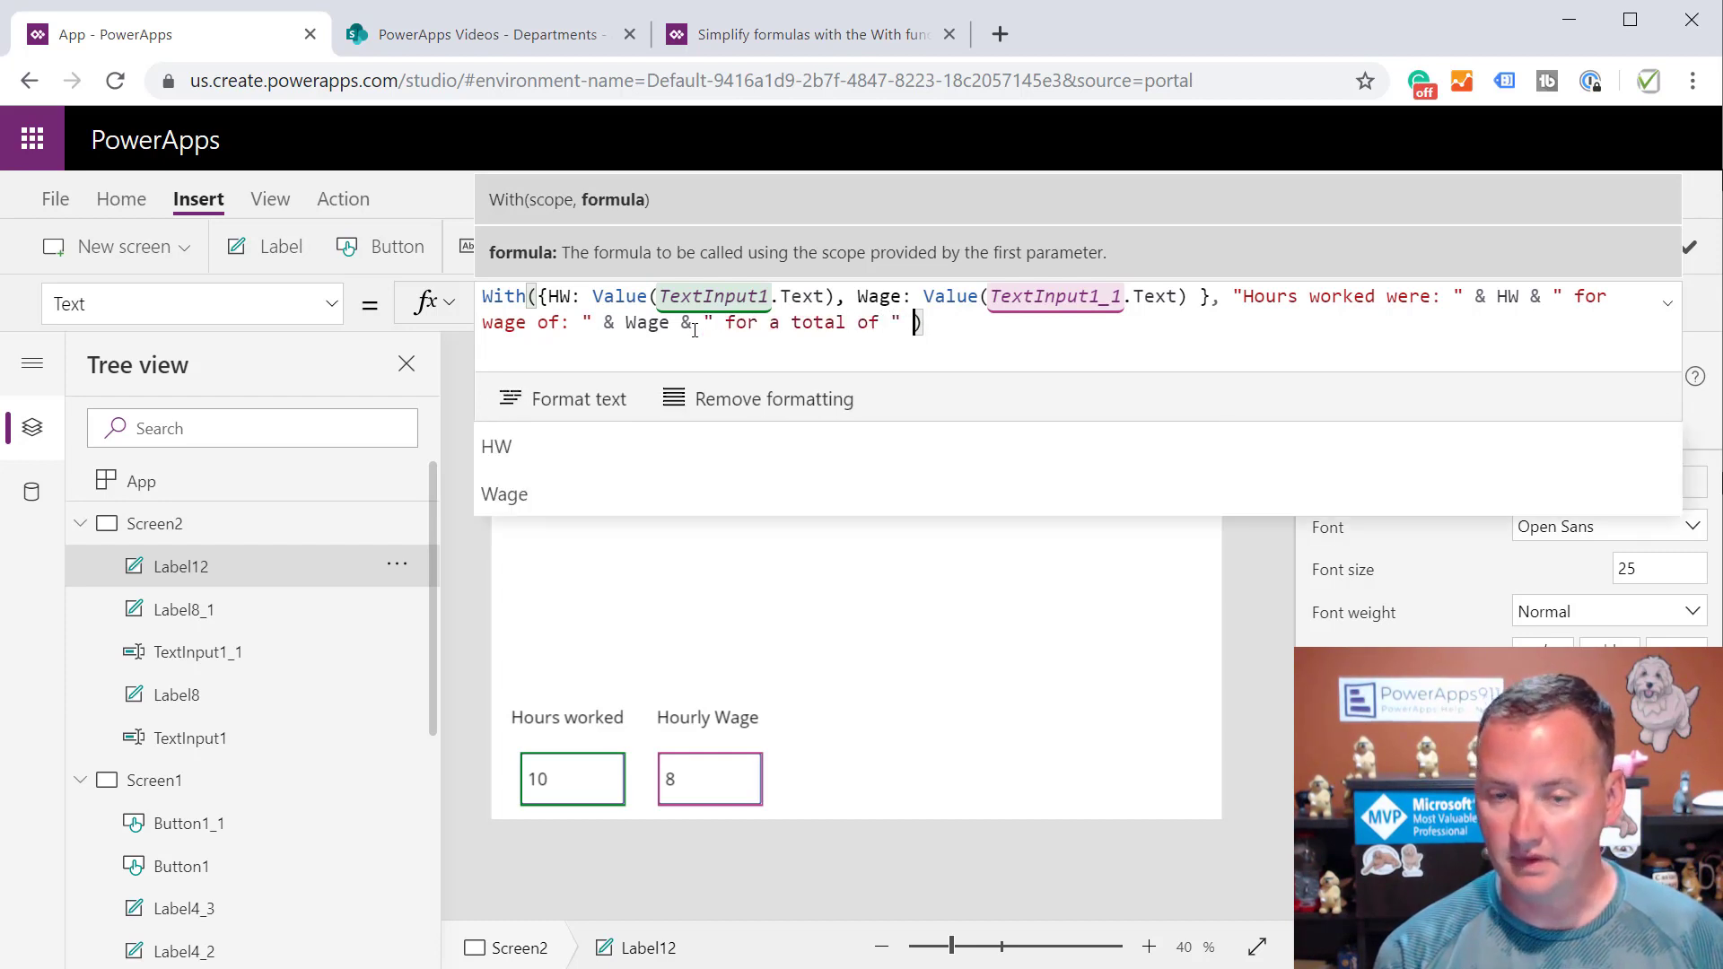
type("hou")
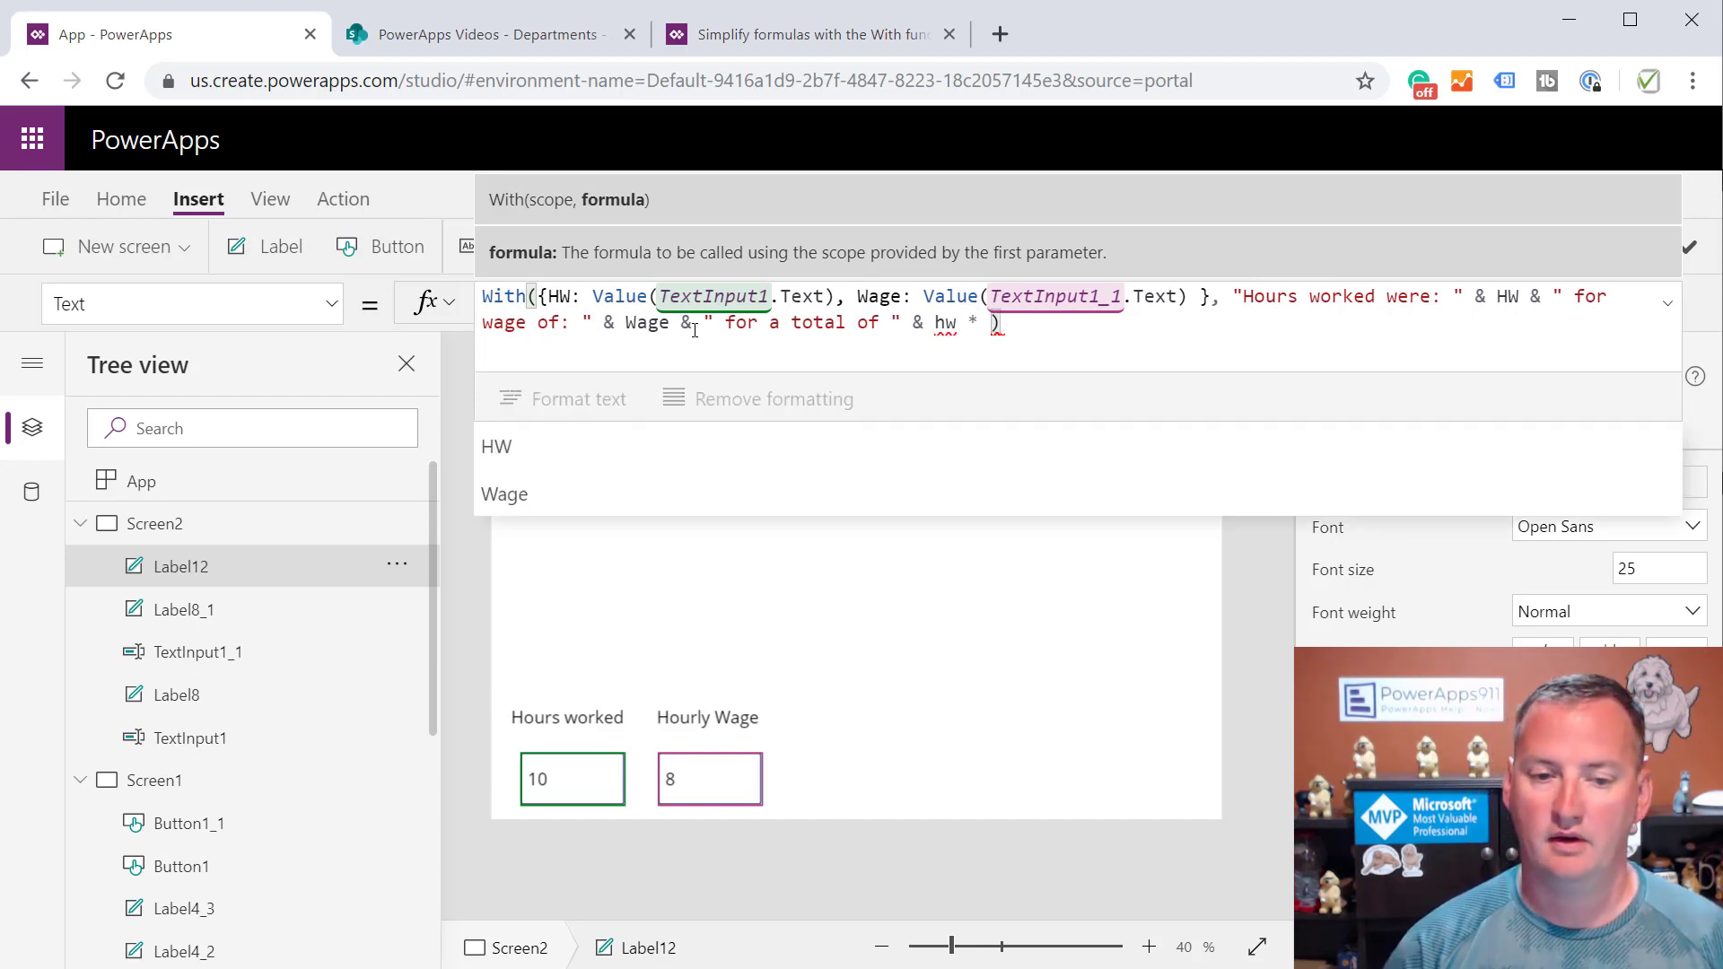
type("Wage")
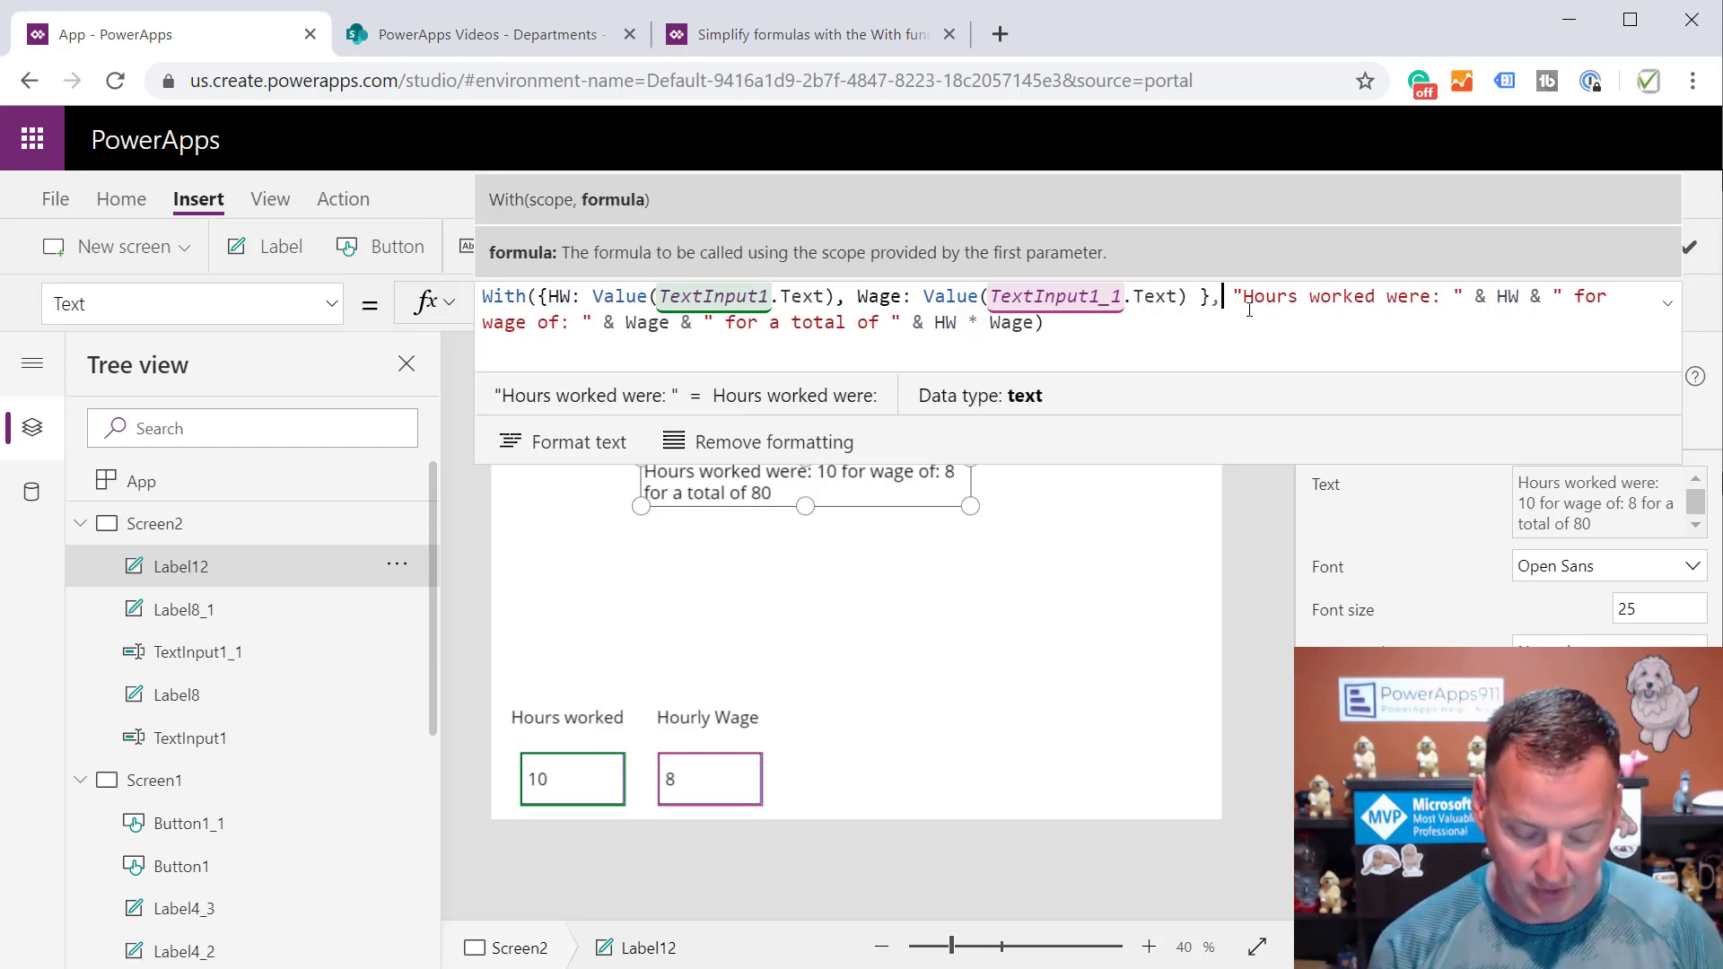
Wrap the text in a nested With({Earnings: HW * Wage}) and show Earnings as the total
type("With(")
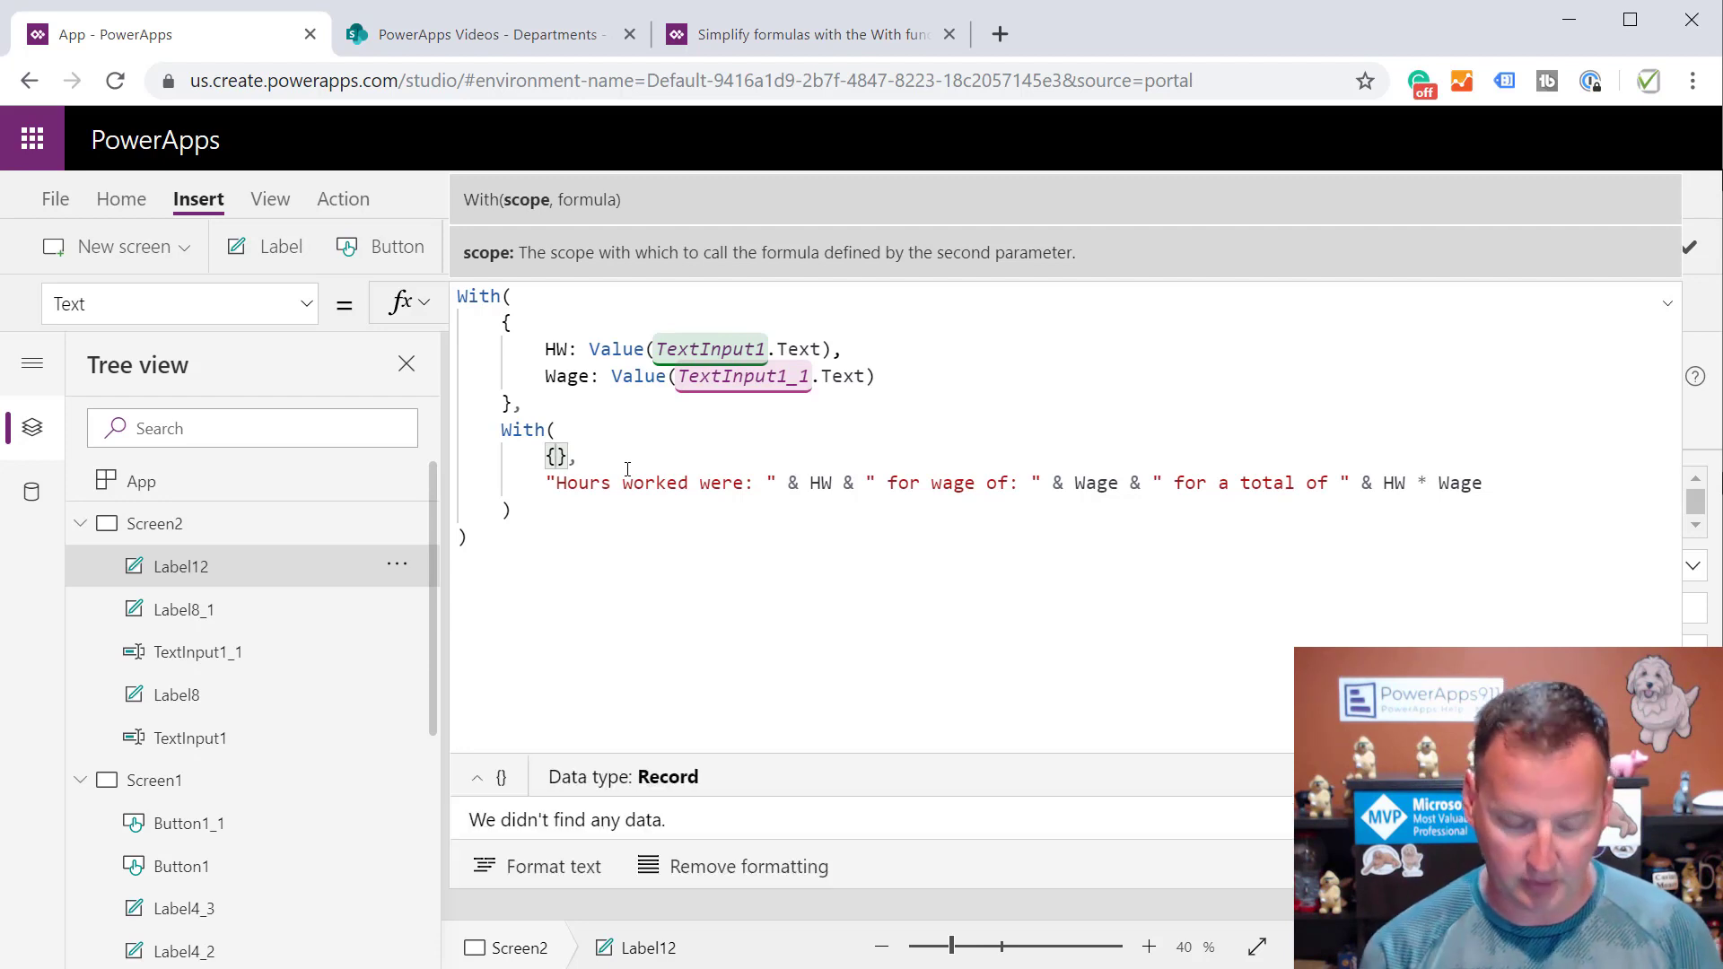
type("Earnings: HW *")
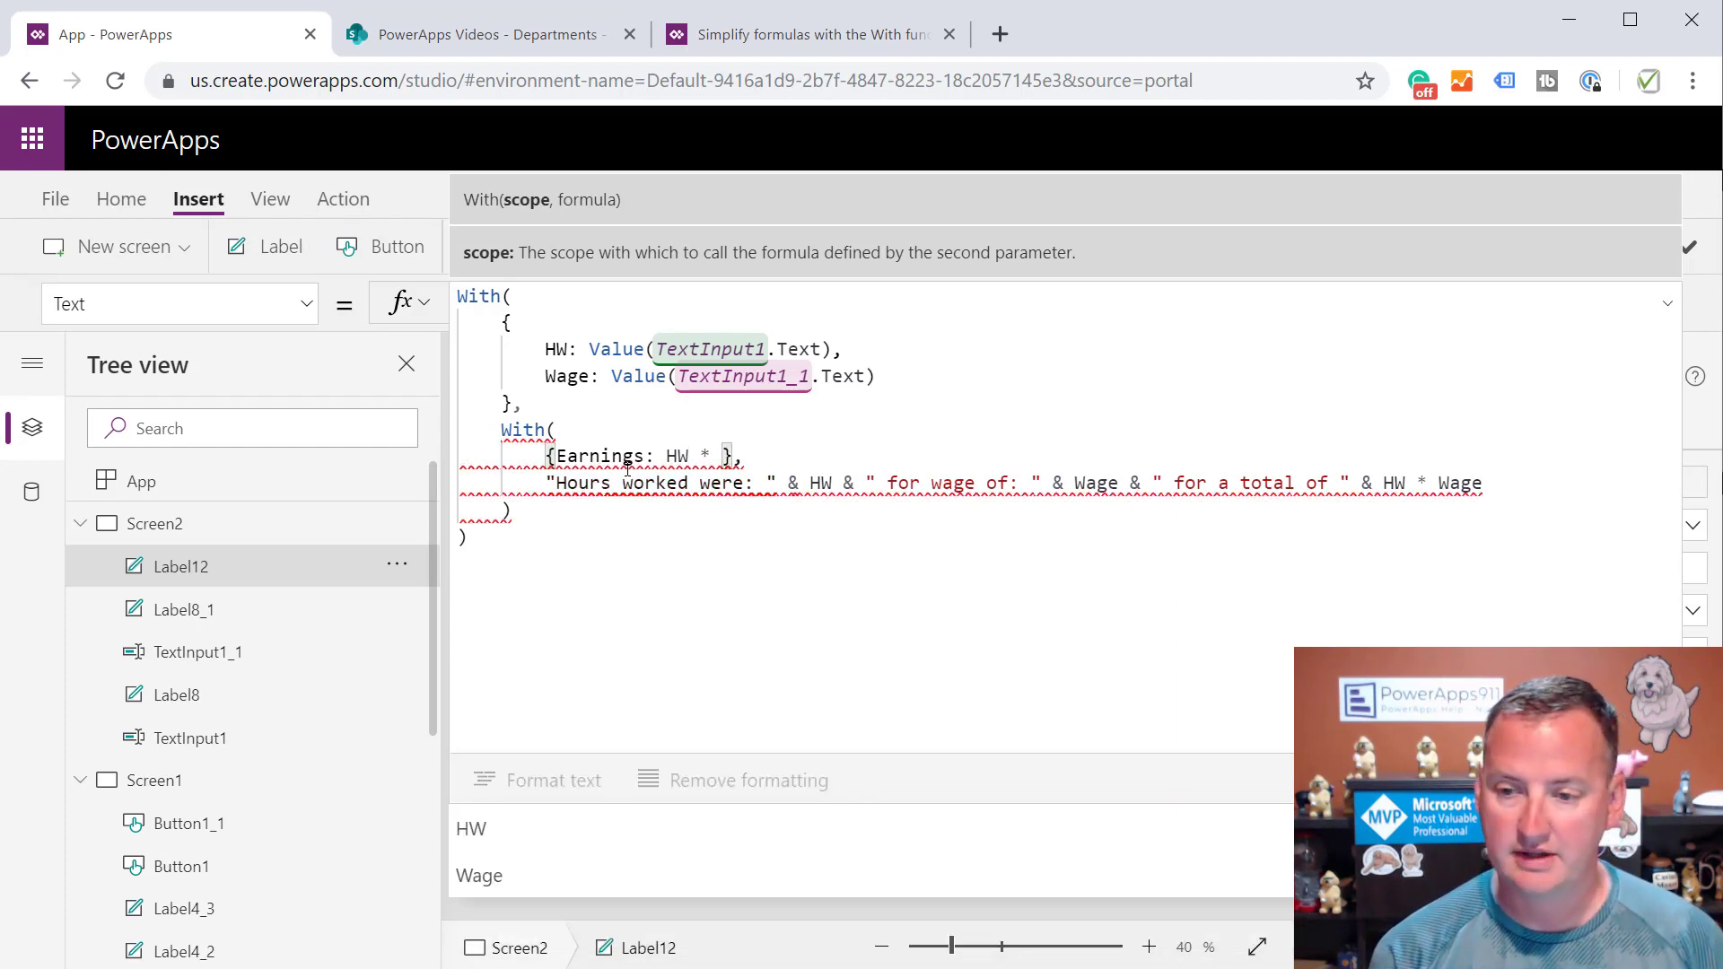
type("Wage")
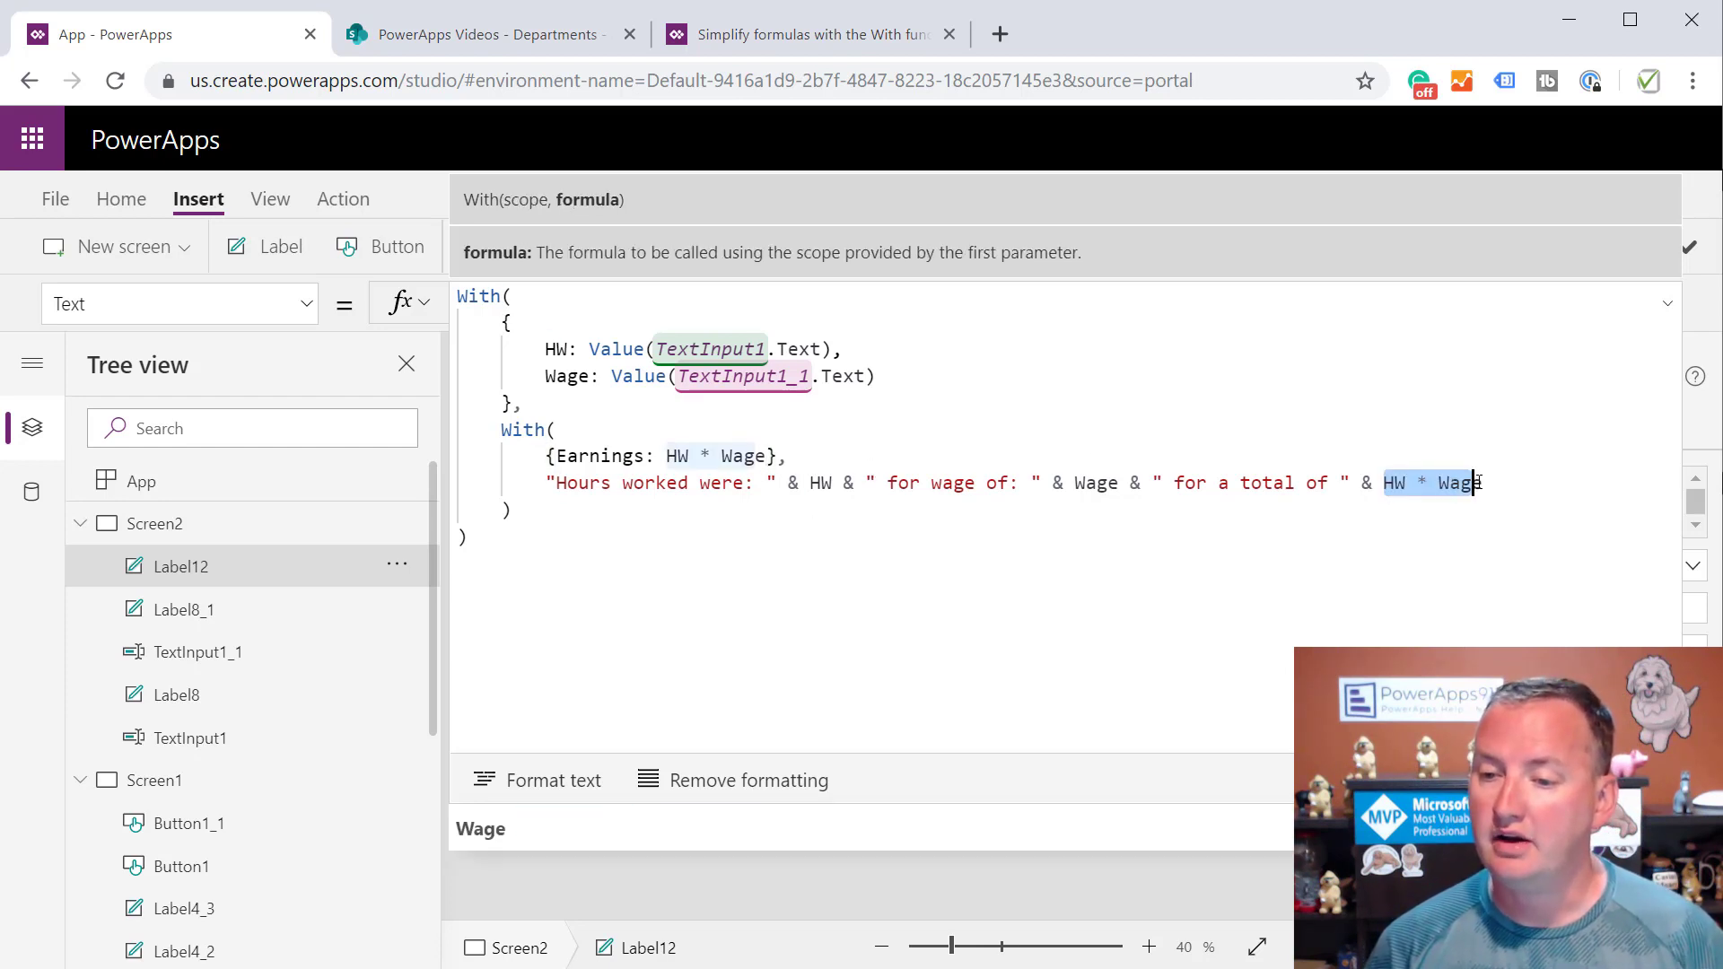
type("Earnings")
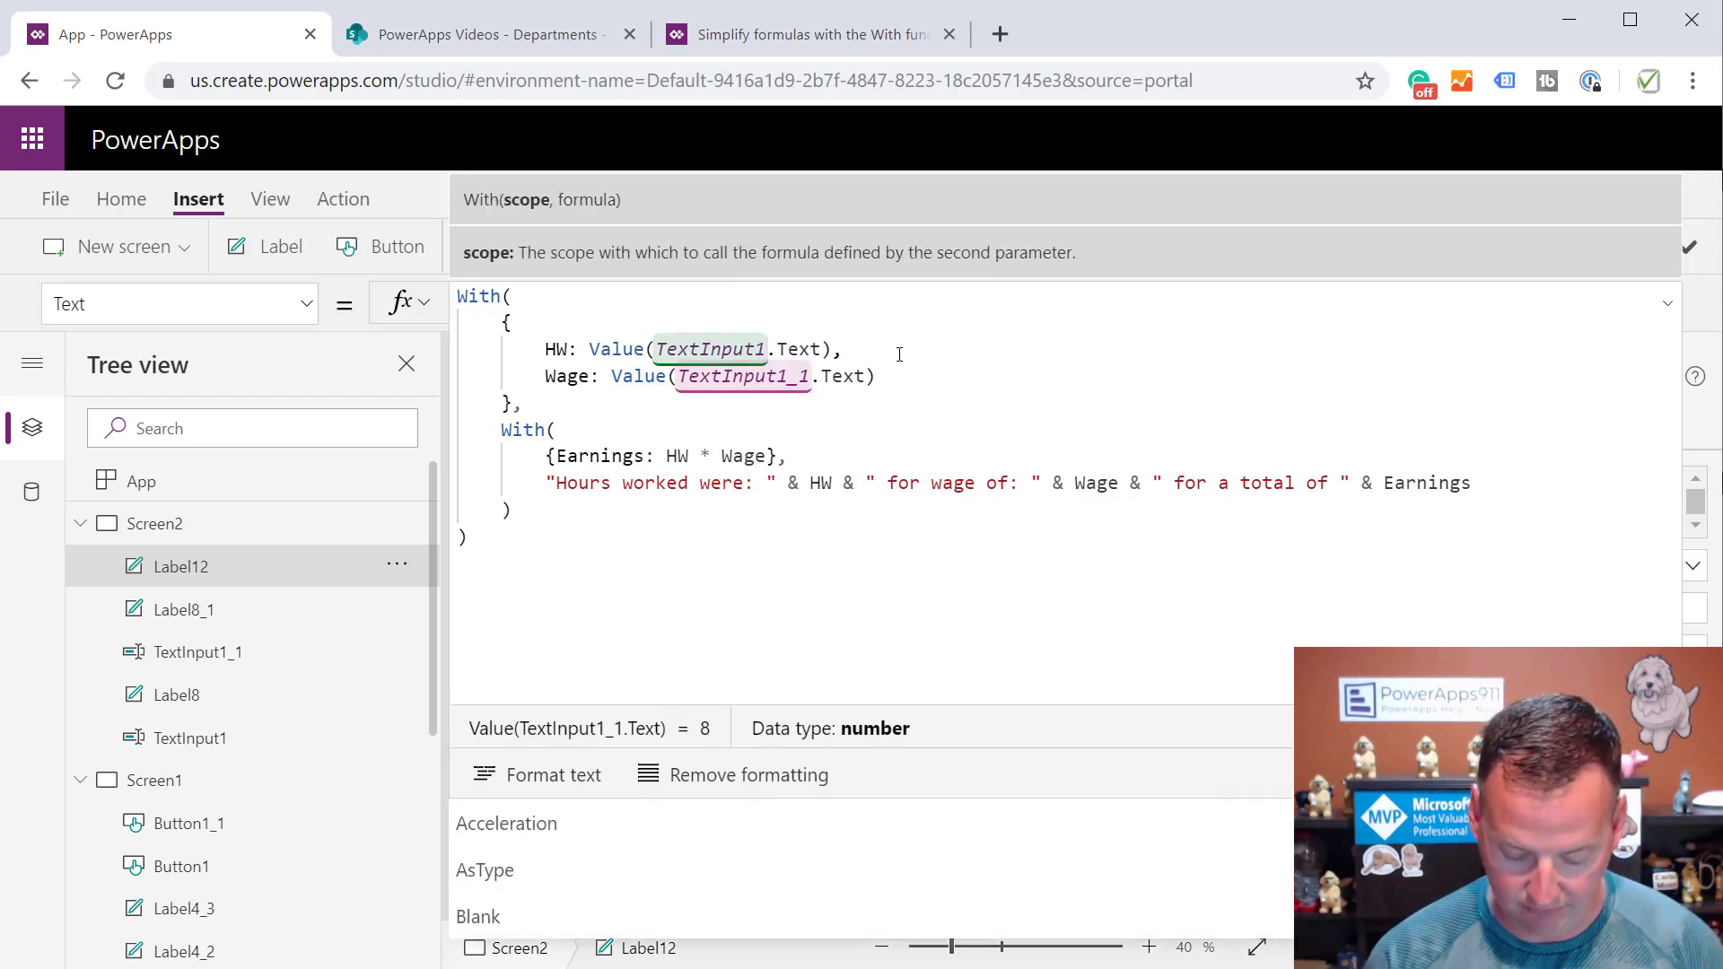
Annotate the formula with //Hours Worked, //Wage and //calculated earnings comments
type("//Hour")
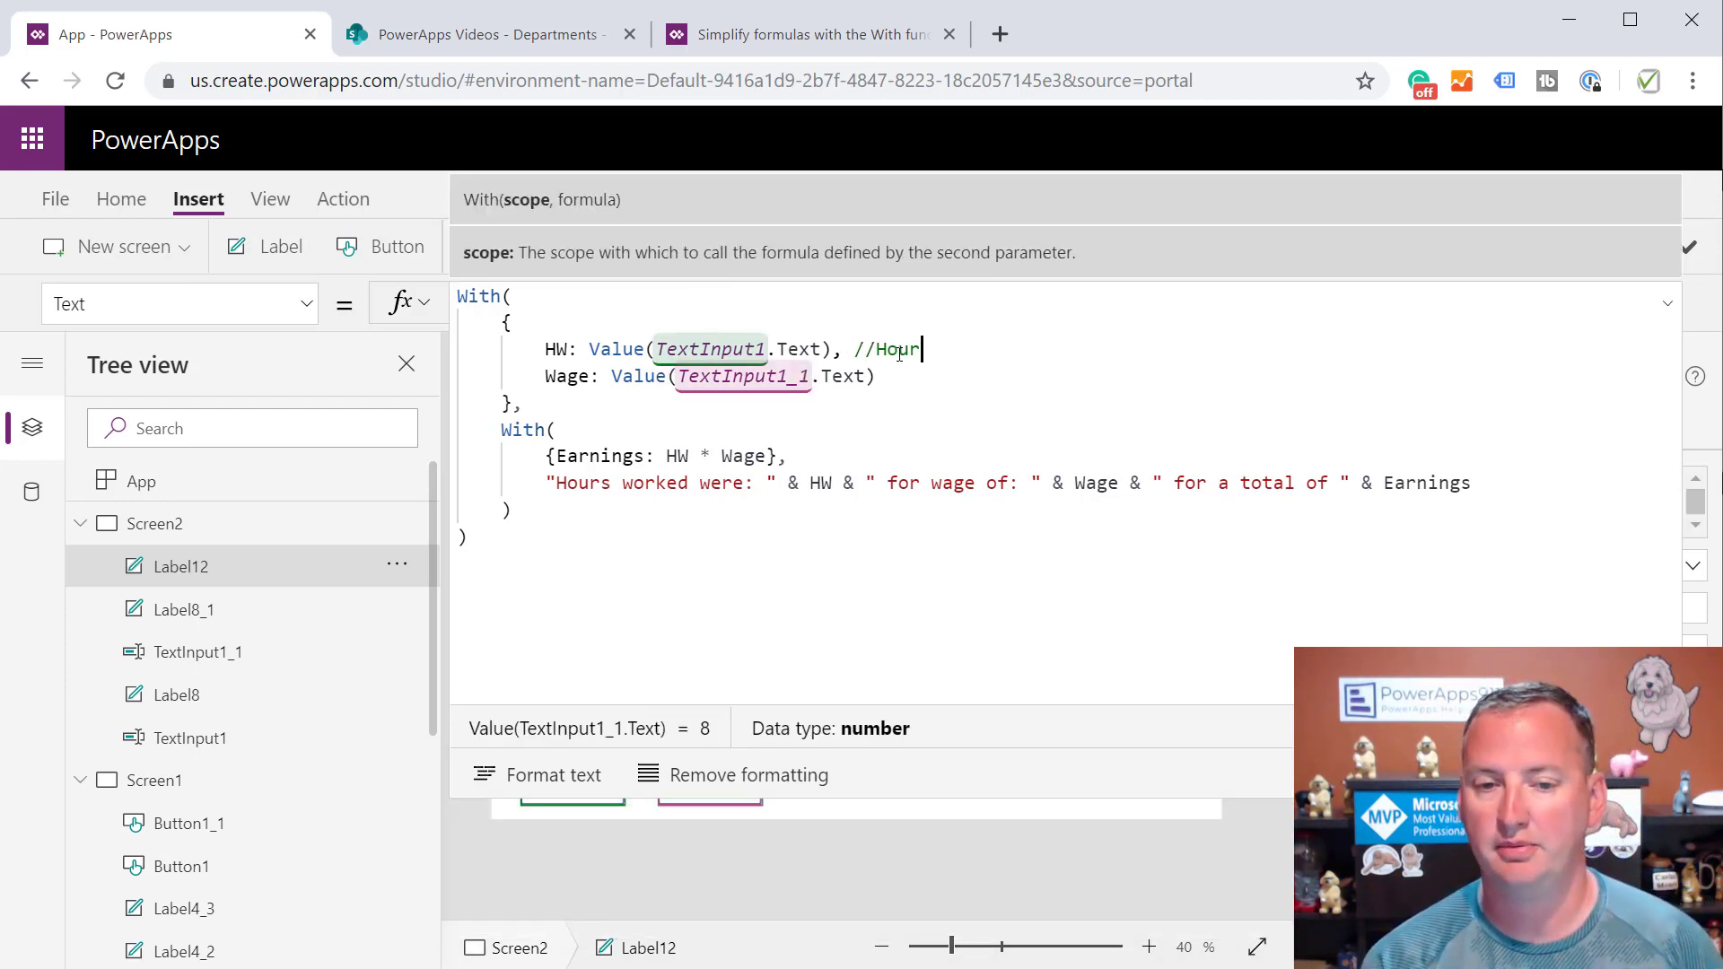
type("ly Wag")
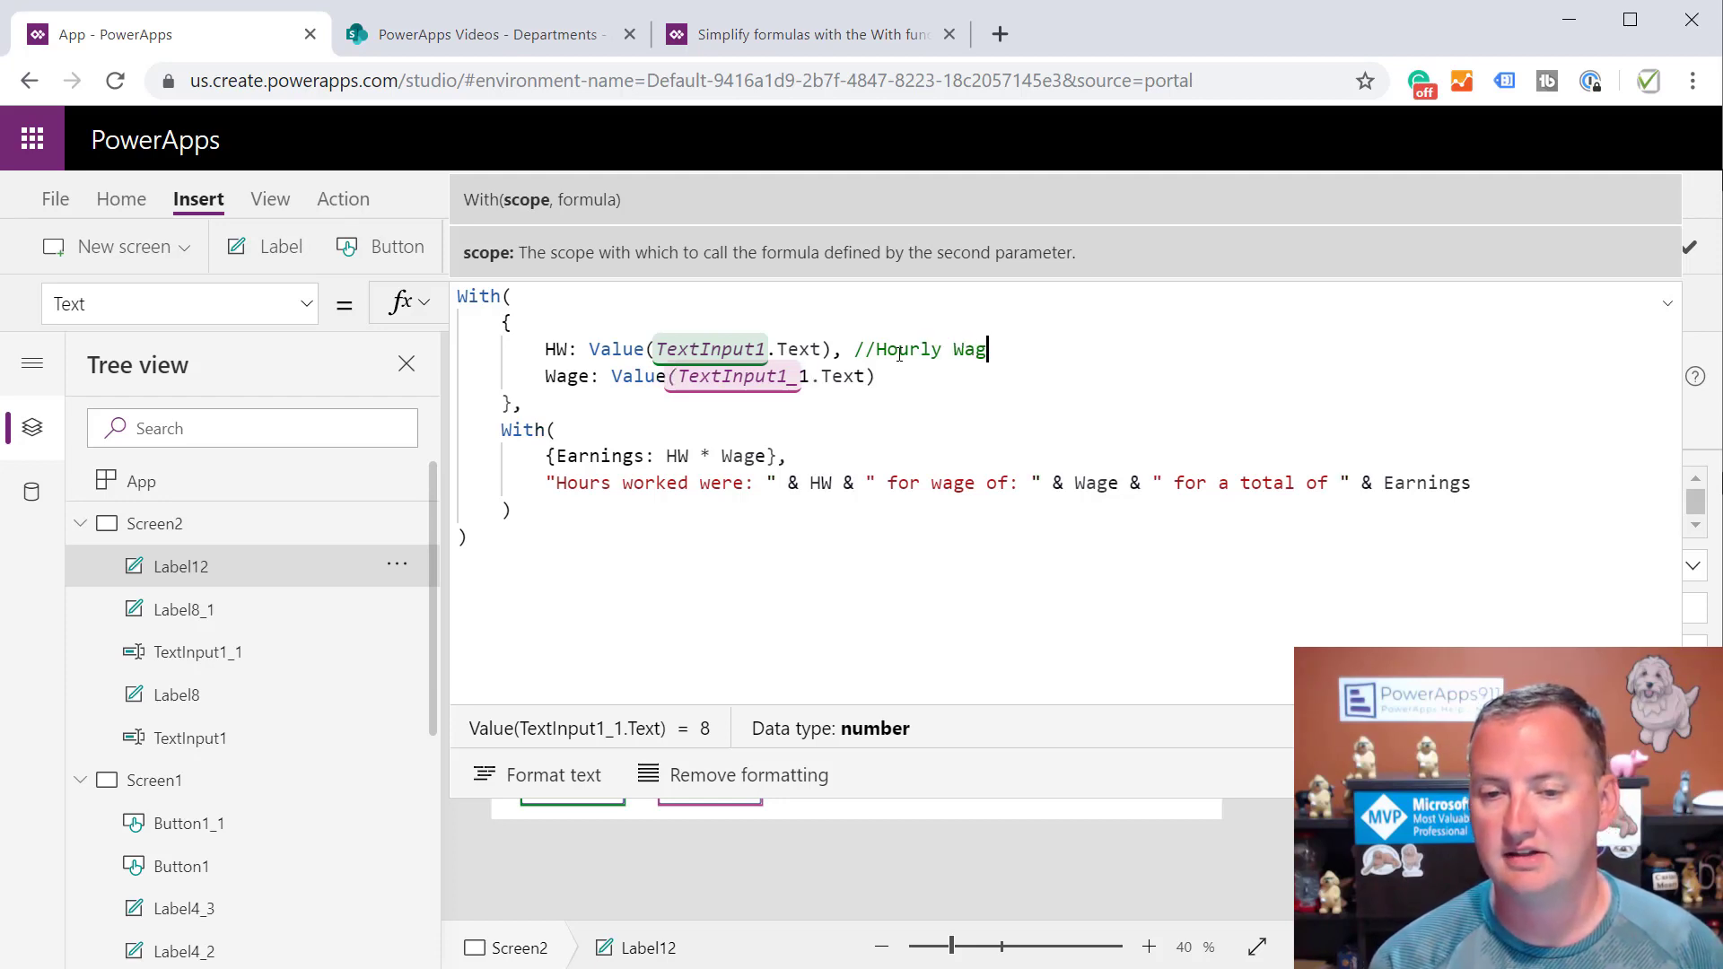
type("//")
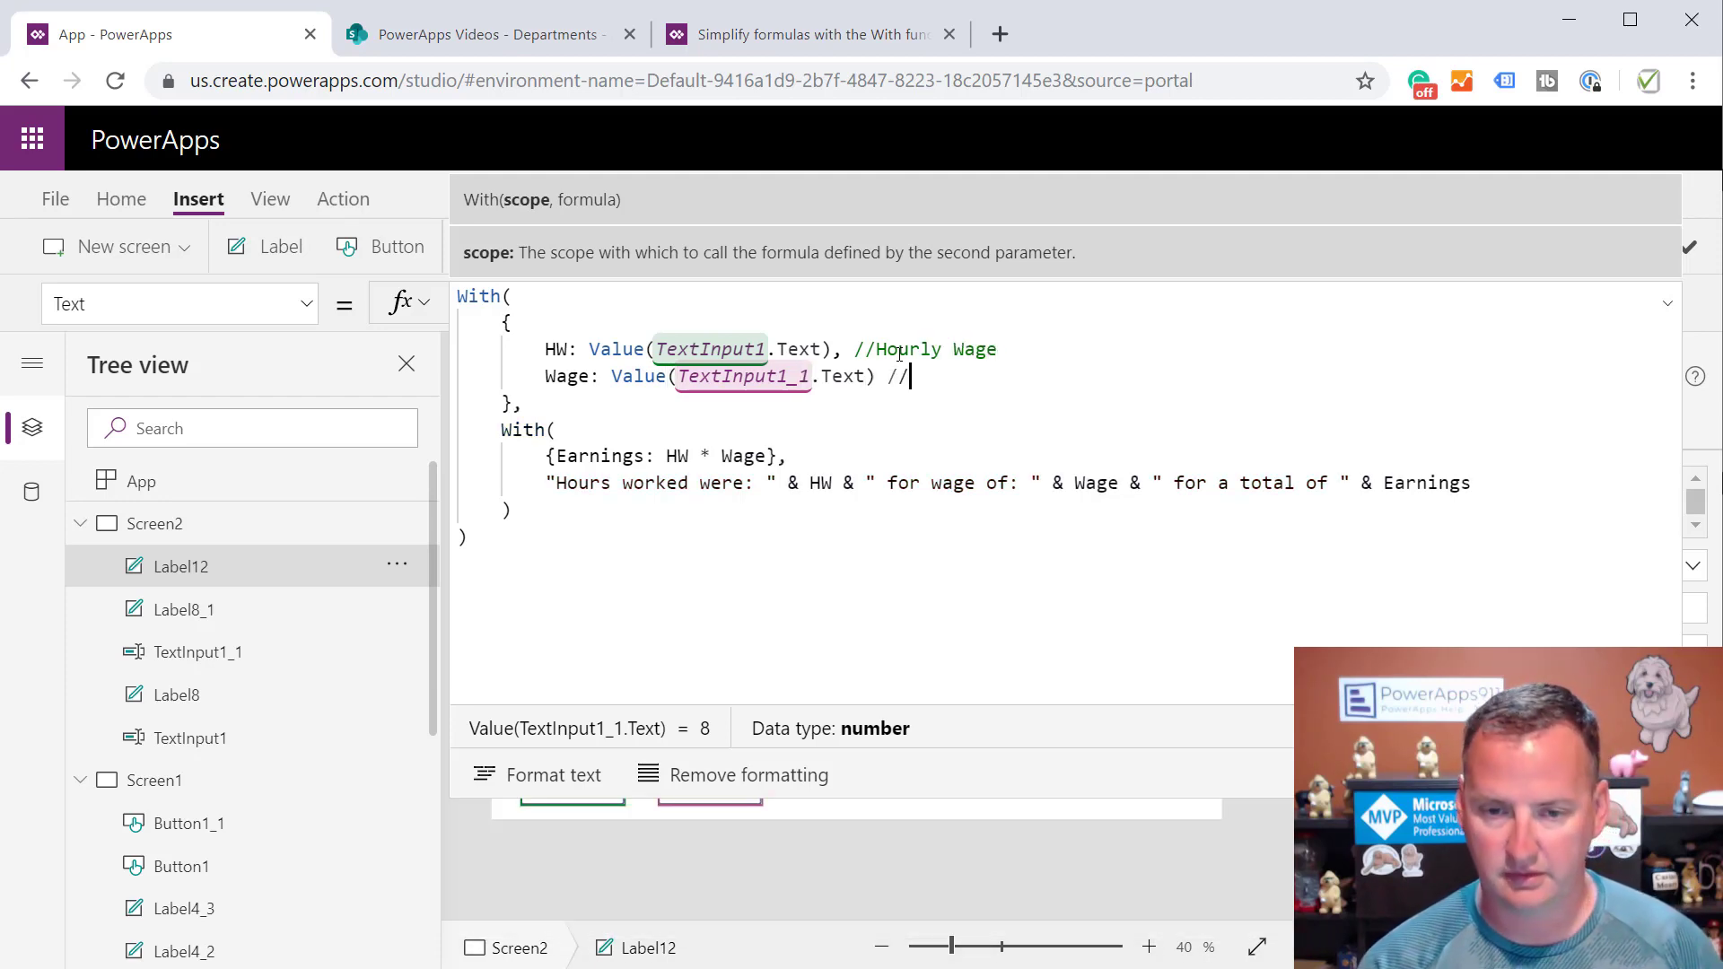
type("Wage")
left_click(774, 349)
type("s")
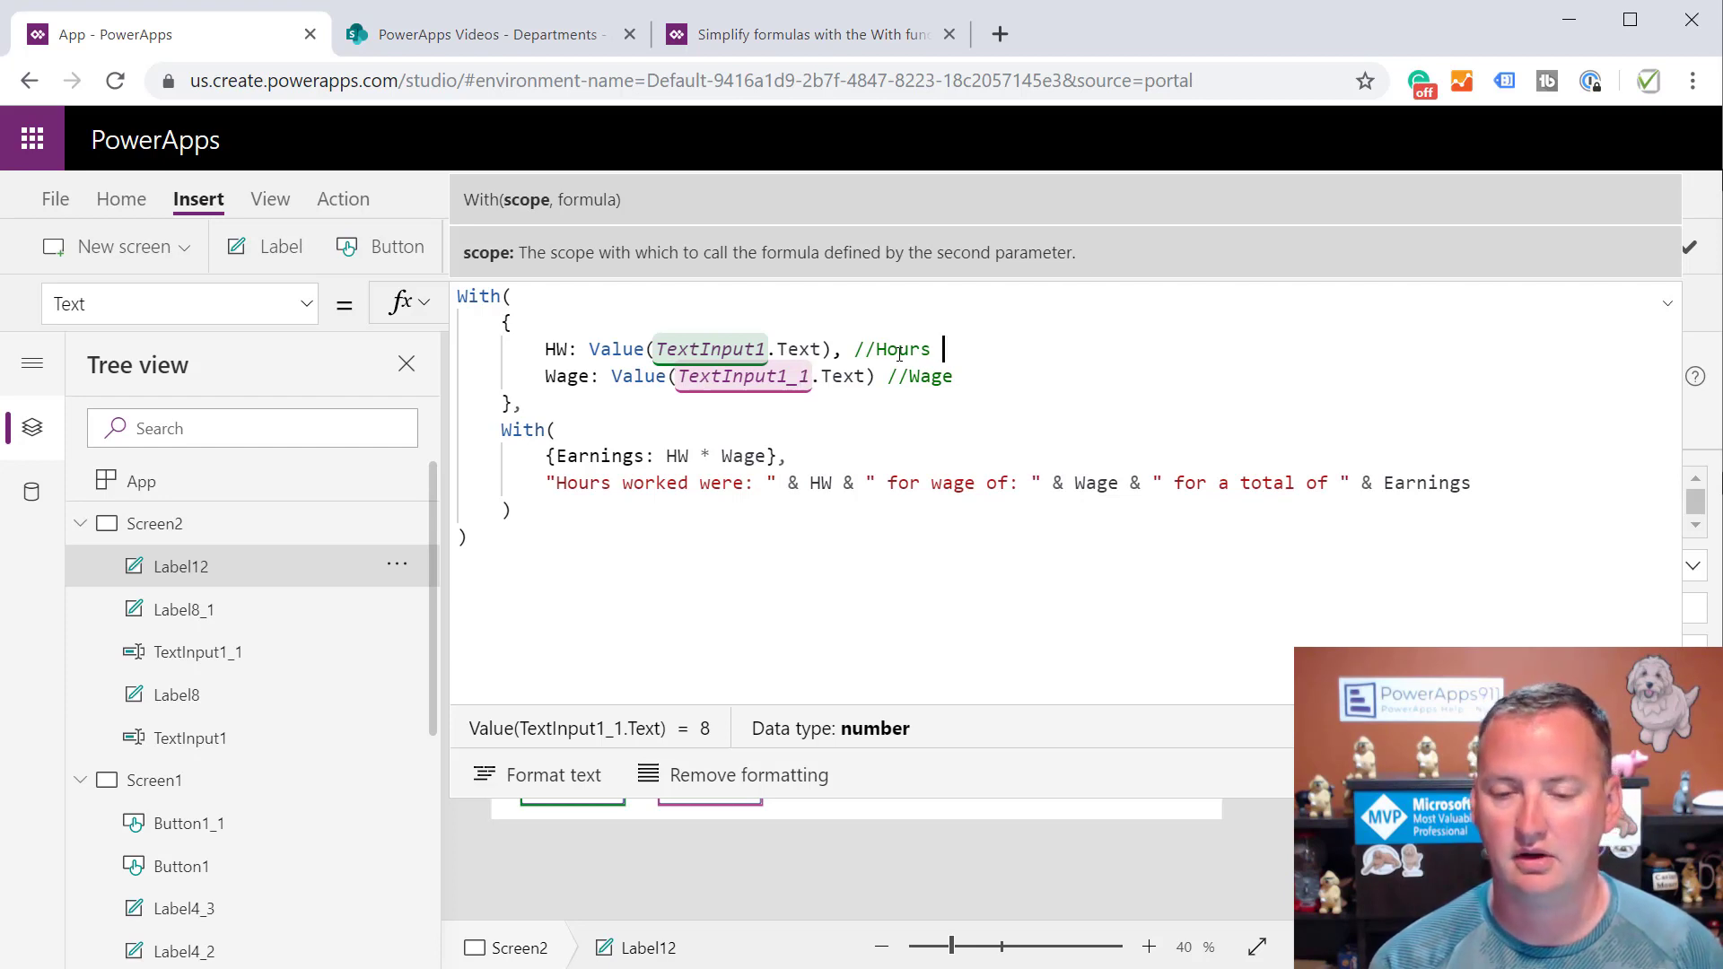
type("Worked")
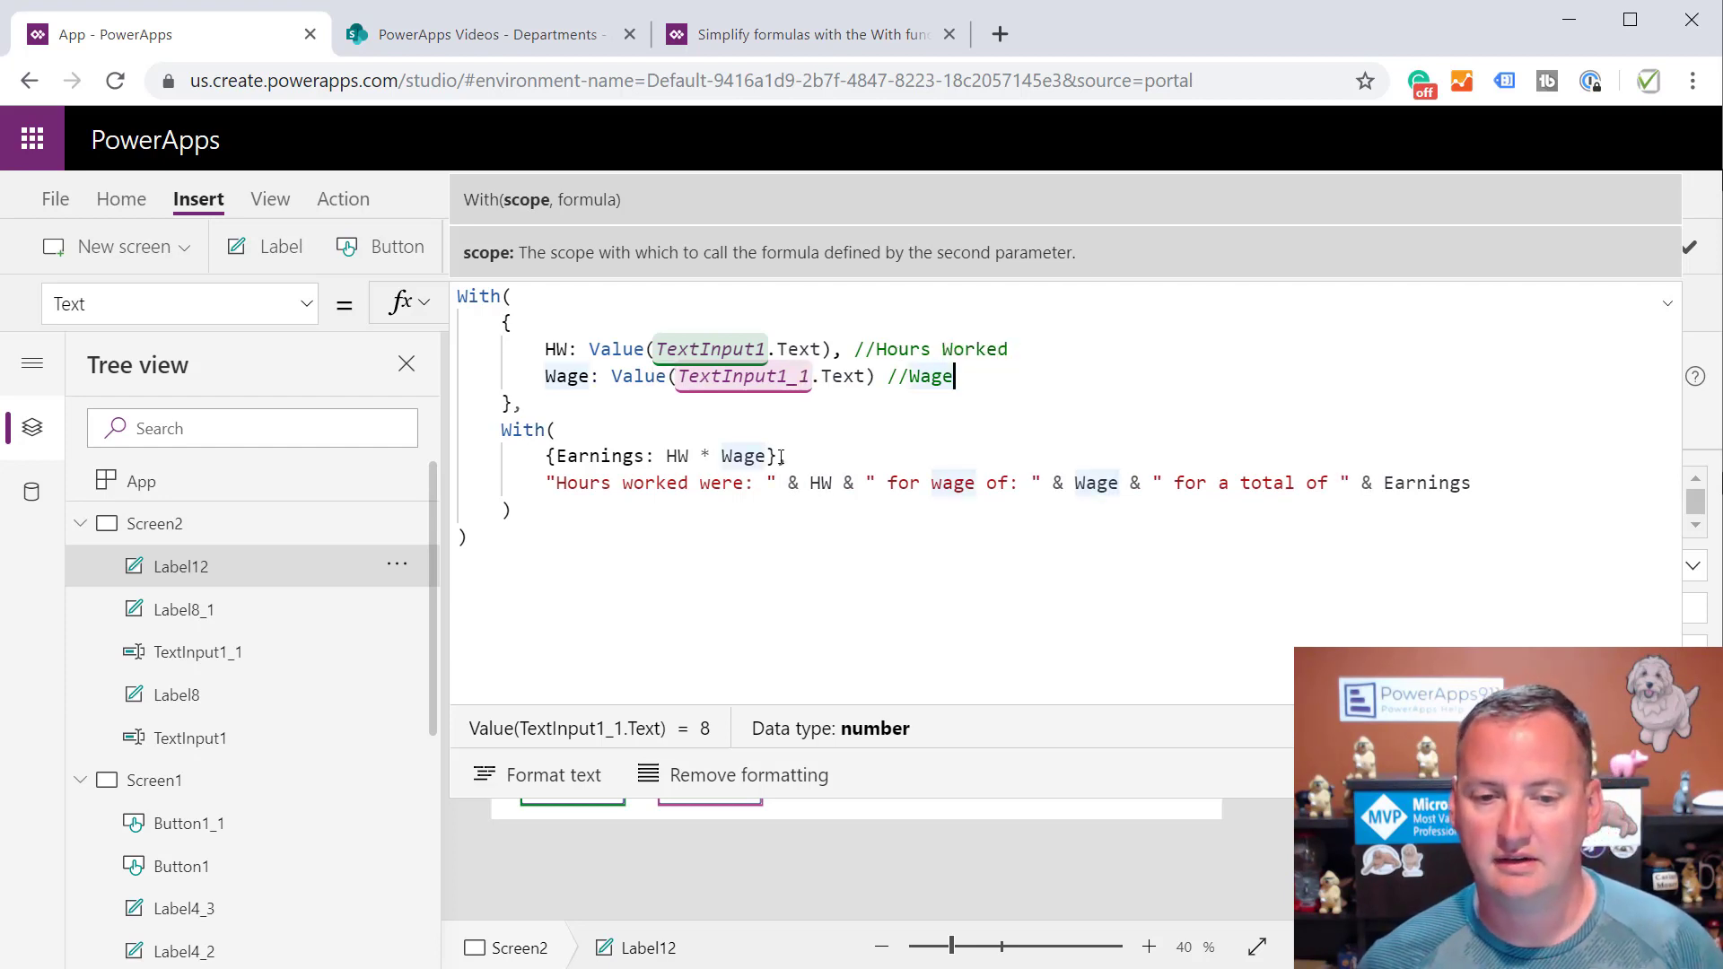
type("/c")
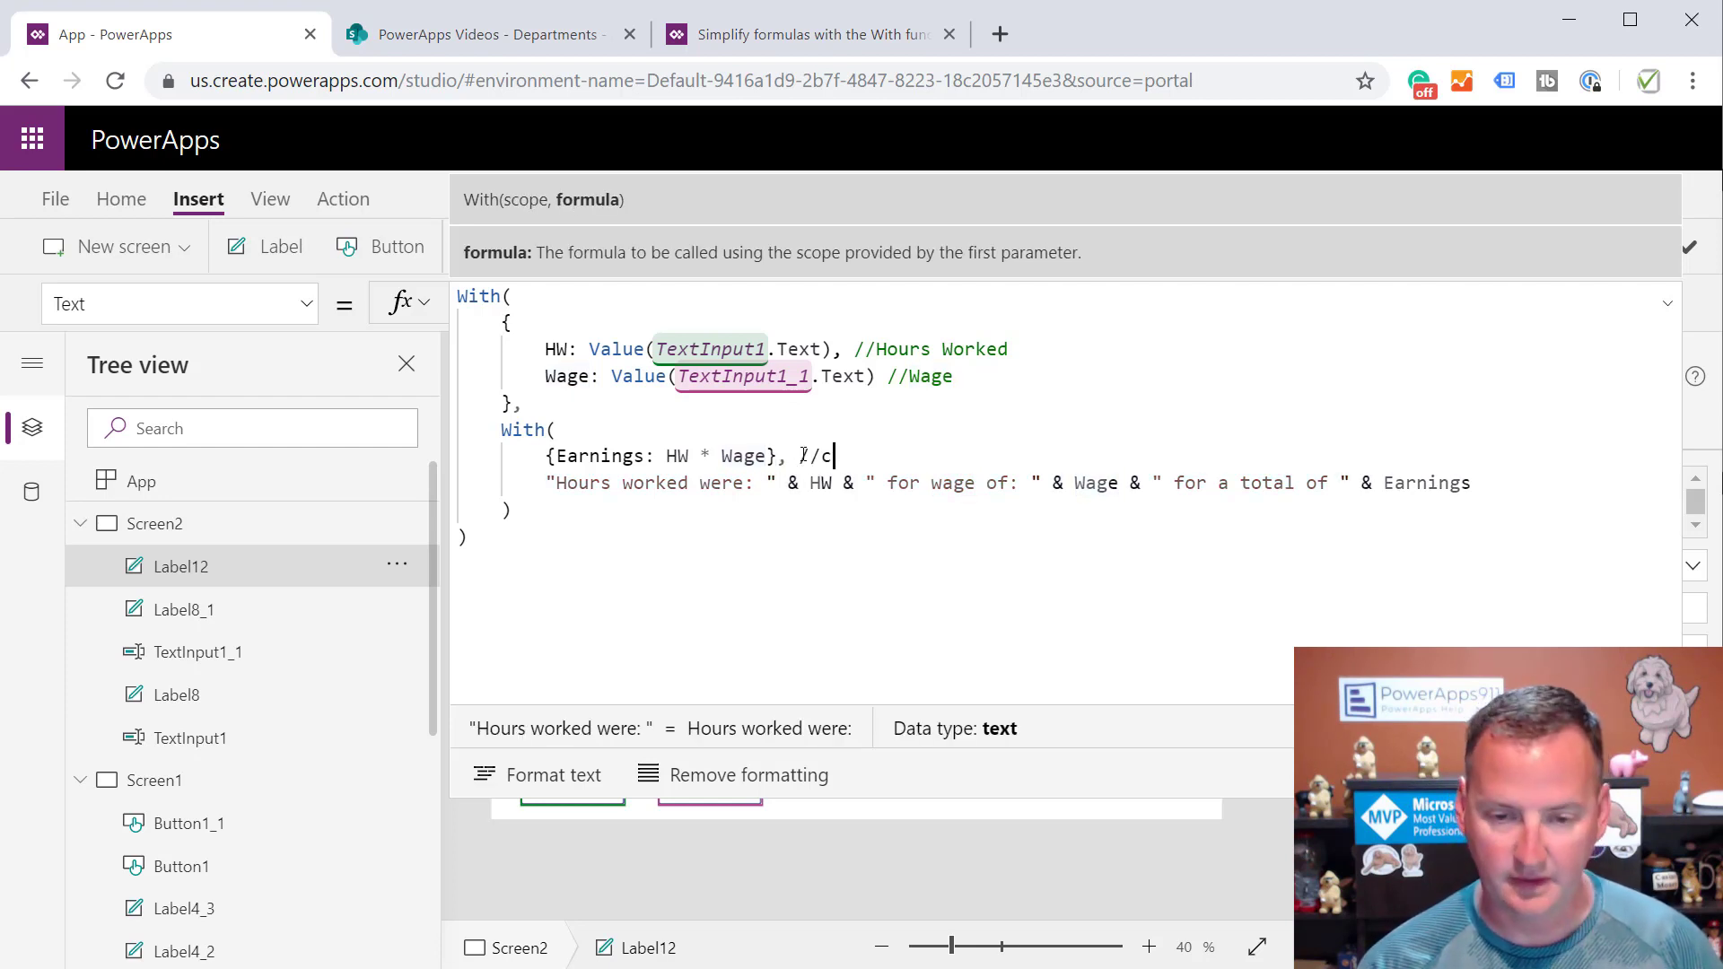
type("alculated earnings")
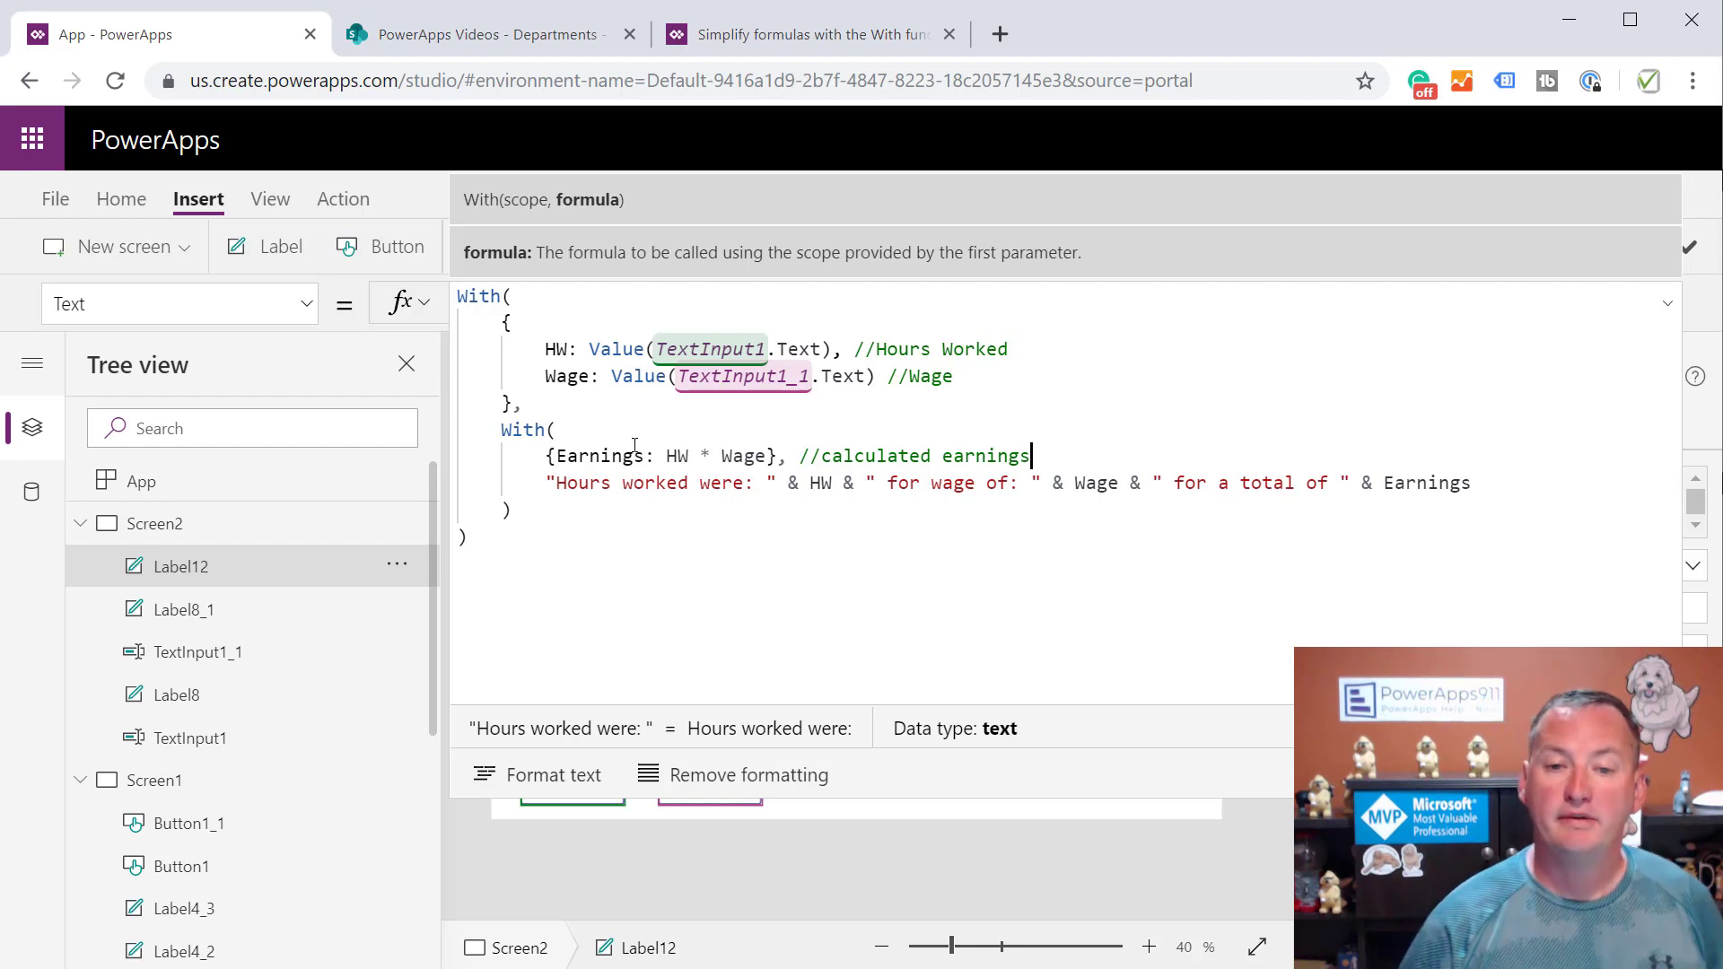
left_click(818, 483)
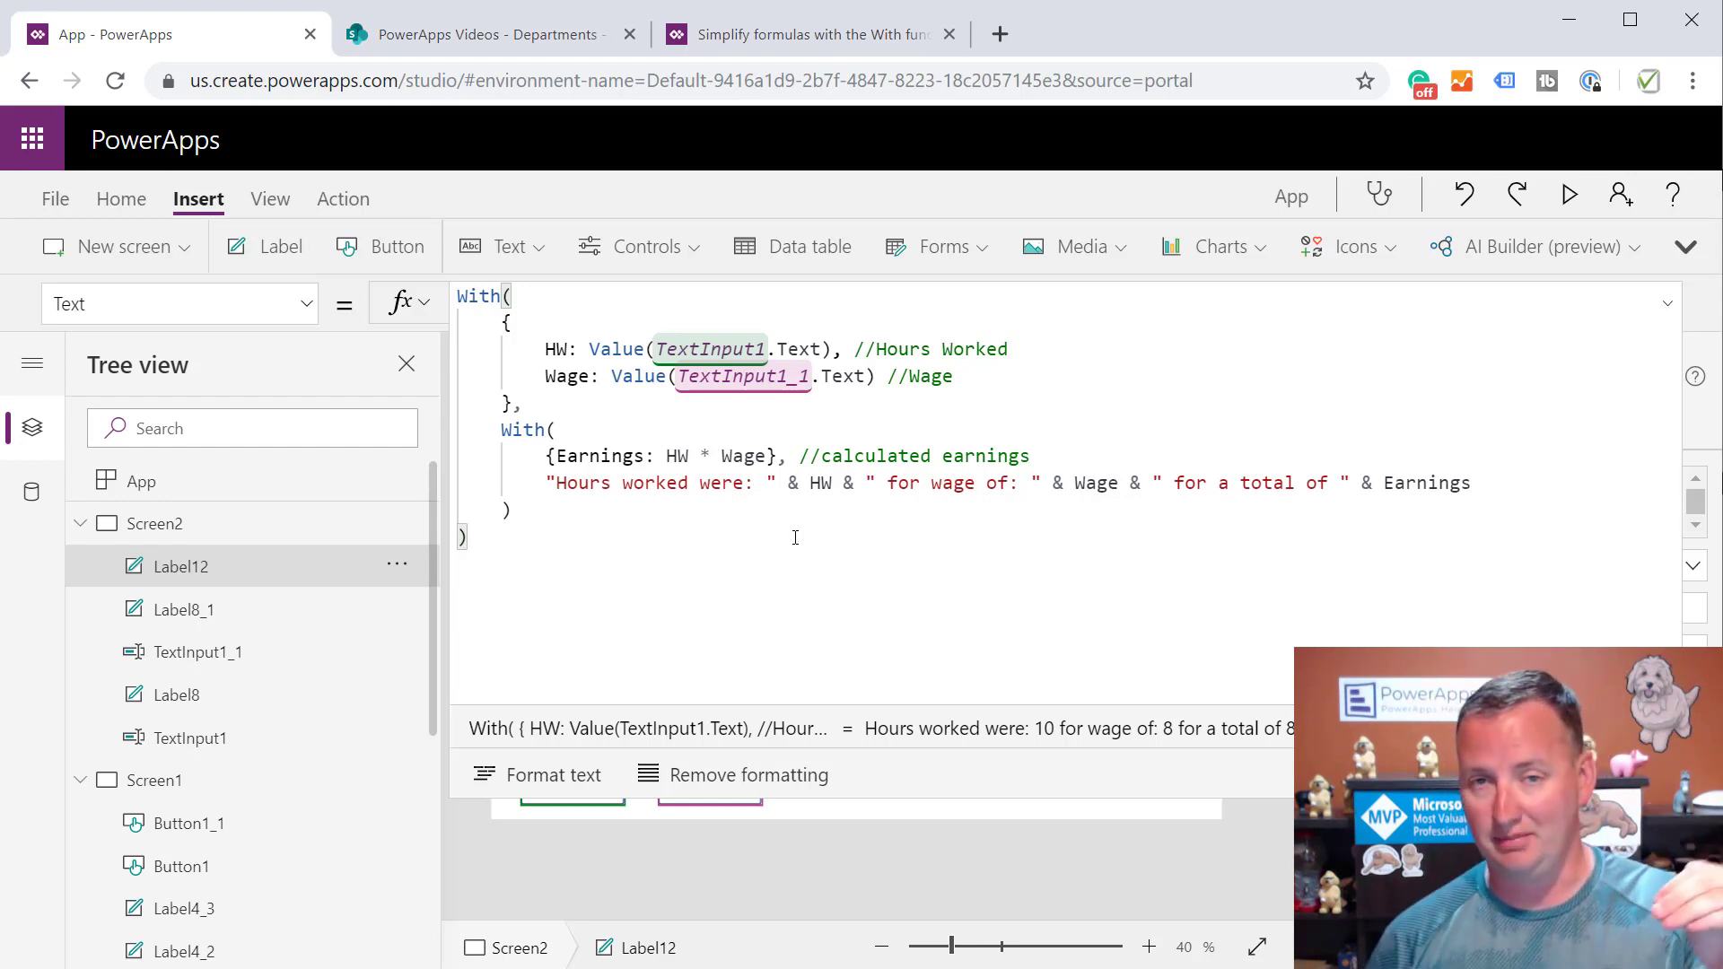
mouse_move(788, 594)
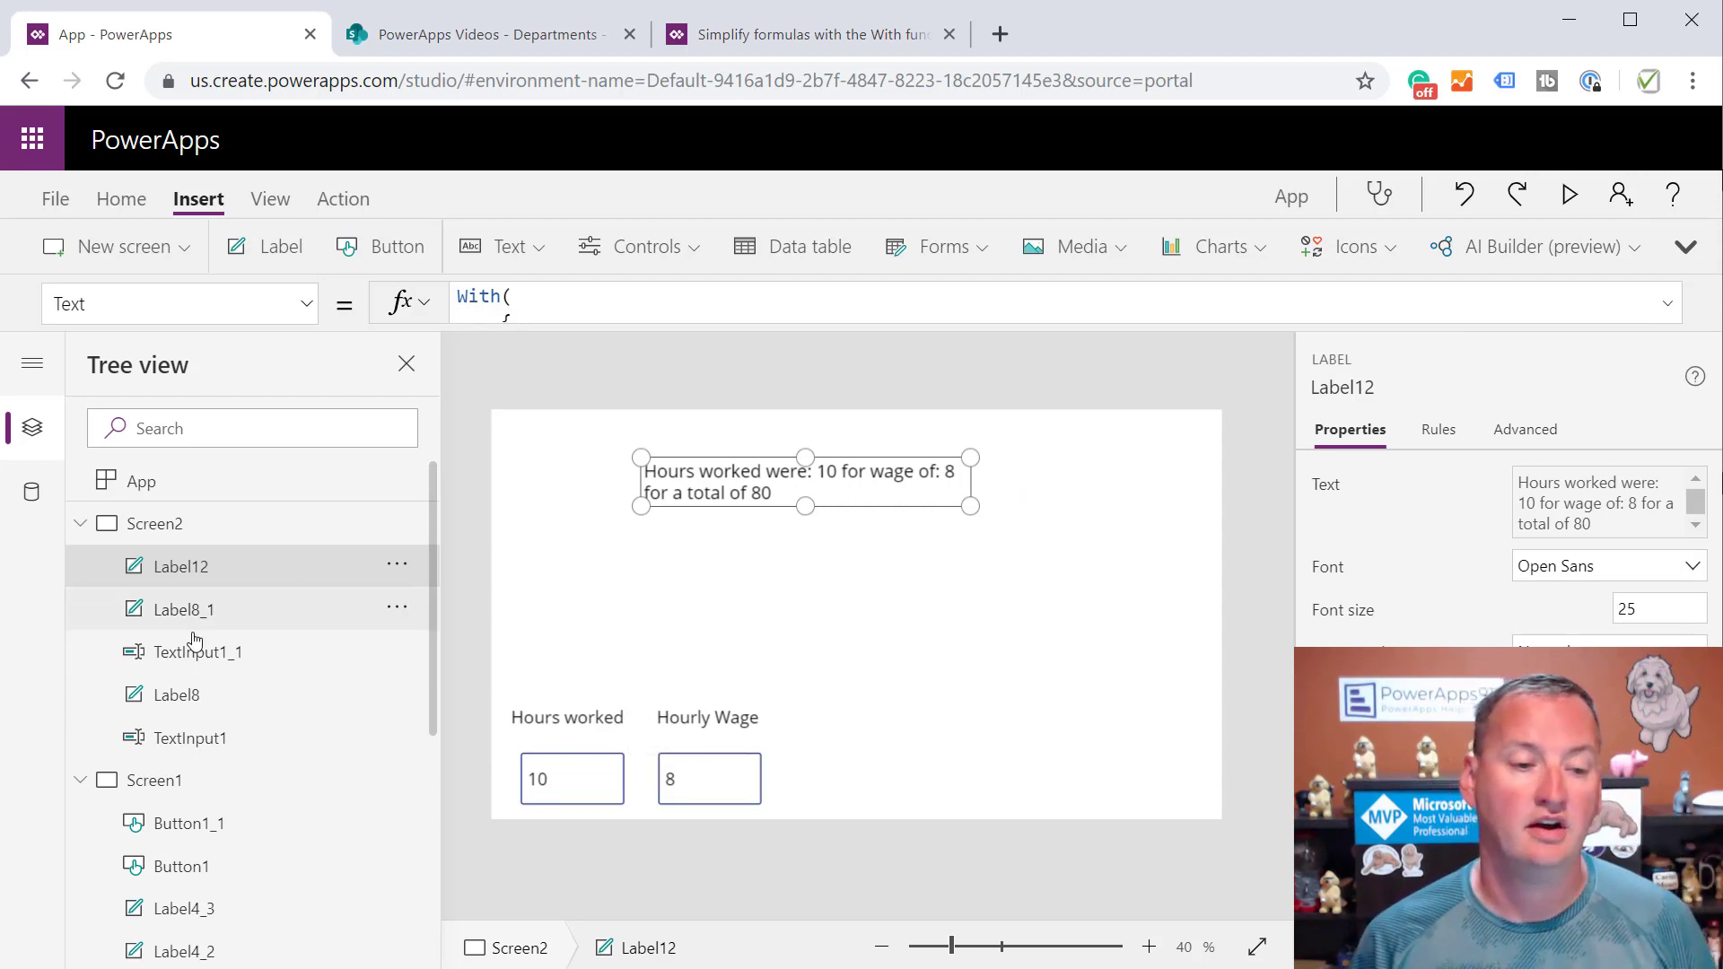
On Screen1, inspect the employee gallery and Department label formula, then preview the app
left_click(80, 523)
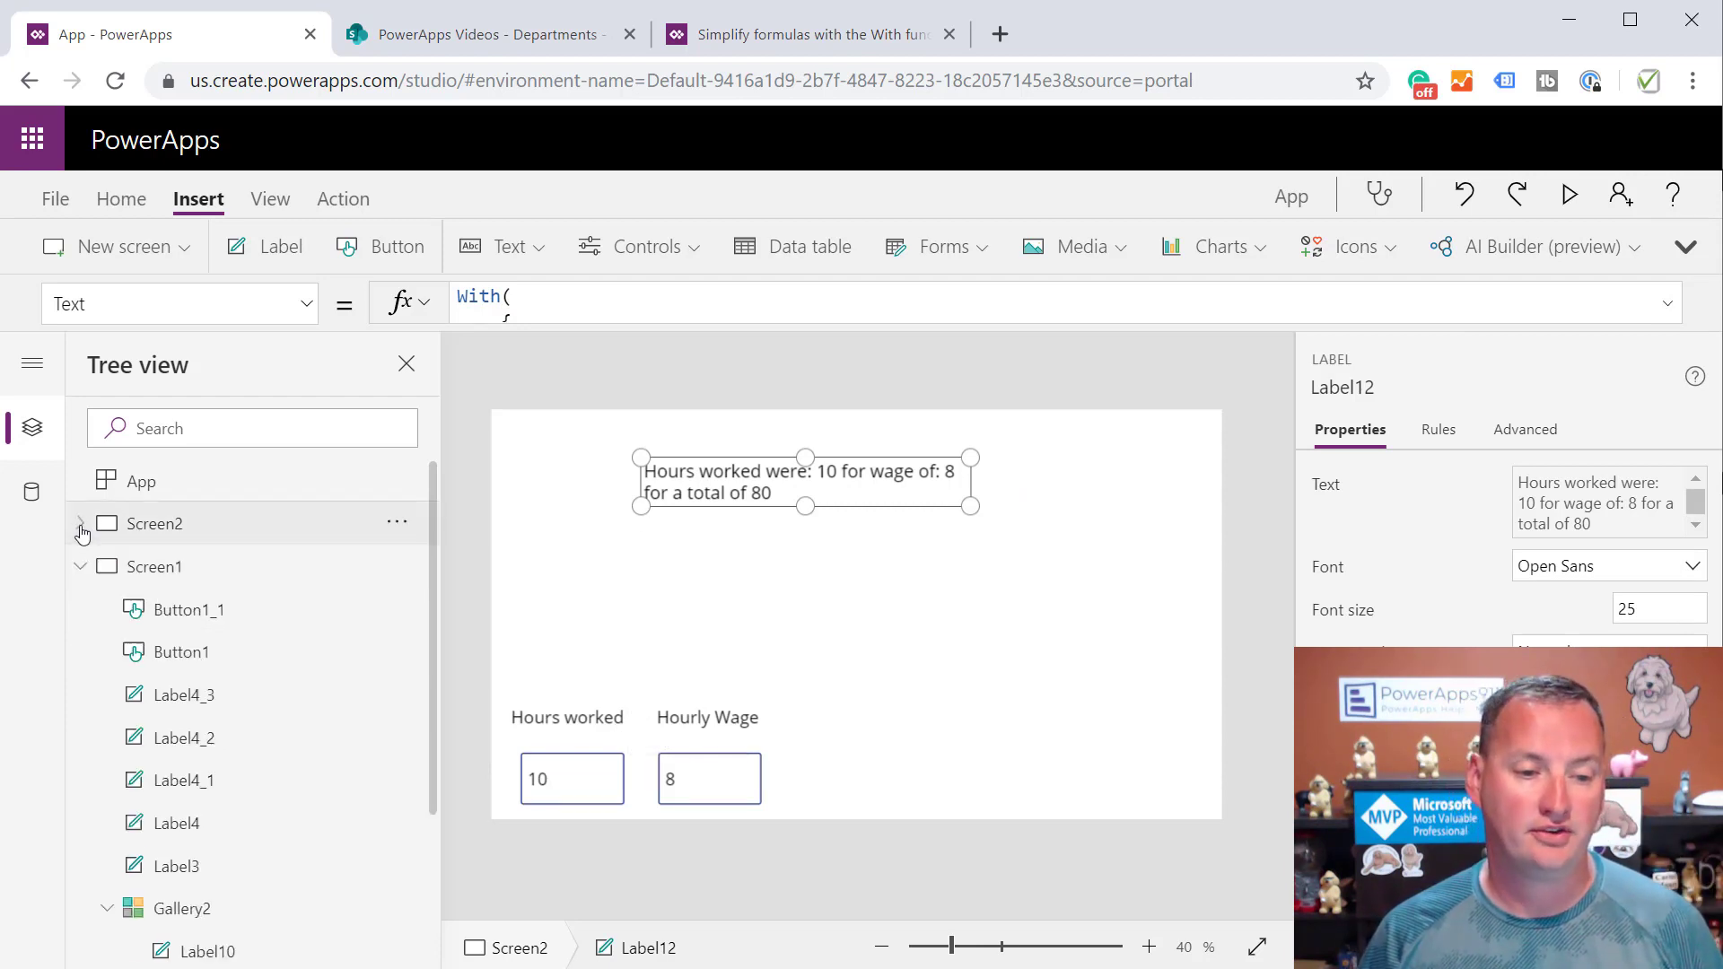
left_click(152, 566)
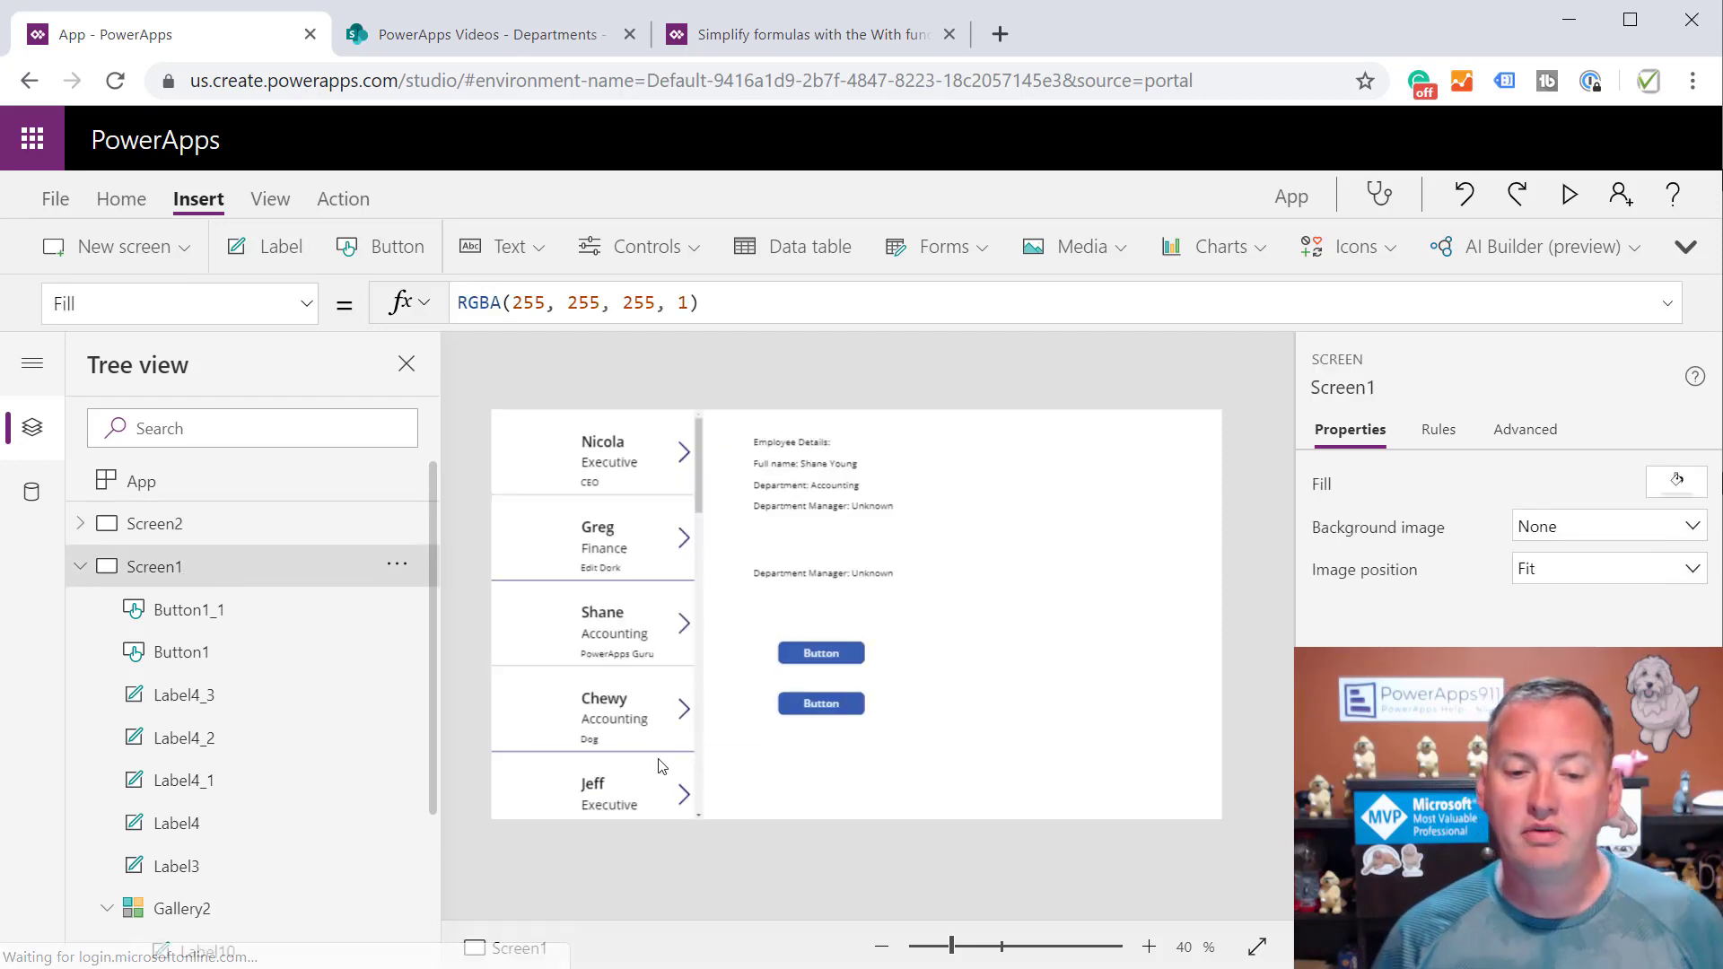
left_click(593, 615)
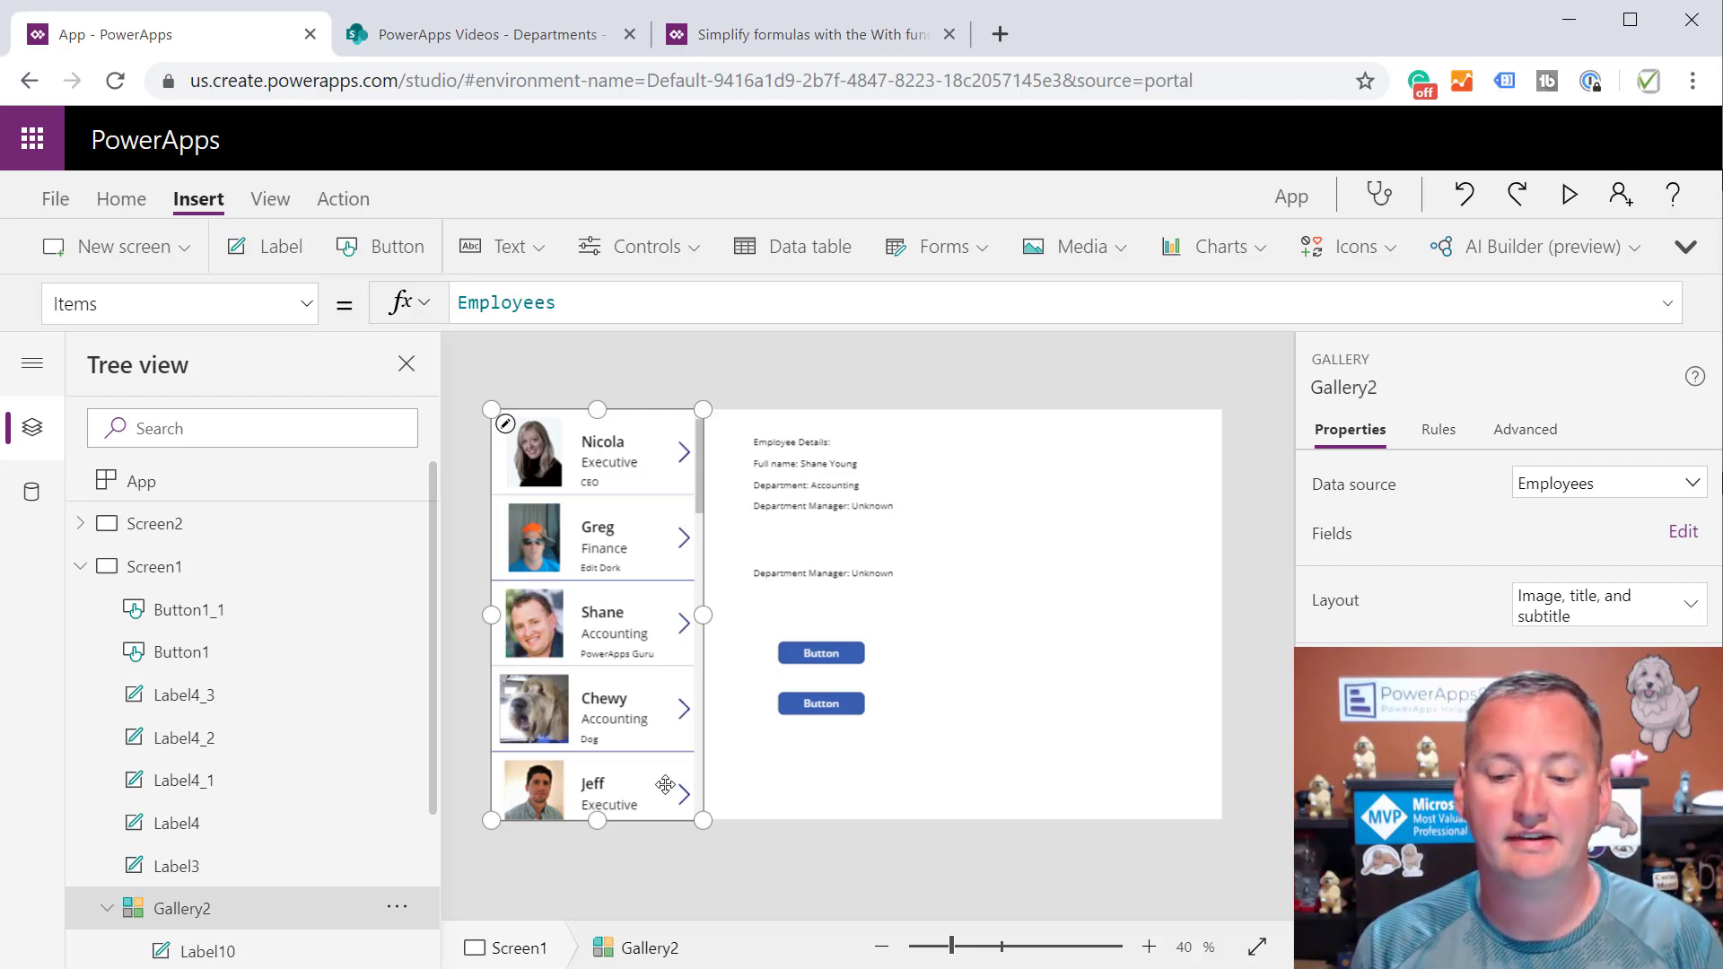
mouse_move(664, 653)
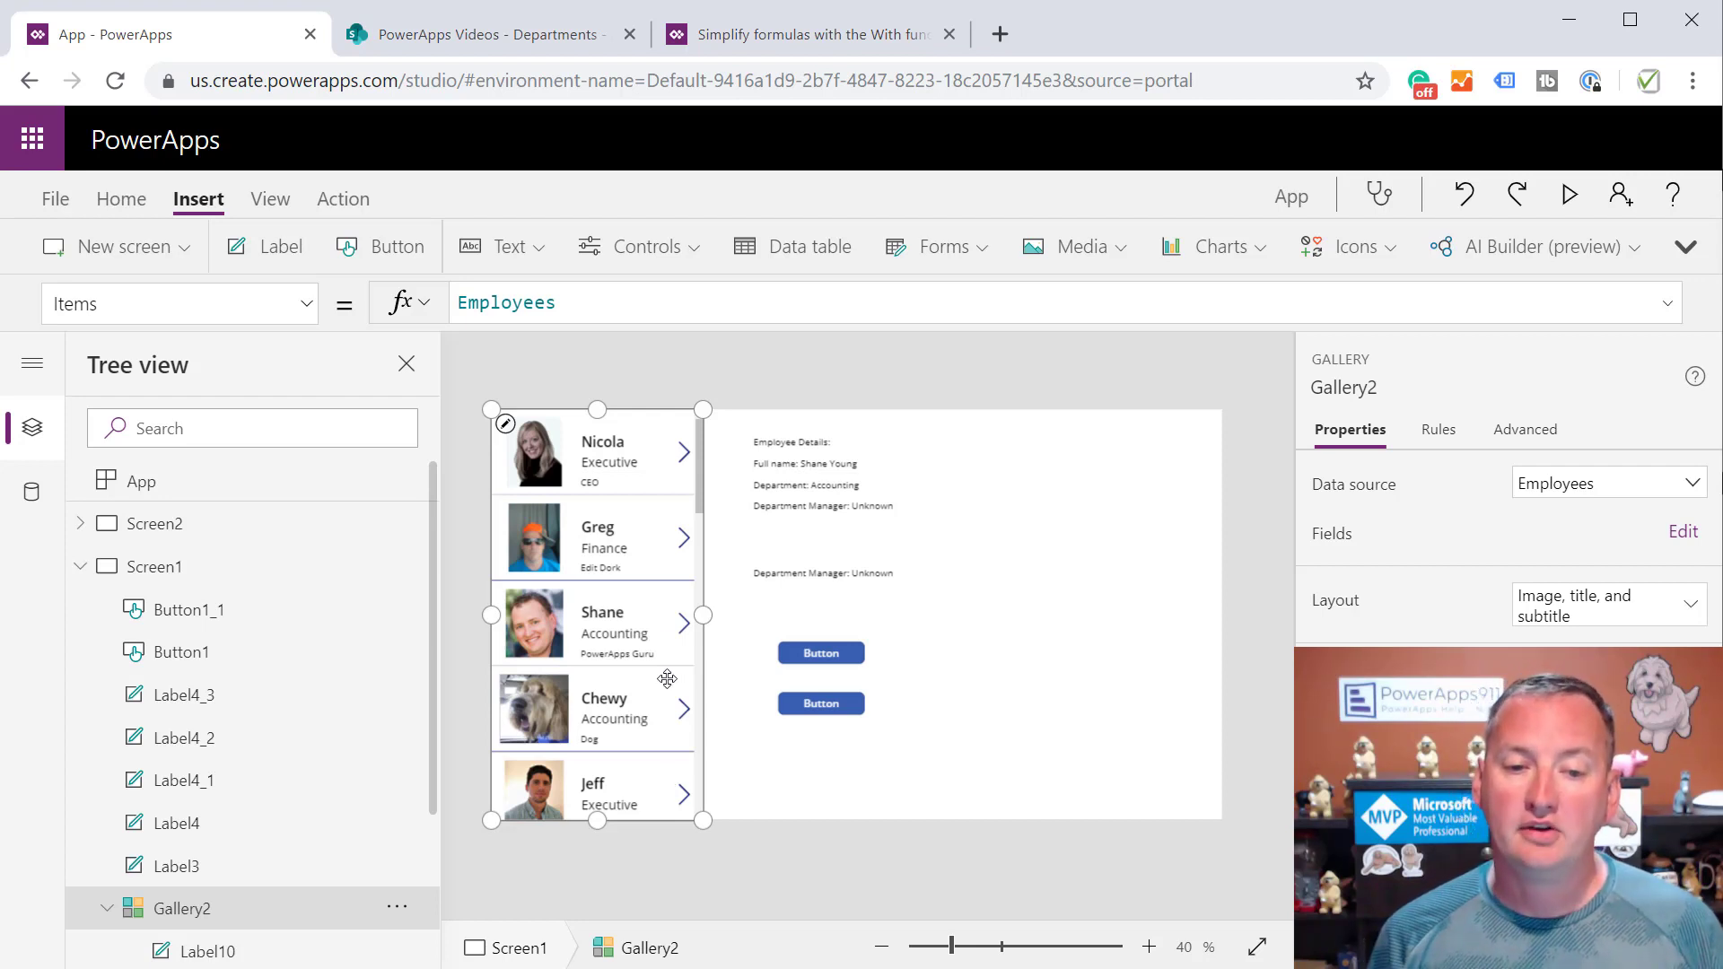
left_click(818, 484)
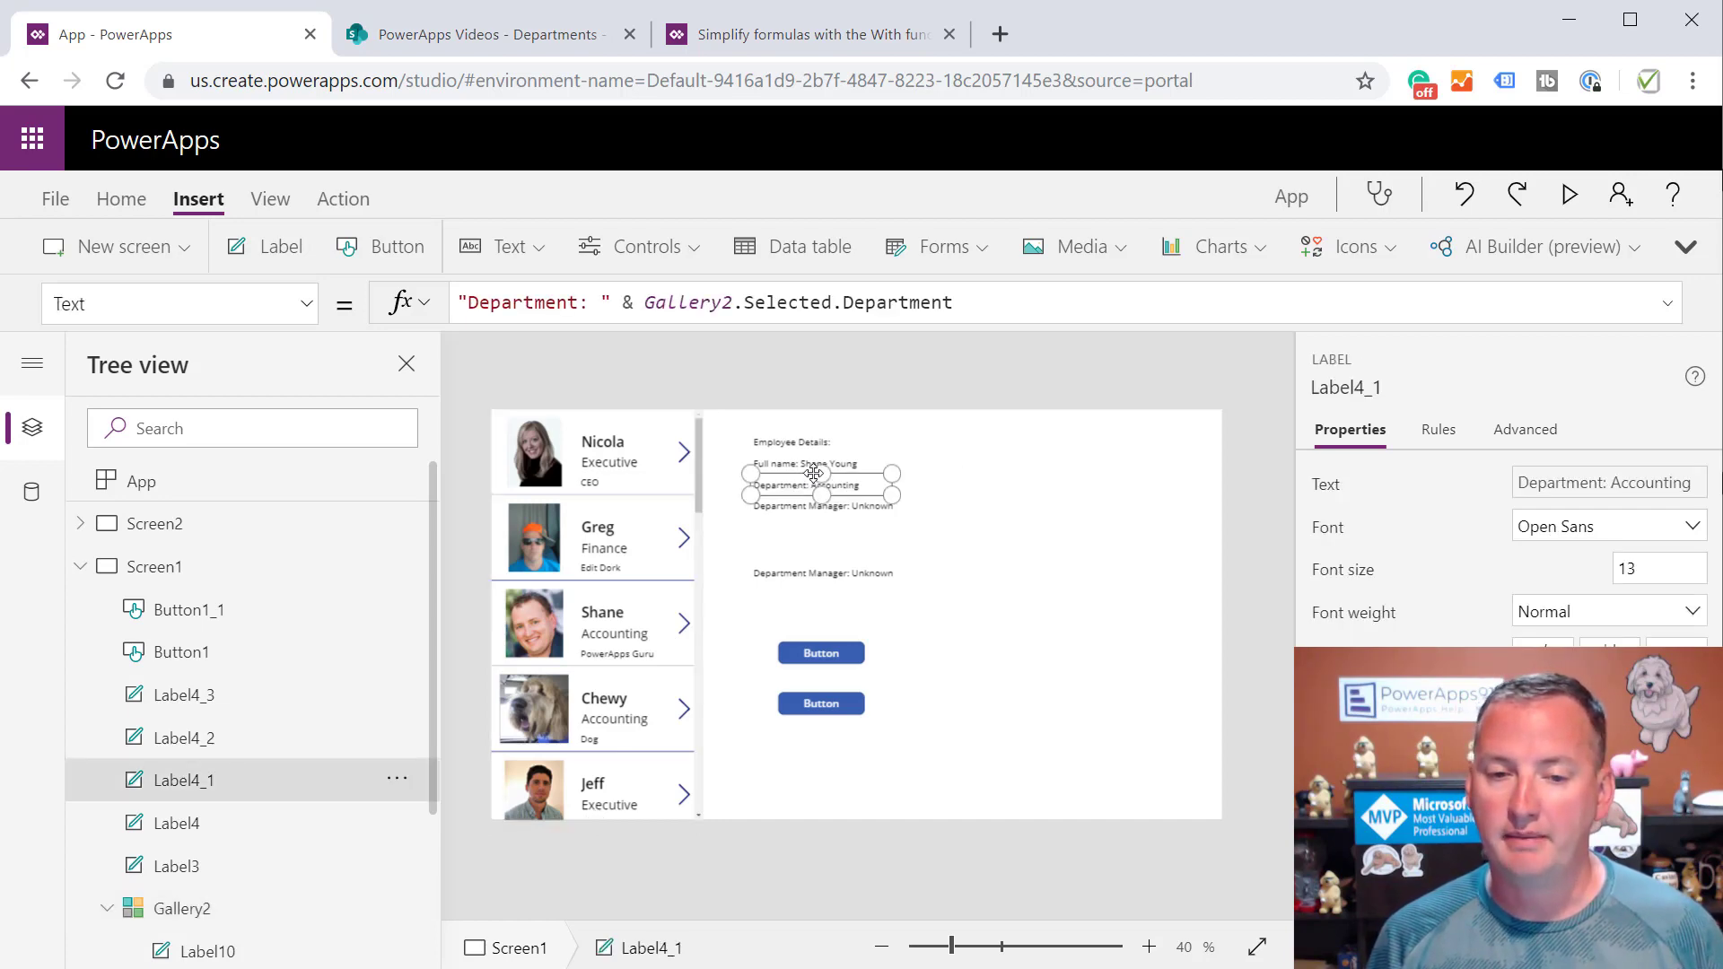
left_click(1567, 195)
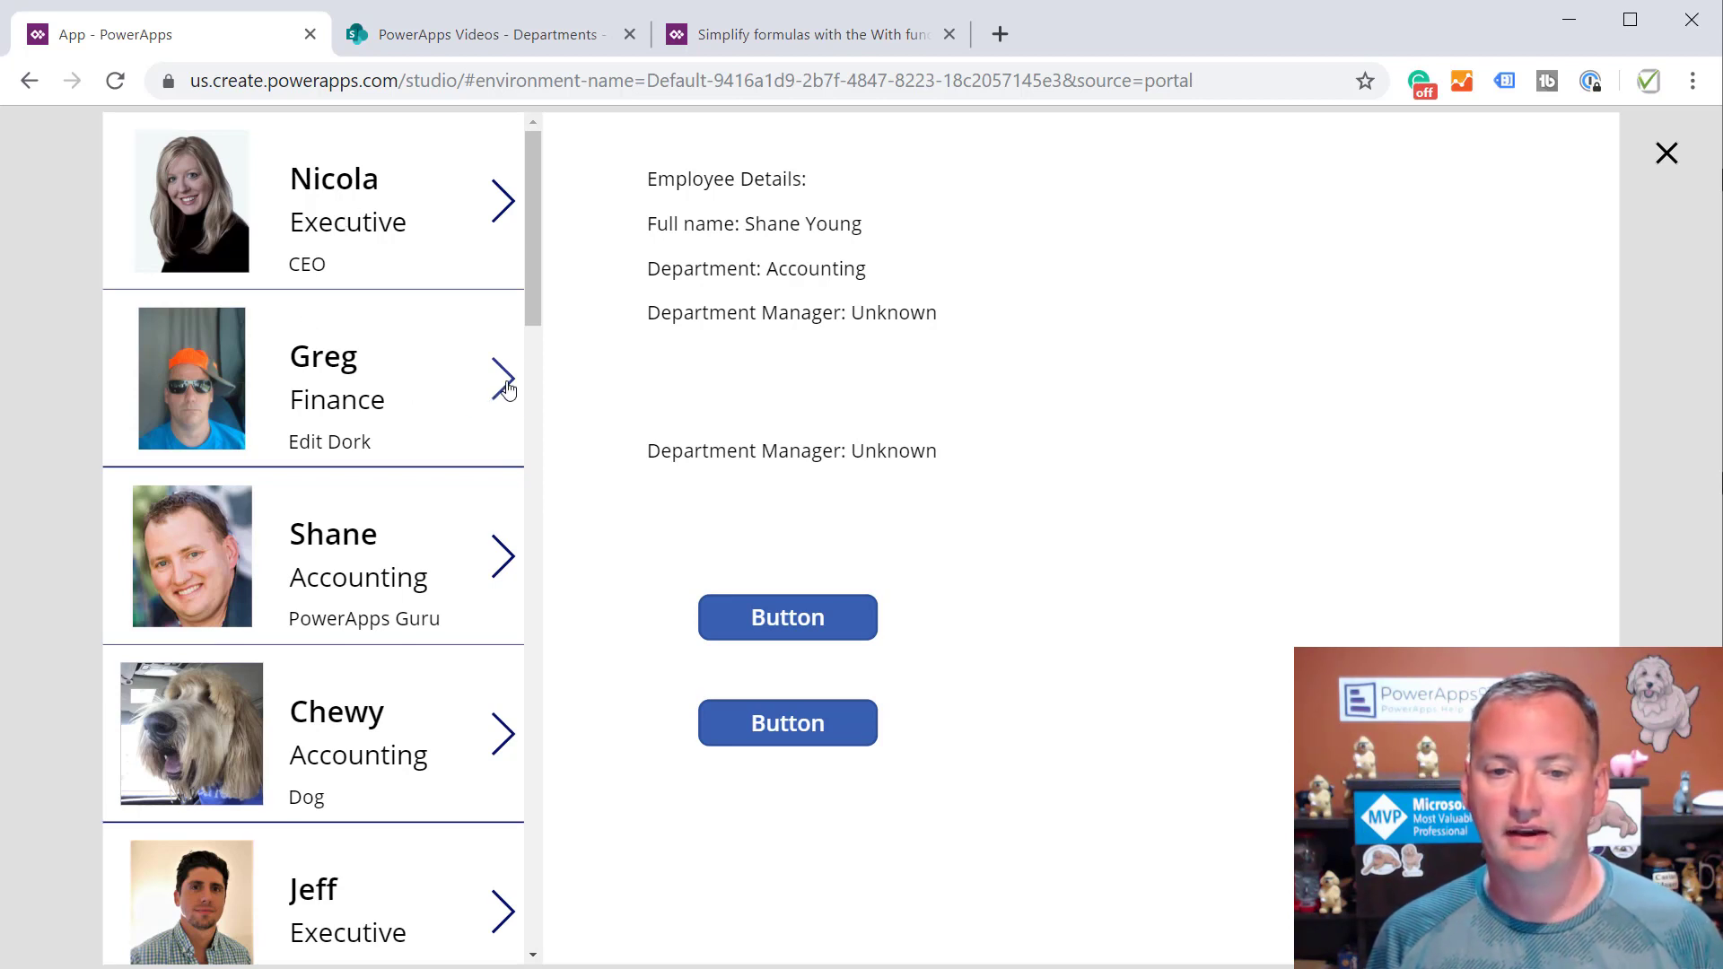
Select Greg to show Department Finance and Manager Finance Fred, then exit preview
left_click(504, 378)
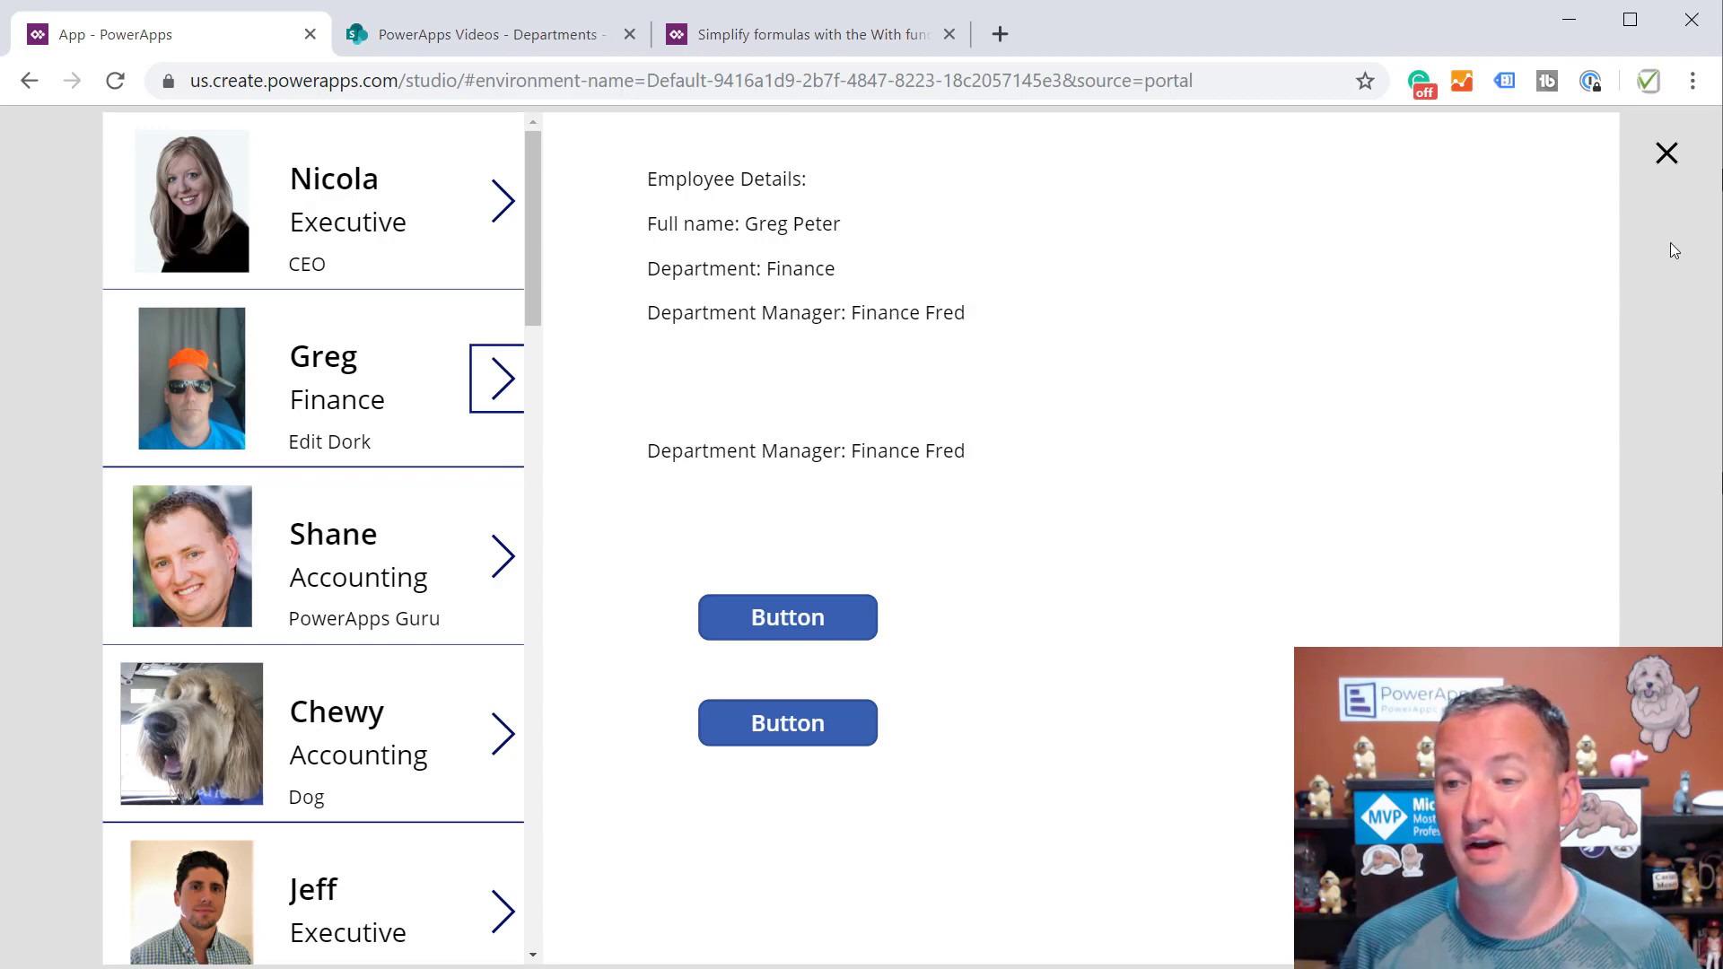
left_click(1666, 152)
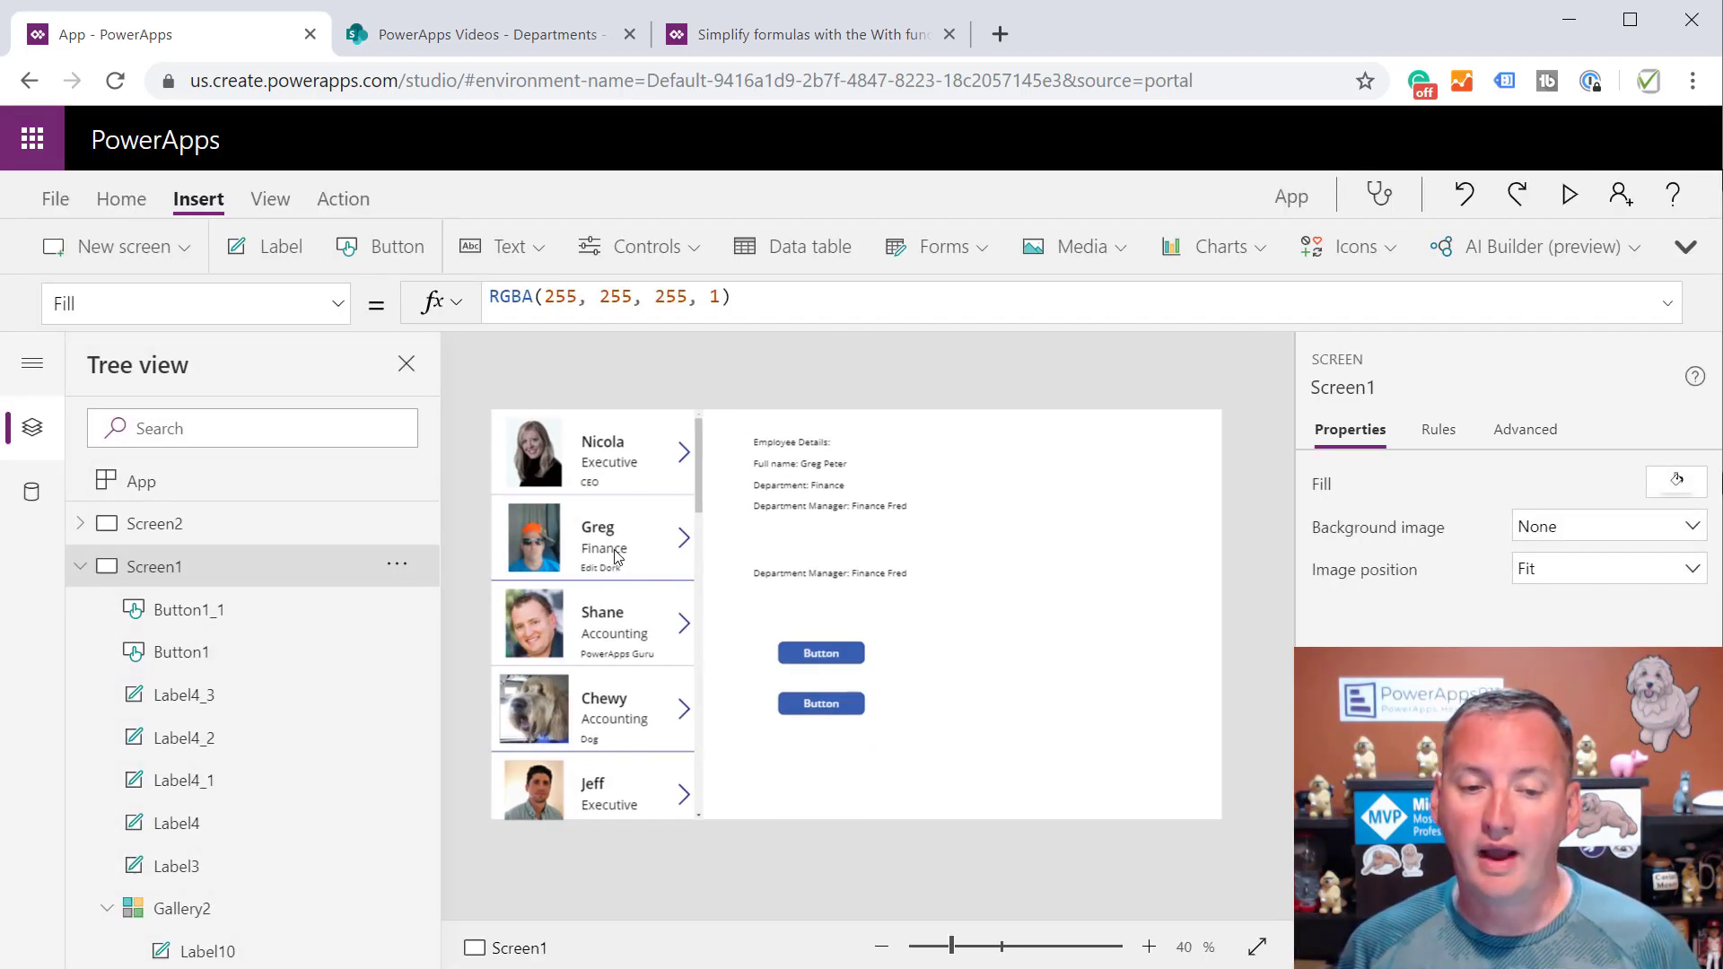
left_click(593, 451)
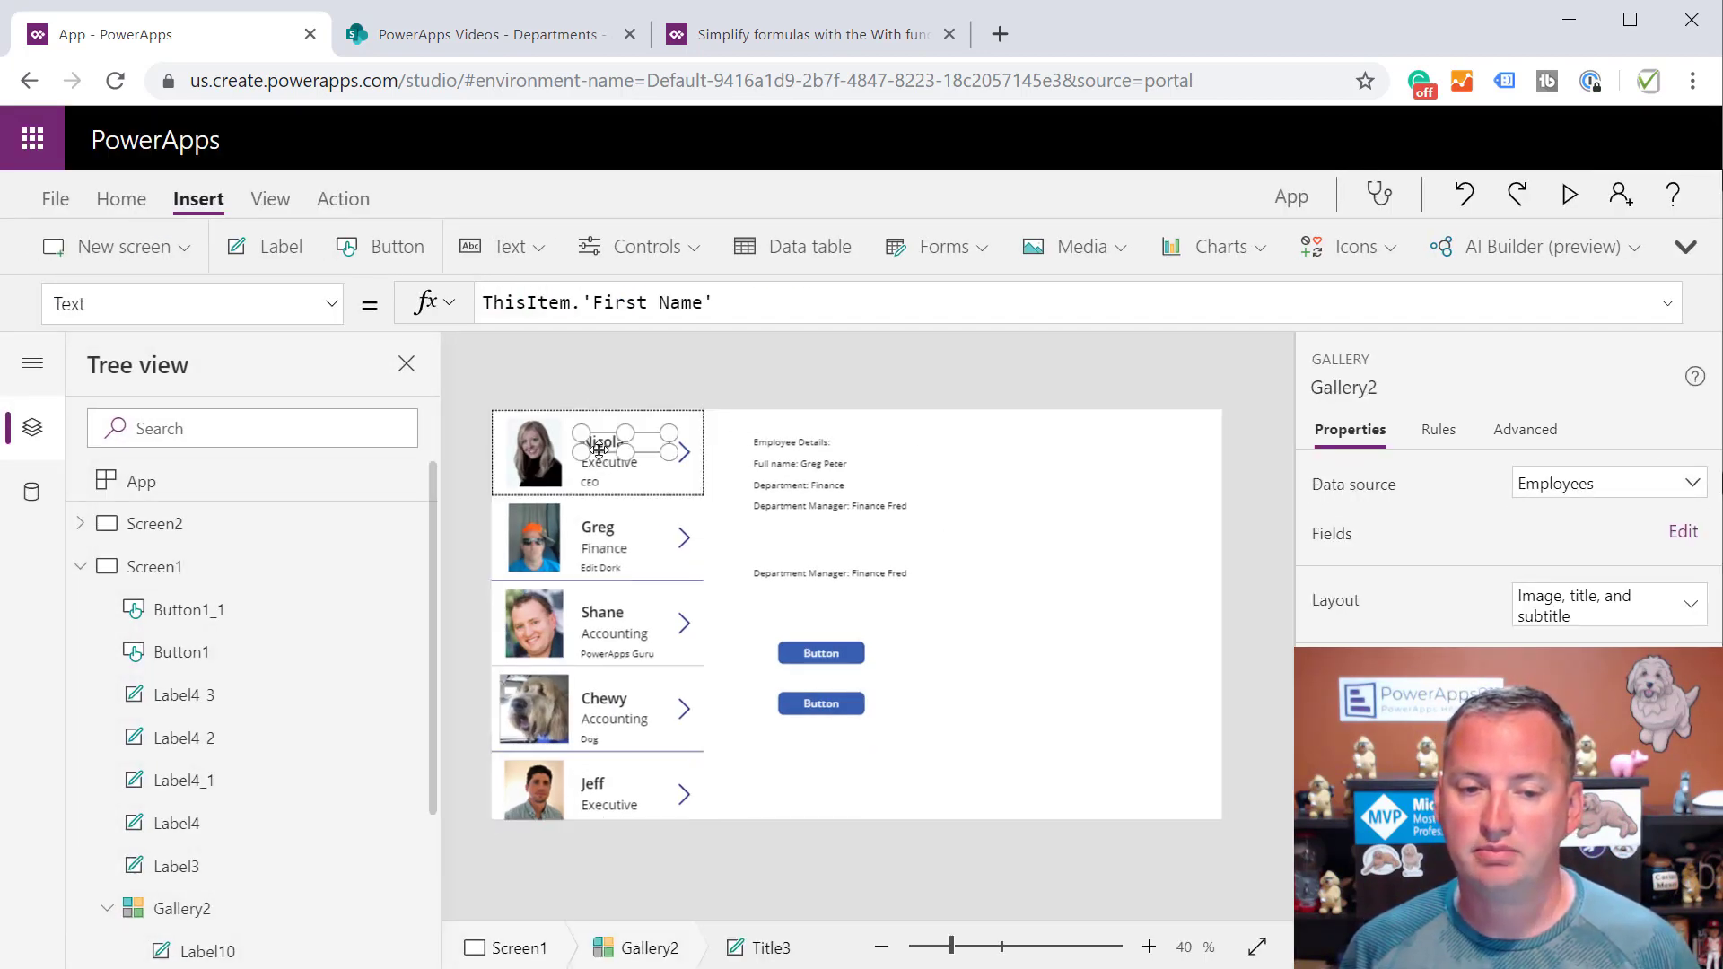
left_click(603, 445)
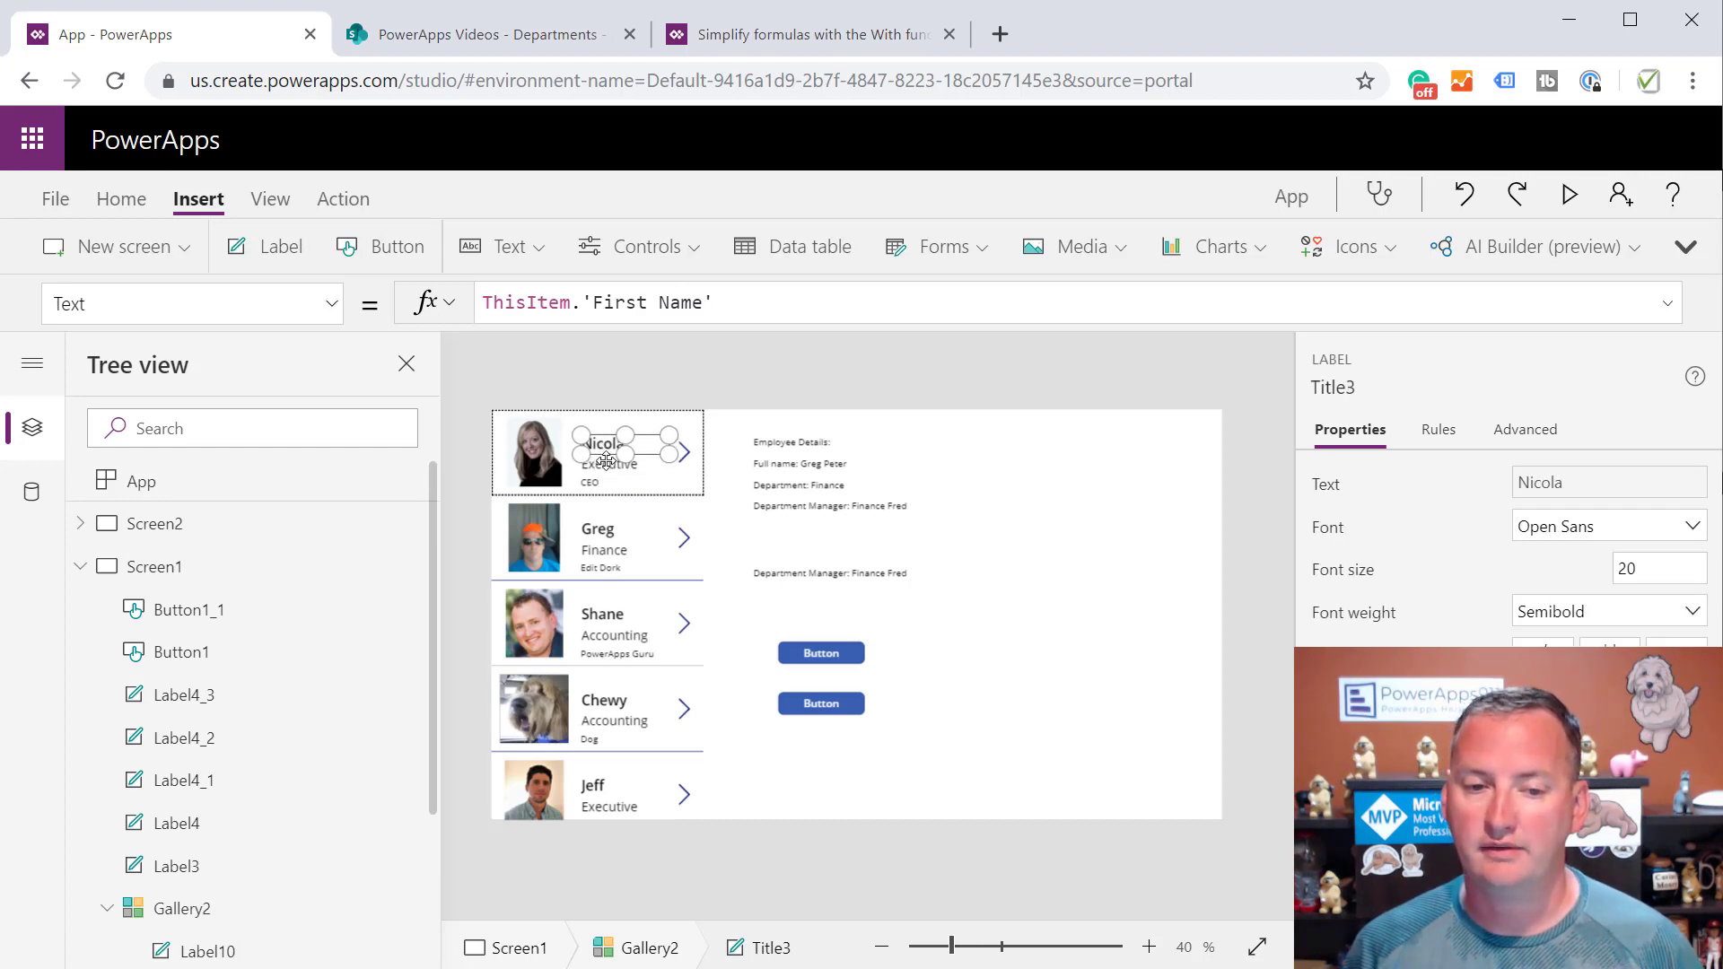
left_click(600, 463)
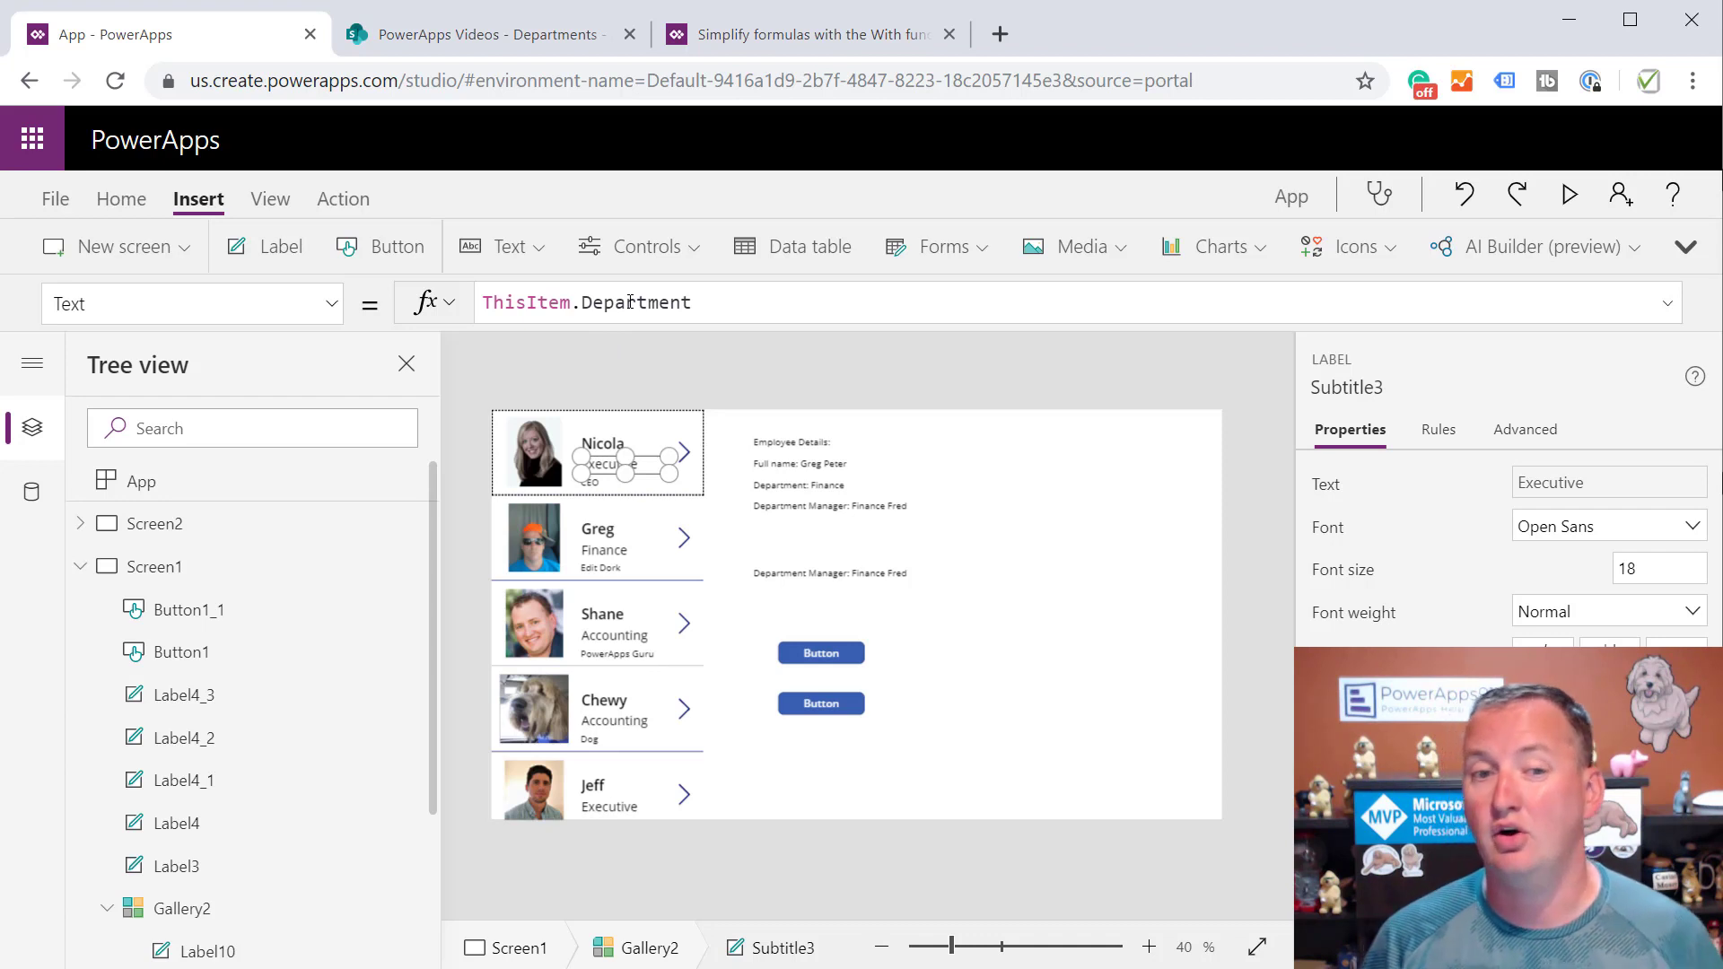
mouse_move(818, 486)
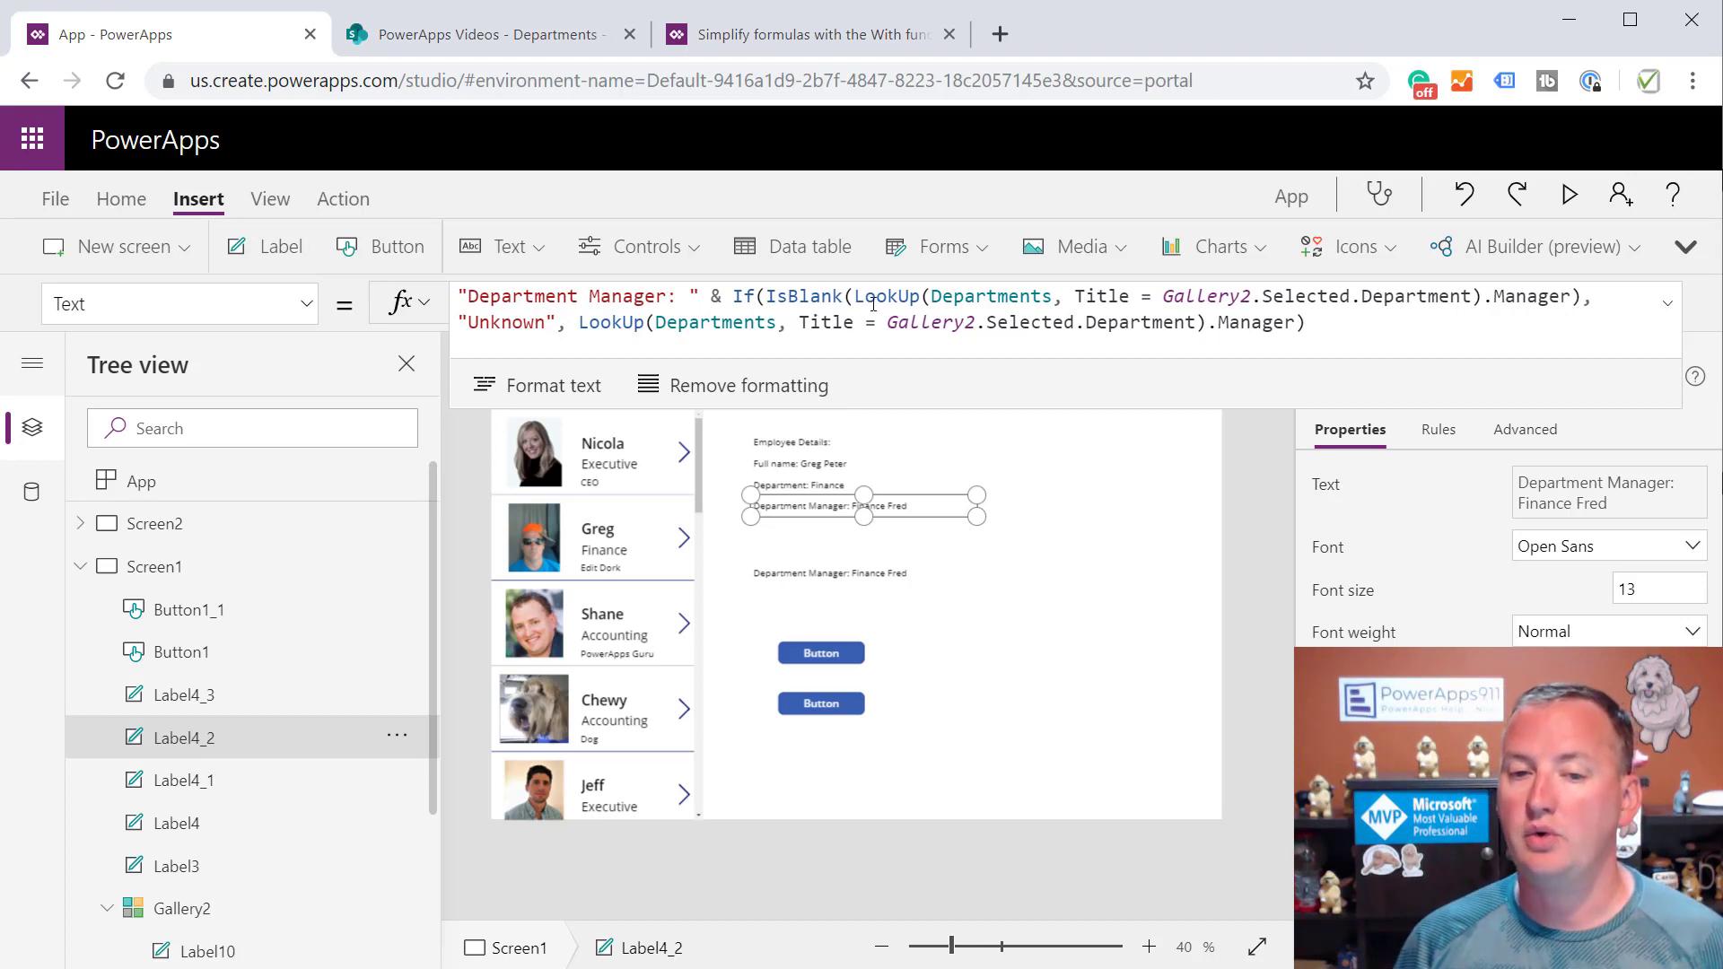
left_click(1516, 297)
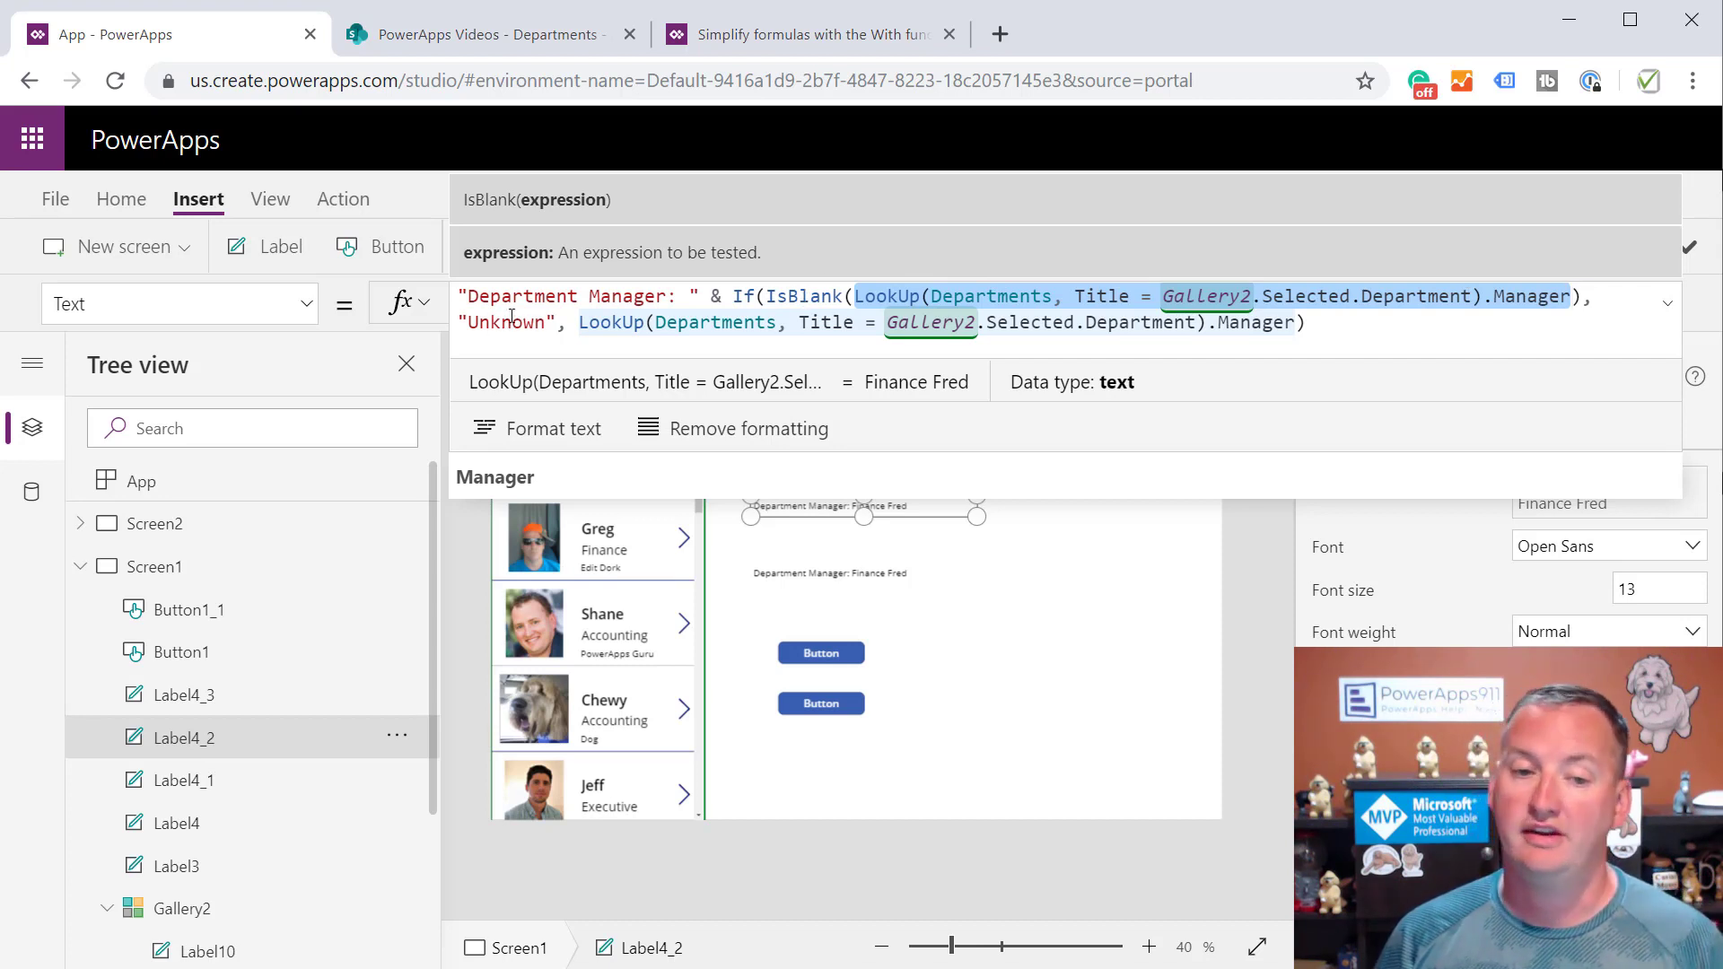
left_click(928, 322)
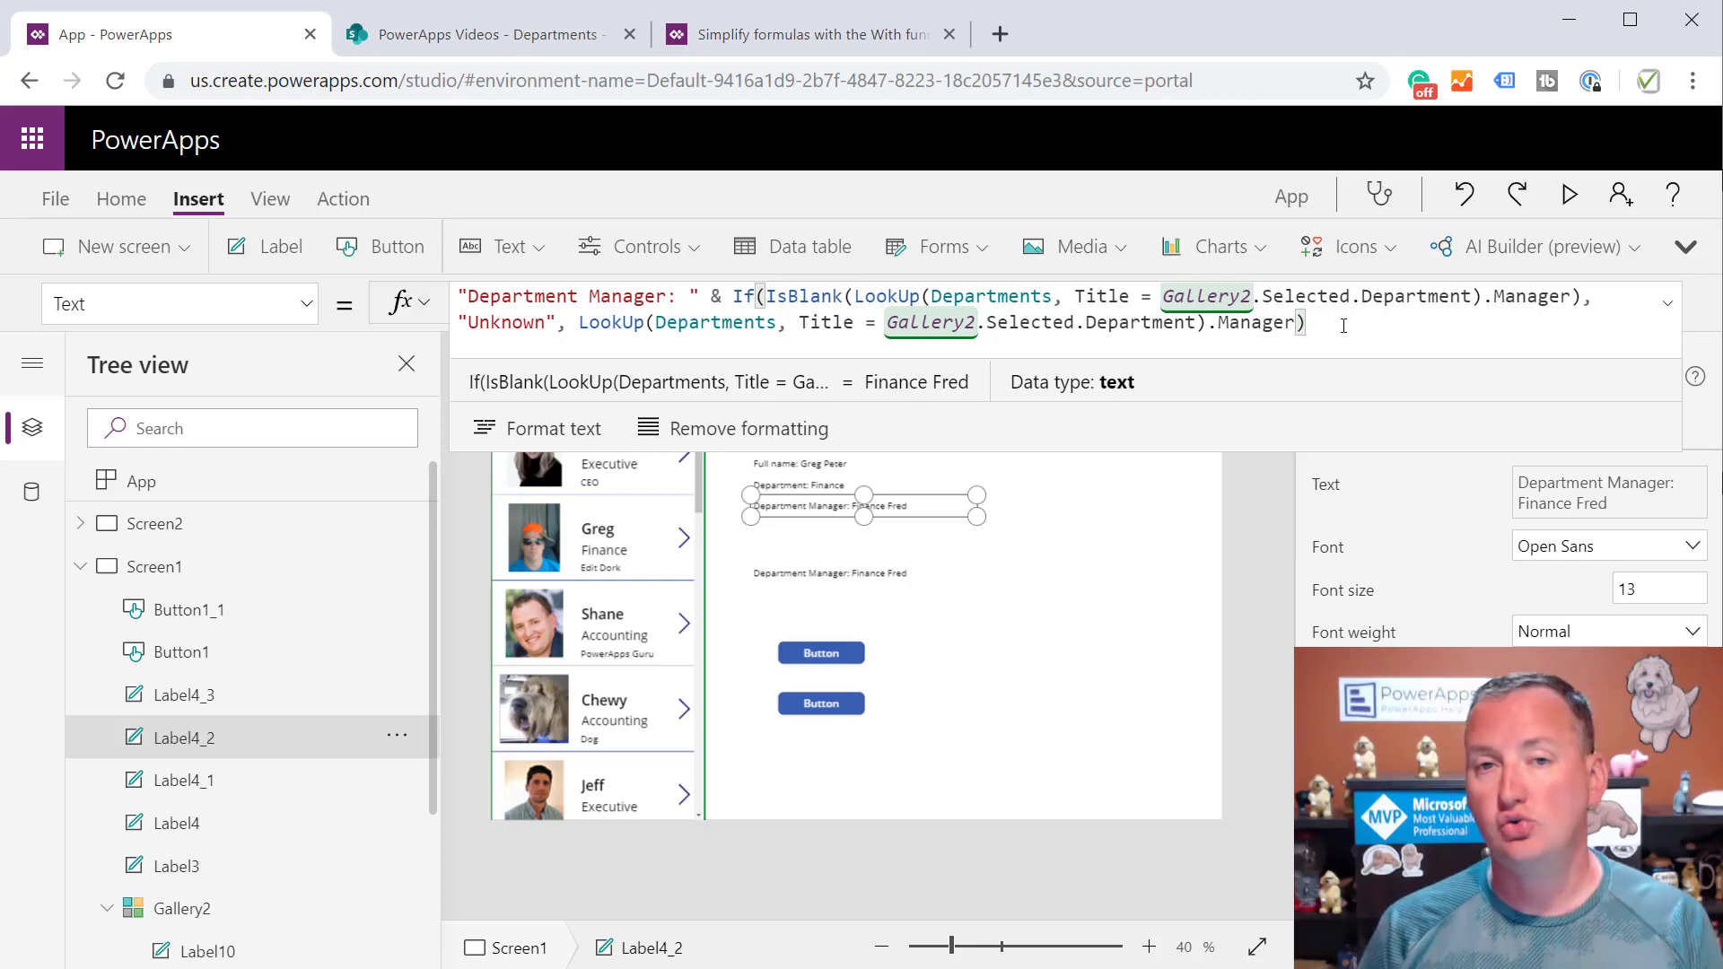
mouse_move(967, 284)
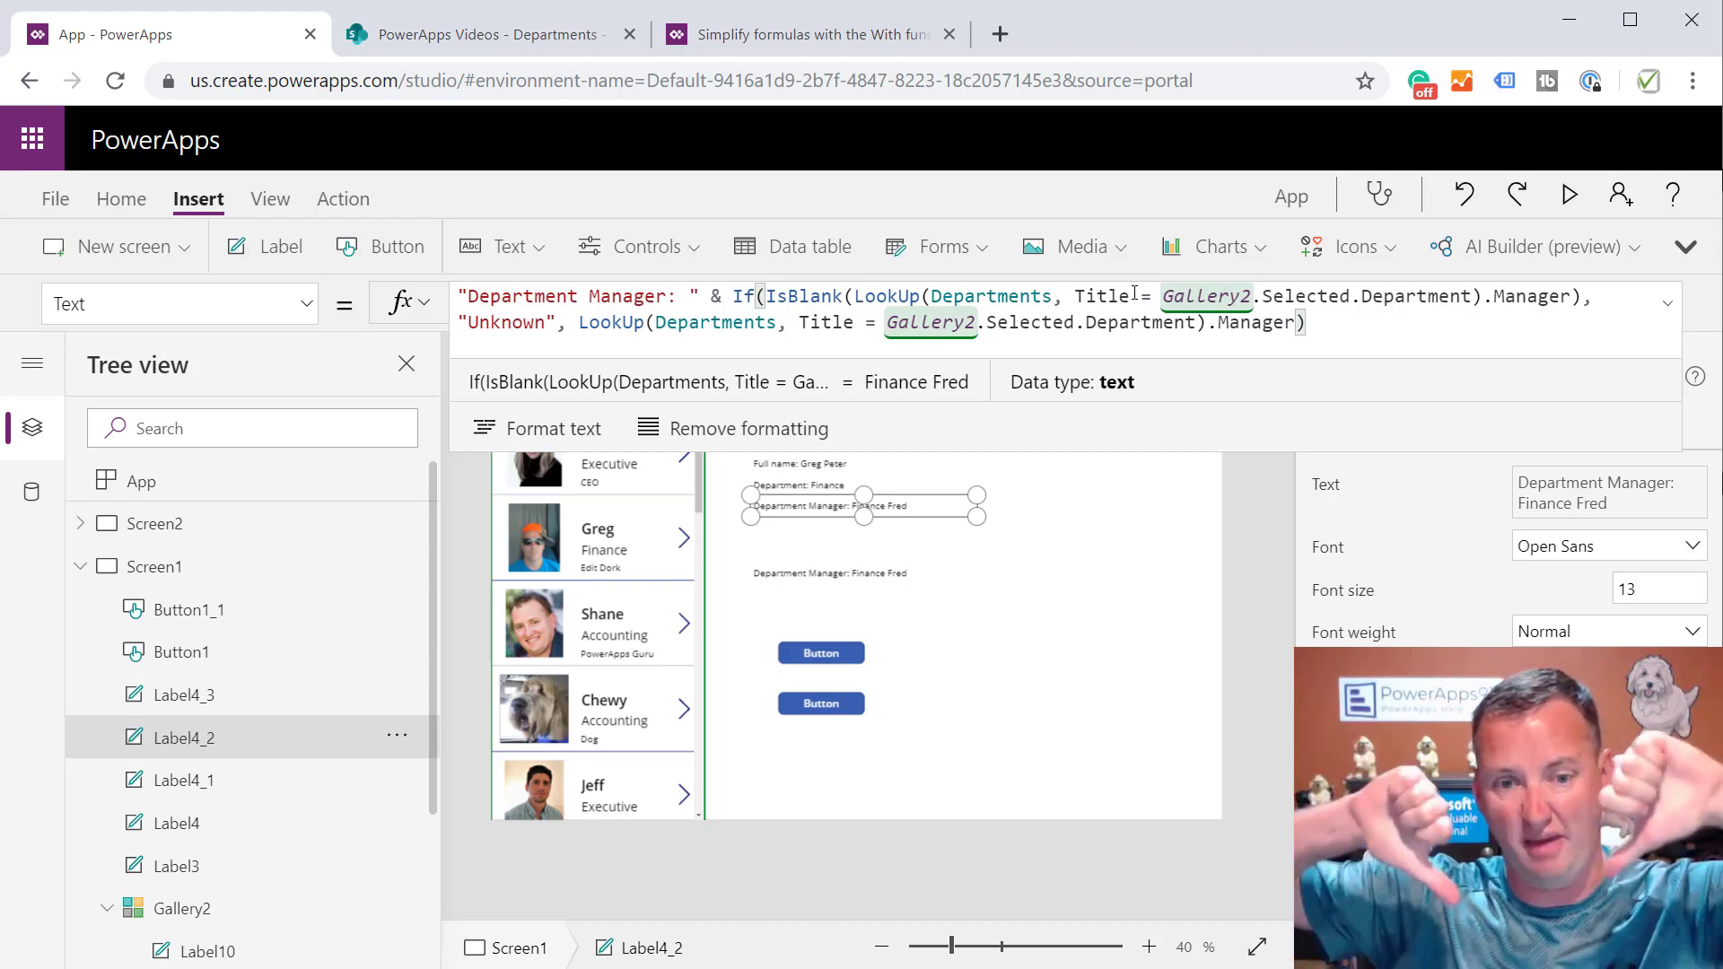
mouse_move(1198, 137)
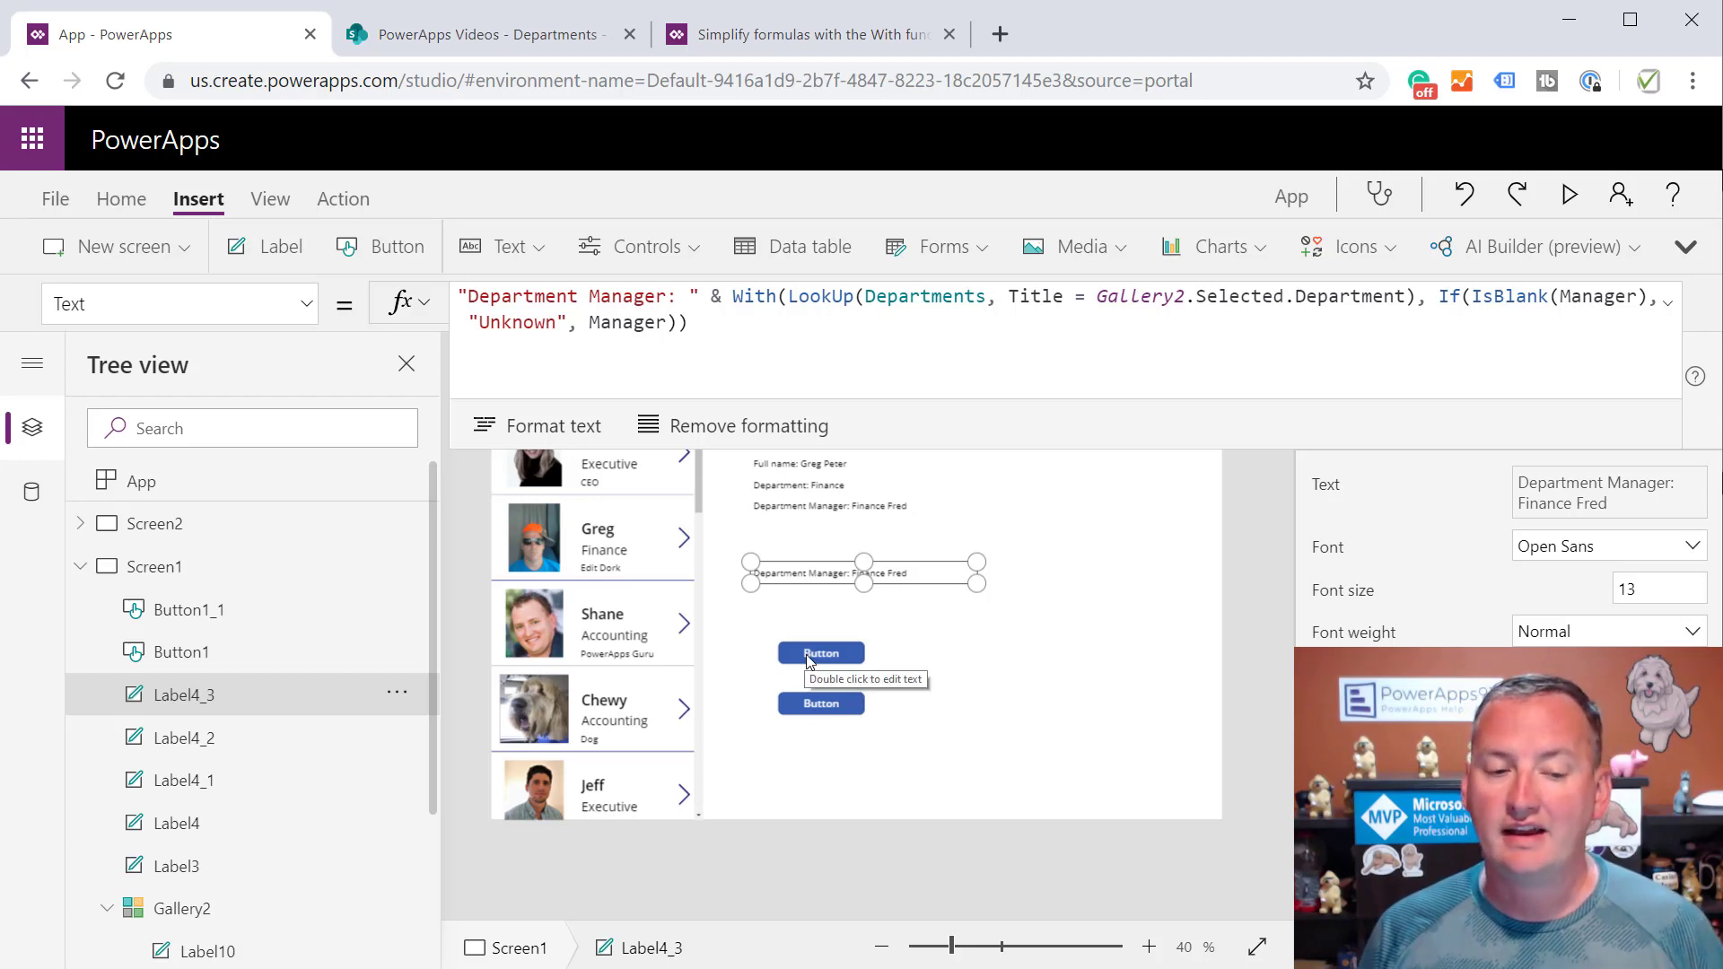
Inspect the first button's OnSelect Patch formula for Greg
left_click(820, 653)
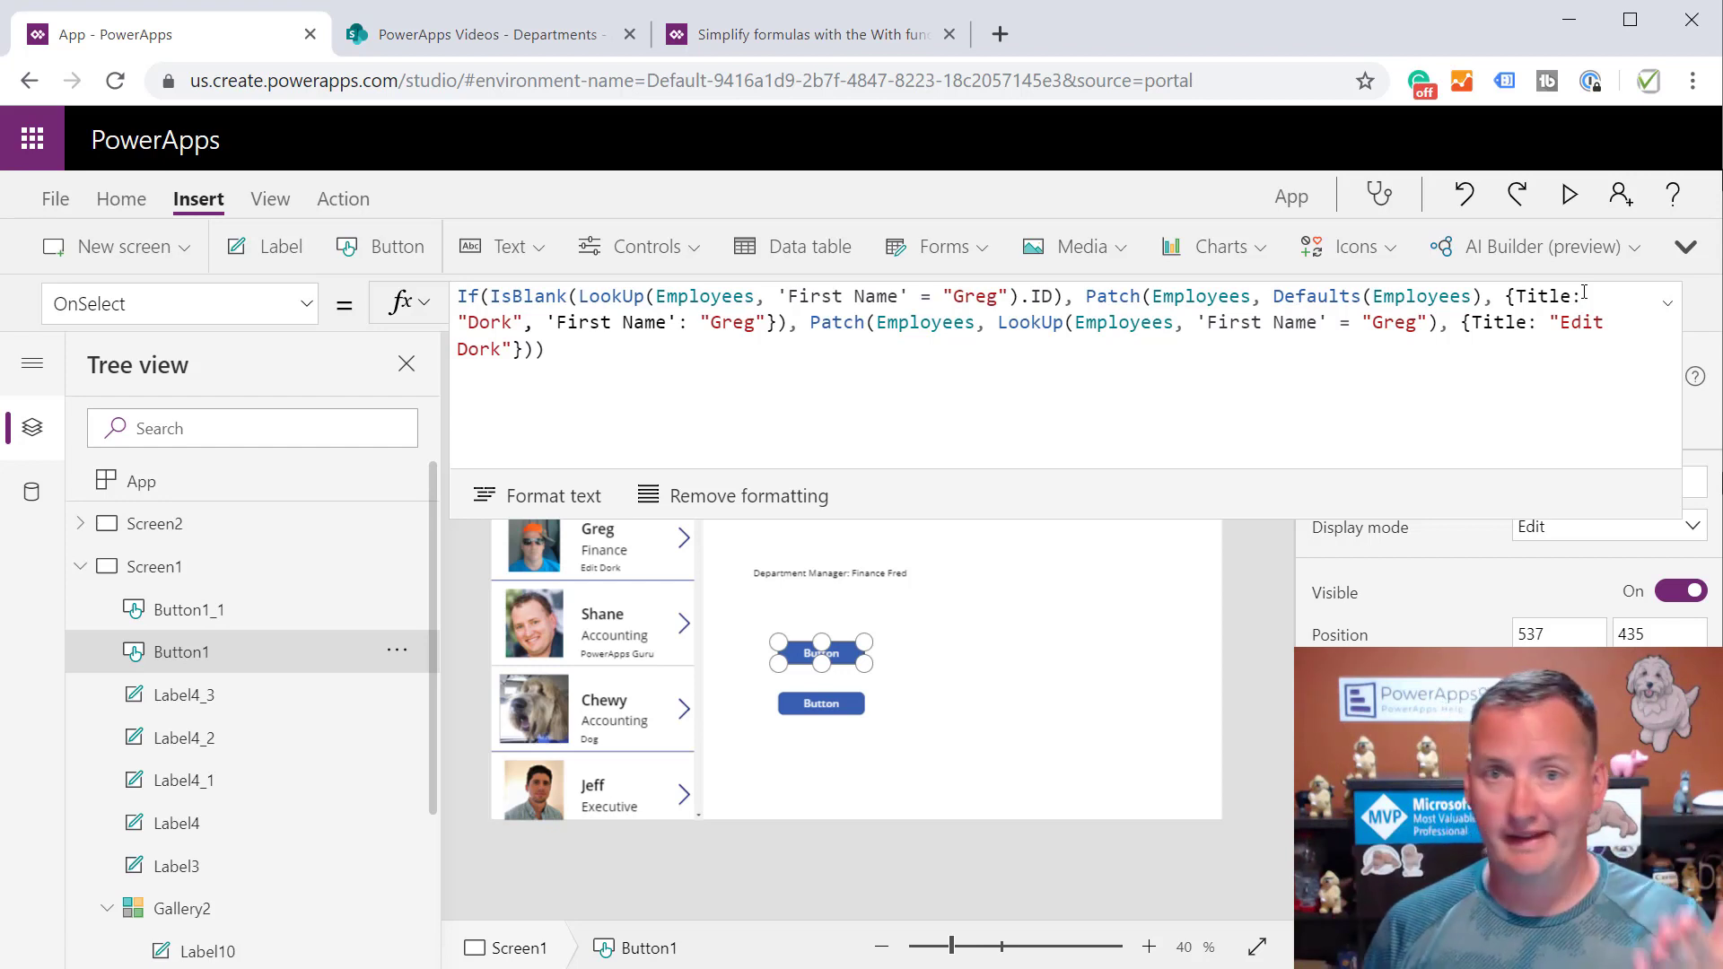
mouse_move(928, 547)
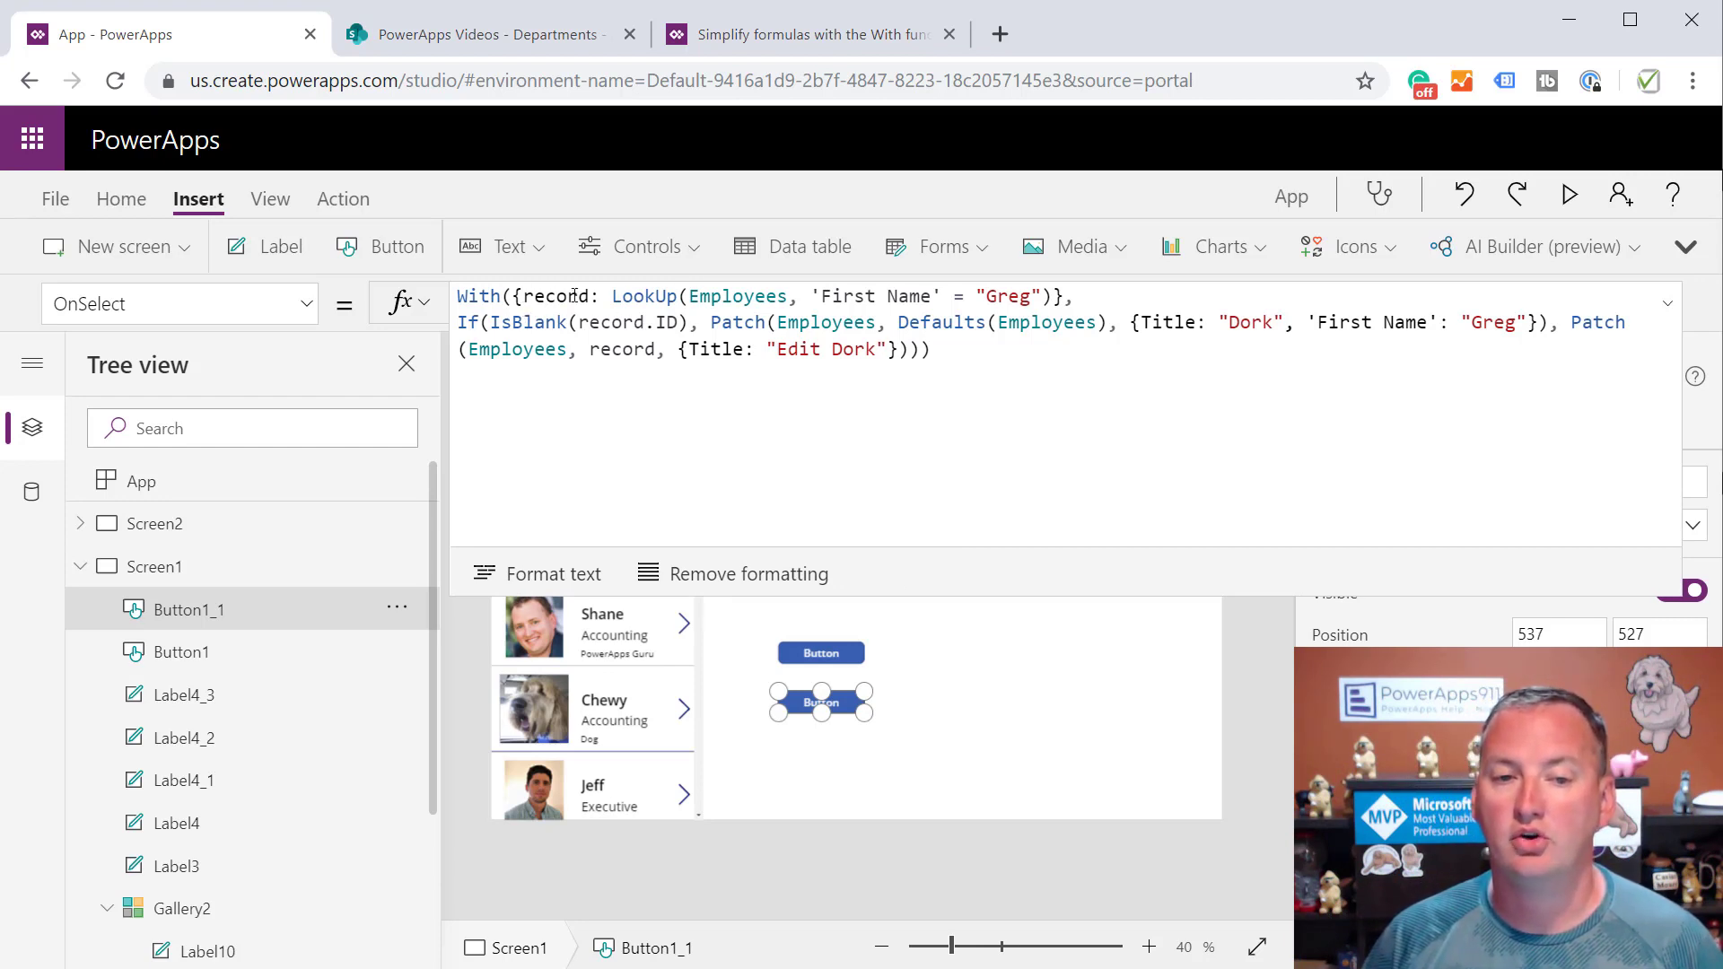
Edit OnSelect to use With({record: LookUp(Employees, 'First Name' = "Greg")}) in IsBlank and Patch
double_click(560, 297)
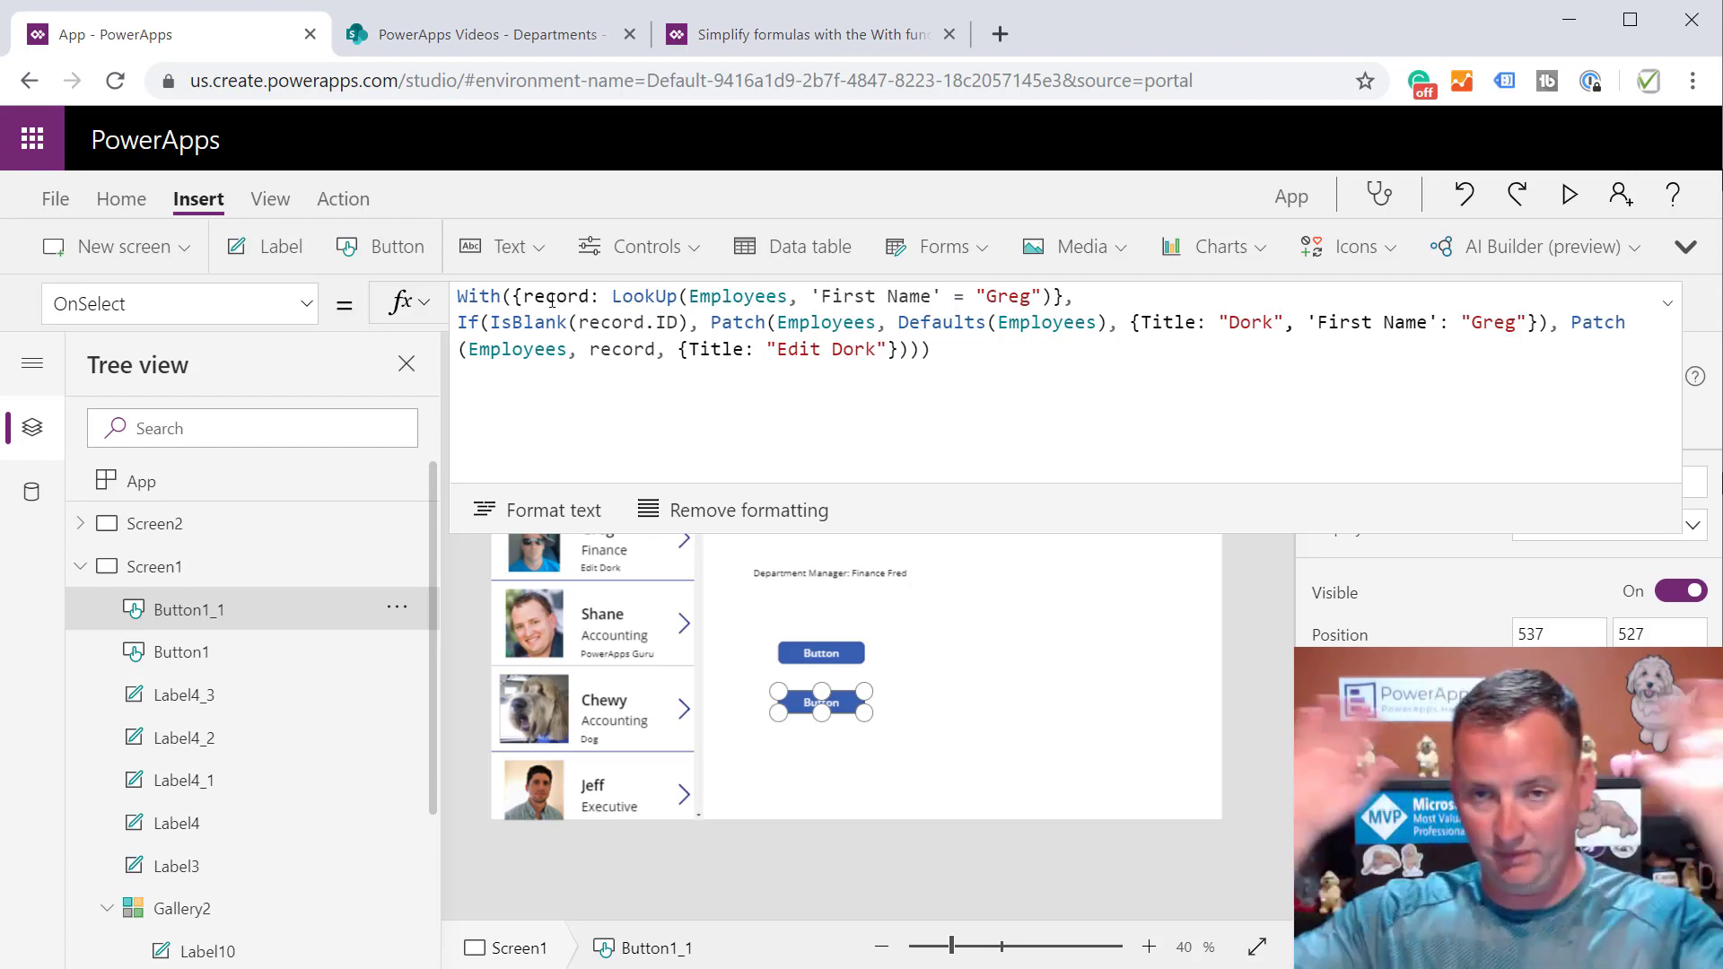
left_click(510, 297)
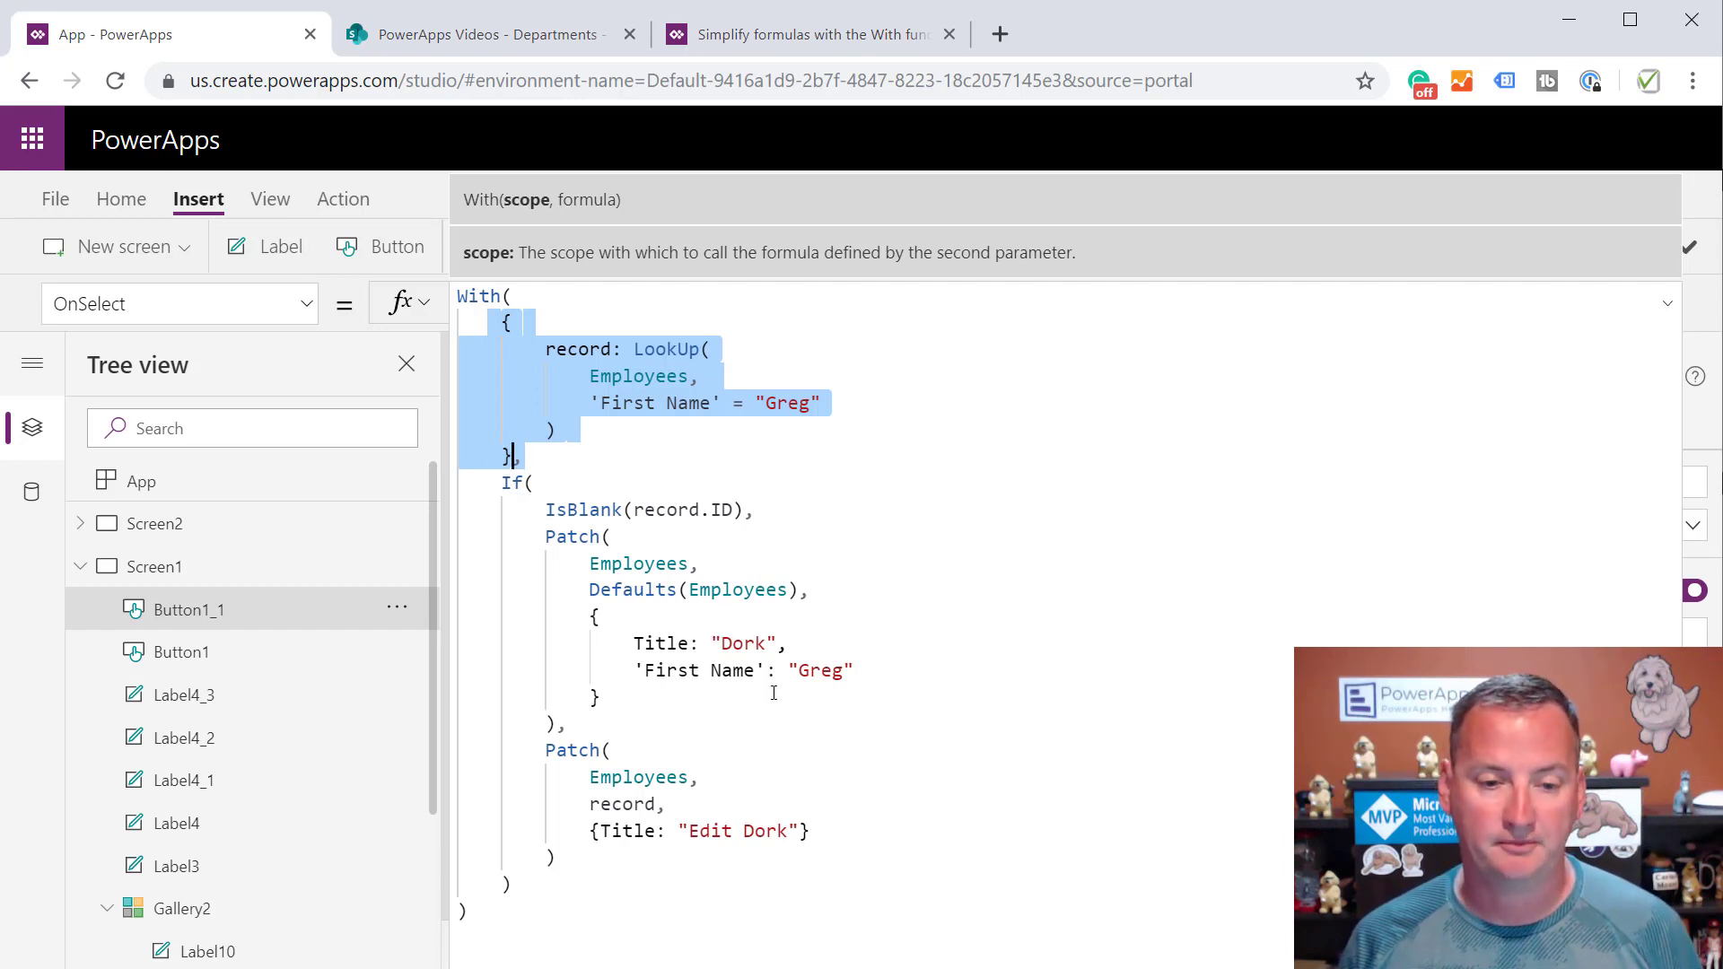
left_click(79, 566)
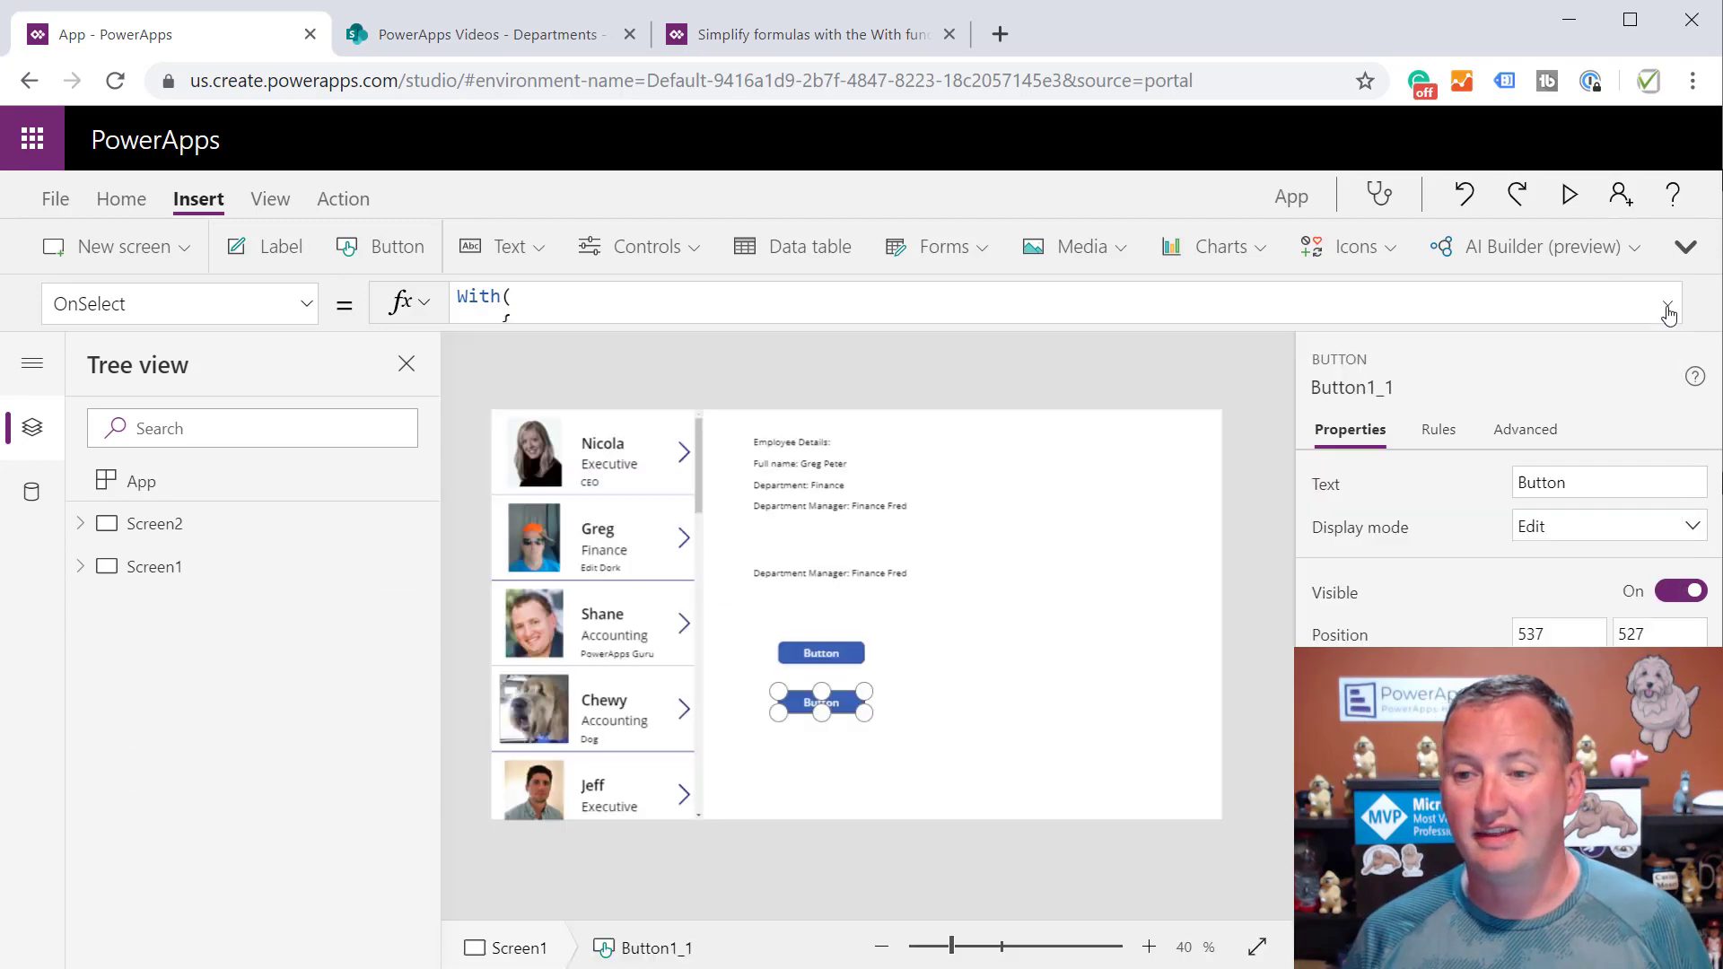
mouse_move(821, 366)
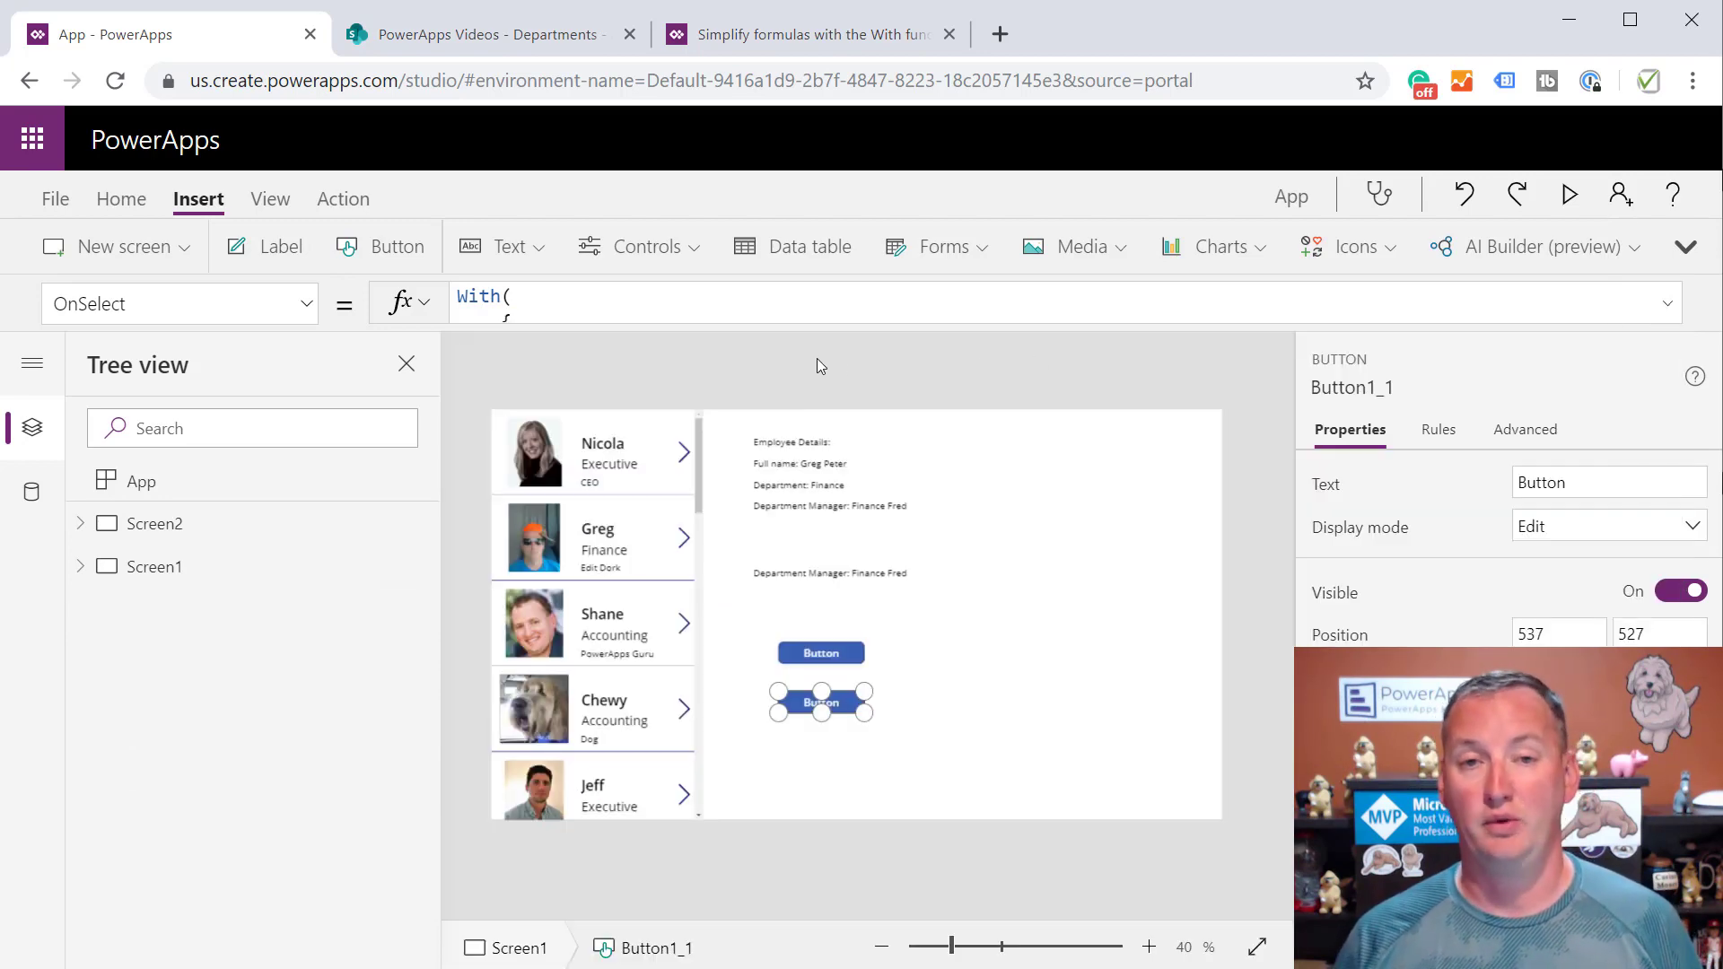